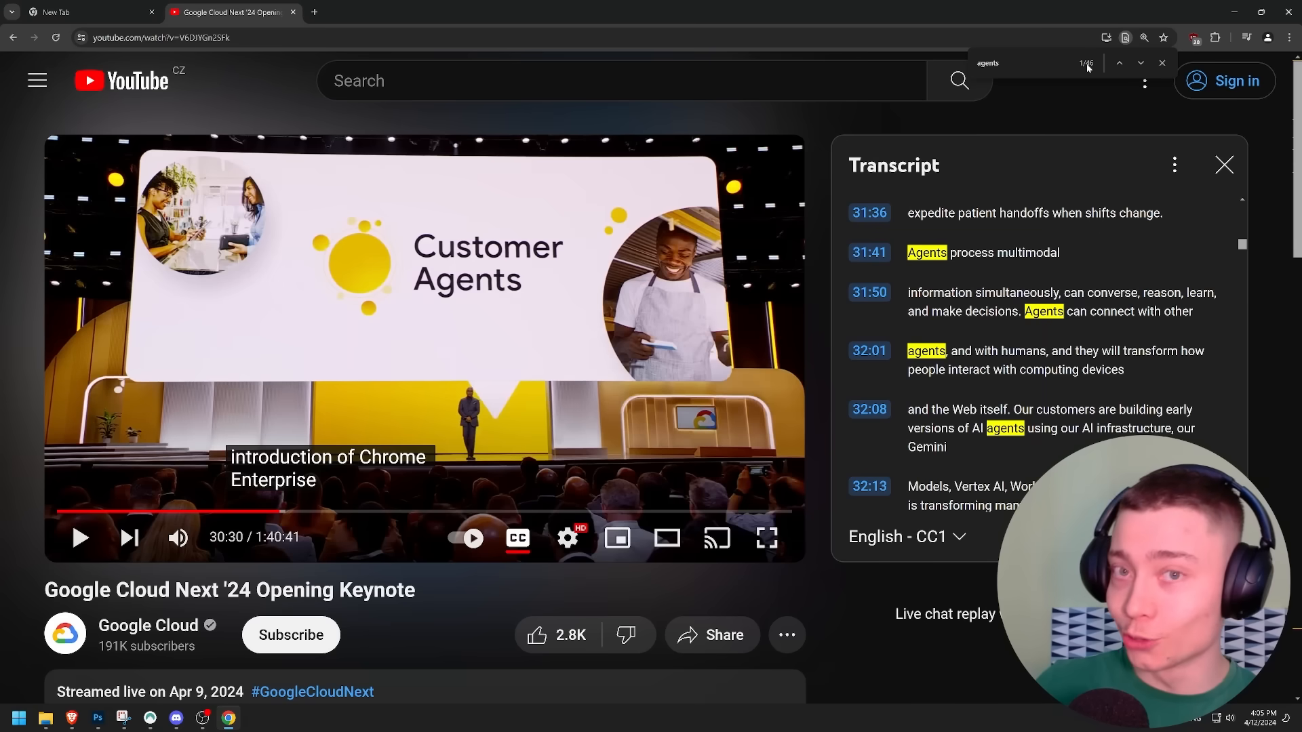
# Step: Leave the keynote video page and switch to a blank new browser tab
pyautogui.doubleClick(376, 590)
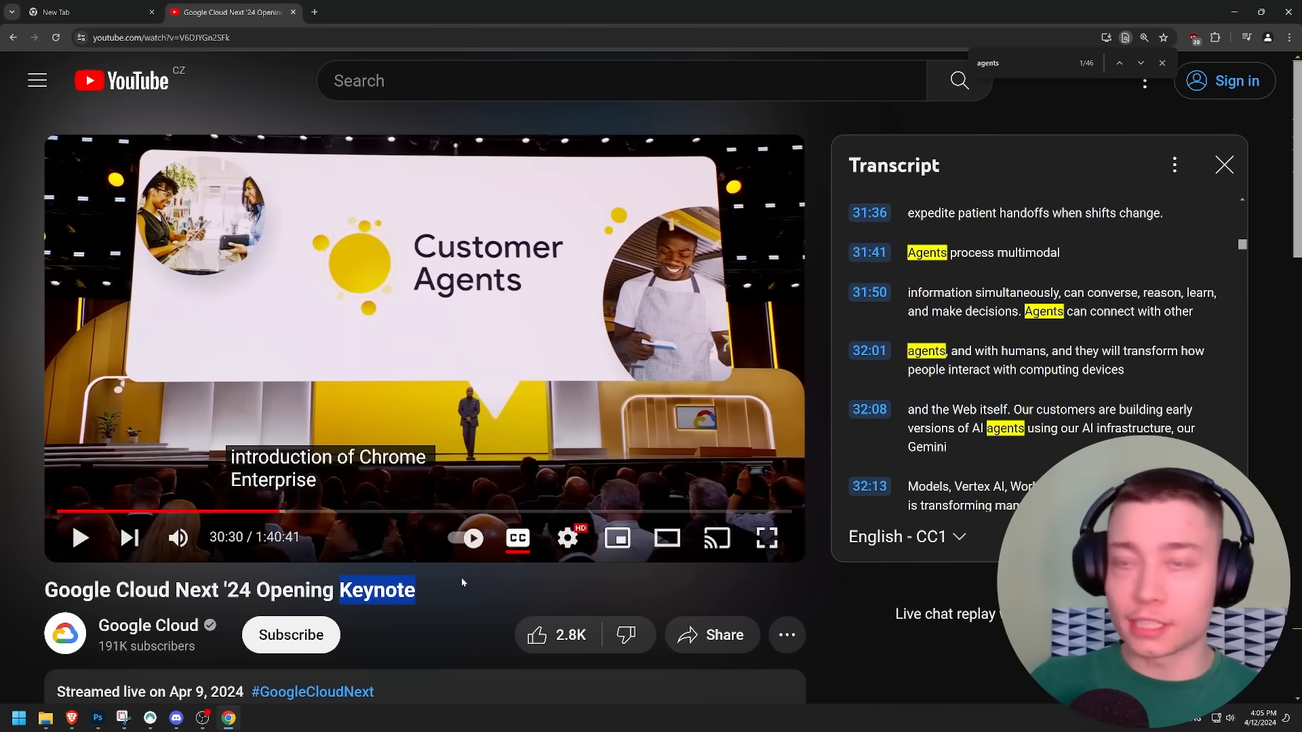
pyautogui.click(78, 12)
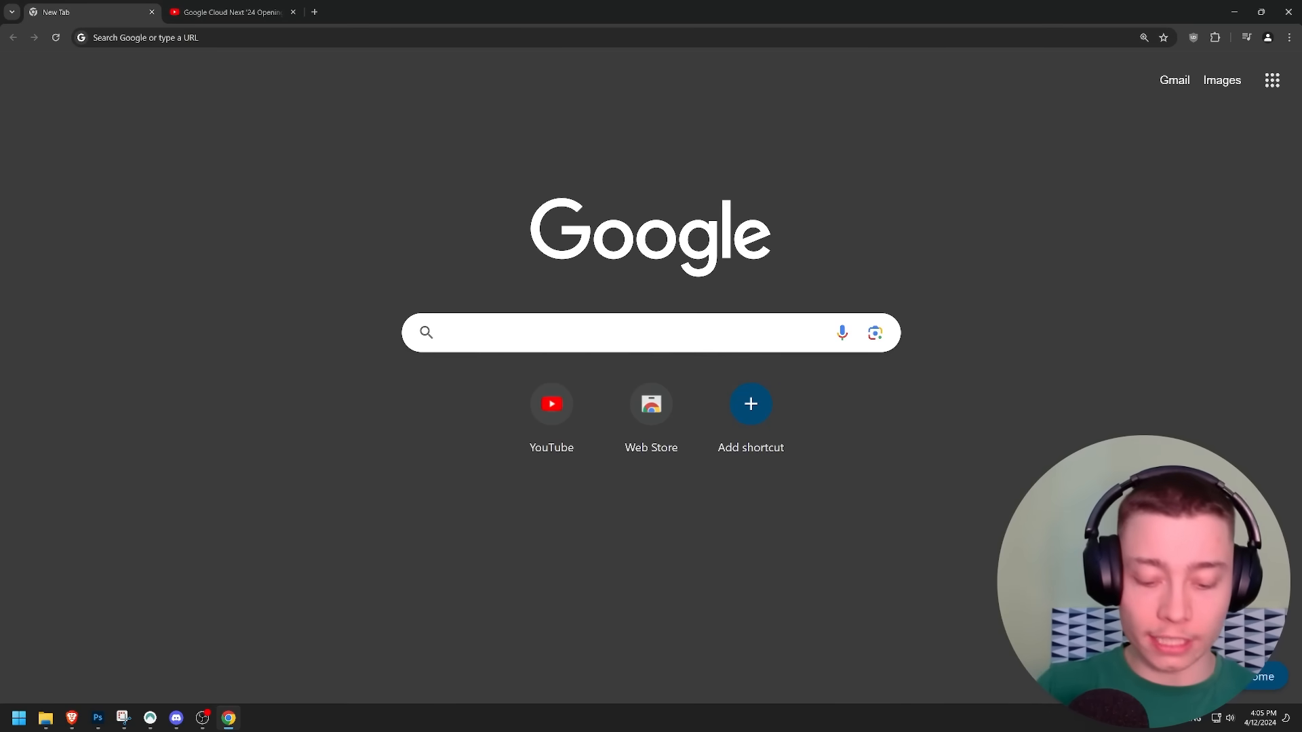
# Step: Search 'google agent builder', read the Vertex AI Agent Builder page, and enter the console
pyautogui.write('google agent builder')
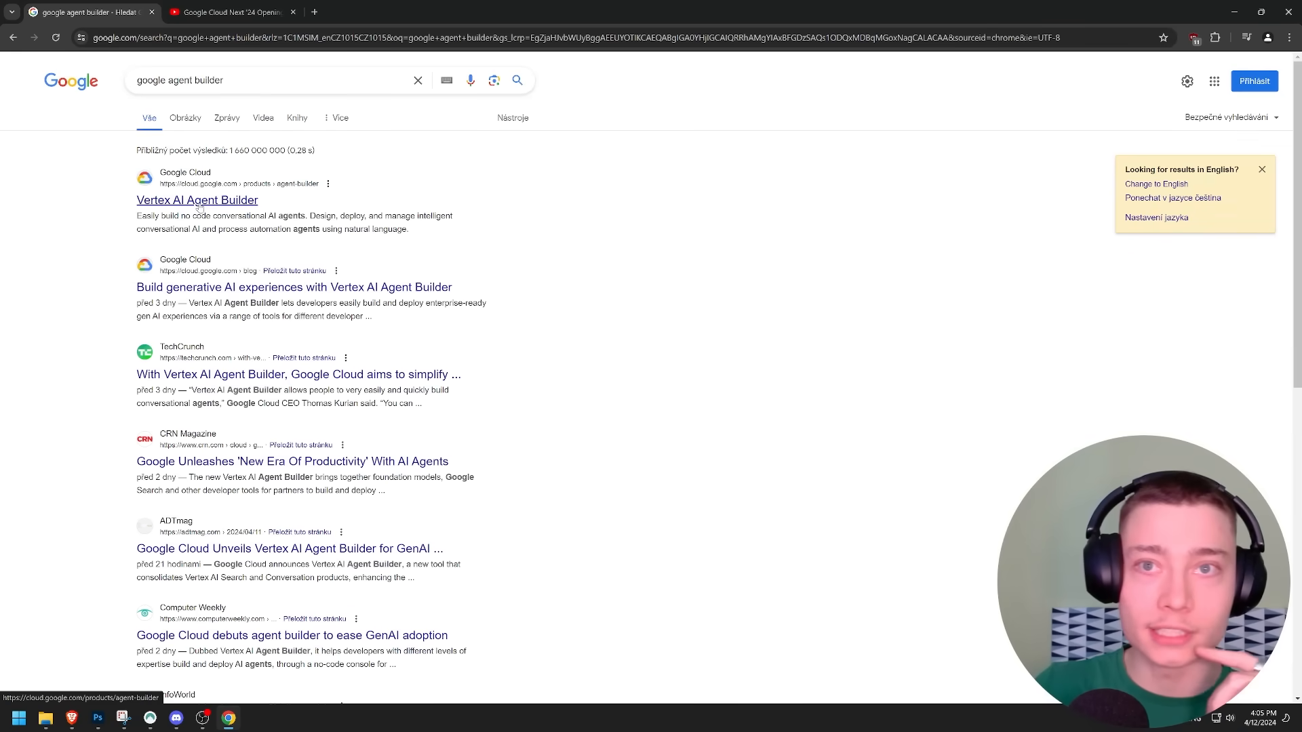
pyautogui.click(197, 200)
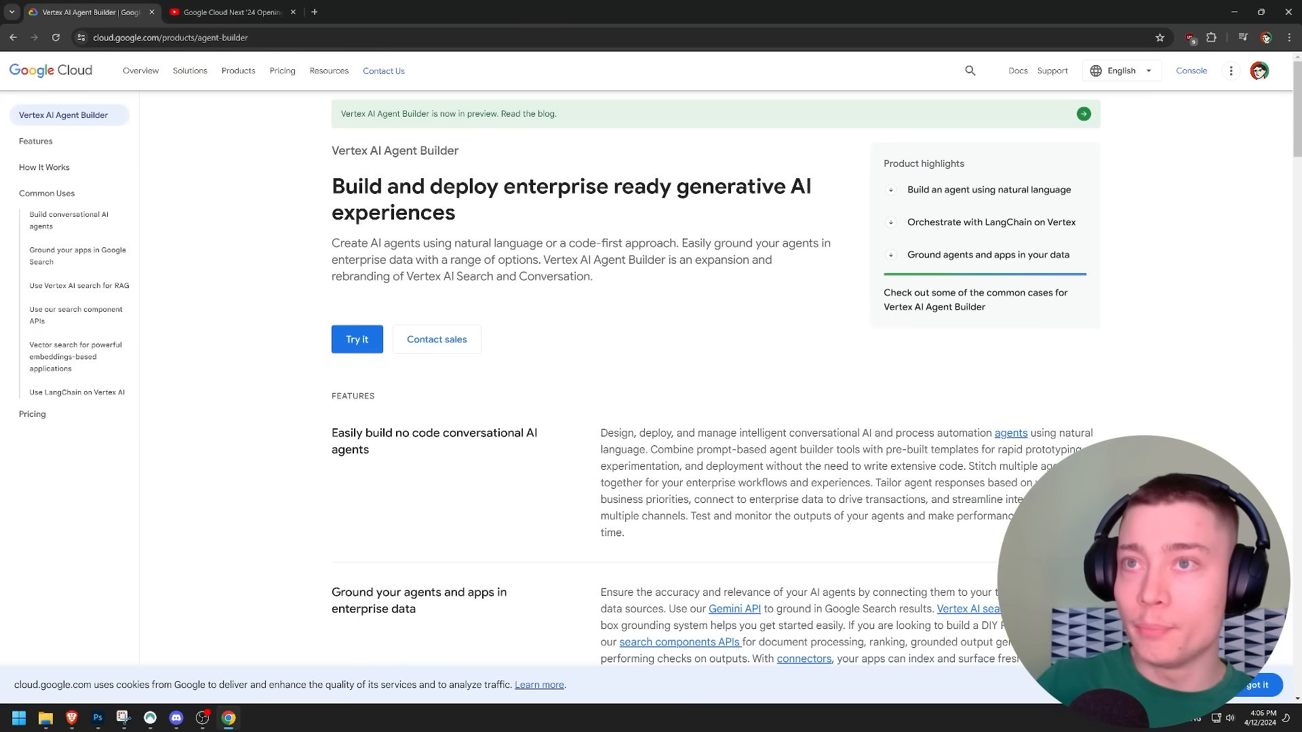
pyautogui.moveTo(331, 186); pyautogui.dragTo(811, 186)
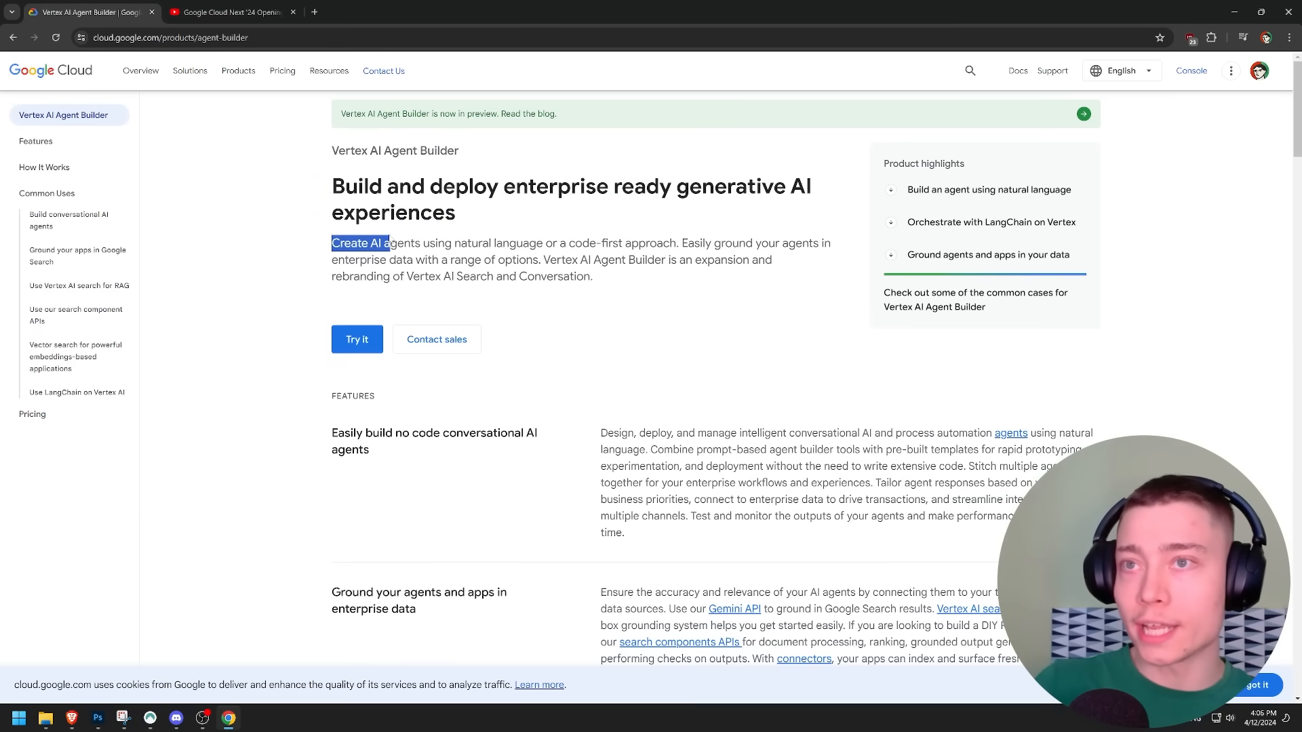
pyautogui.press('ctrl+plus')
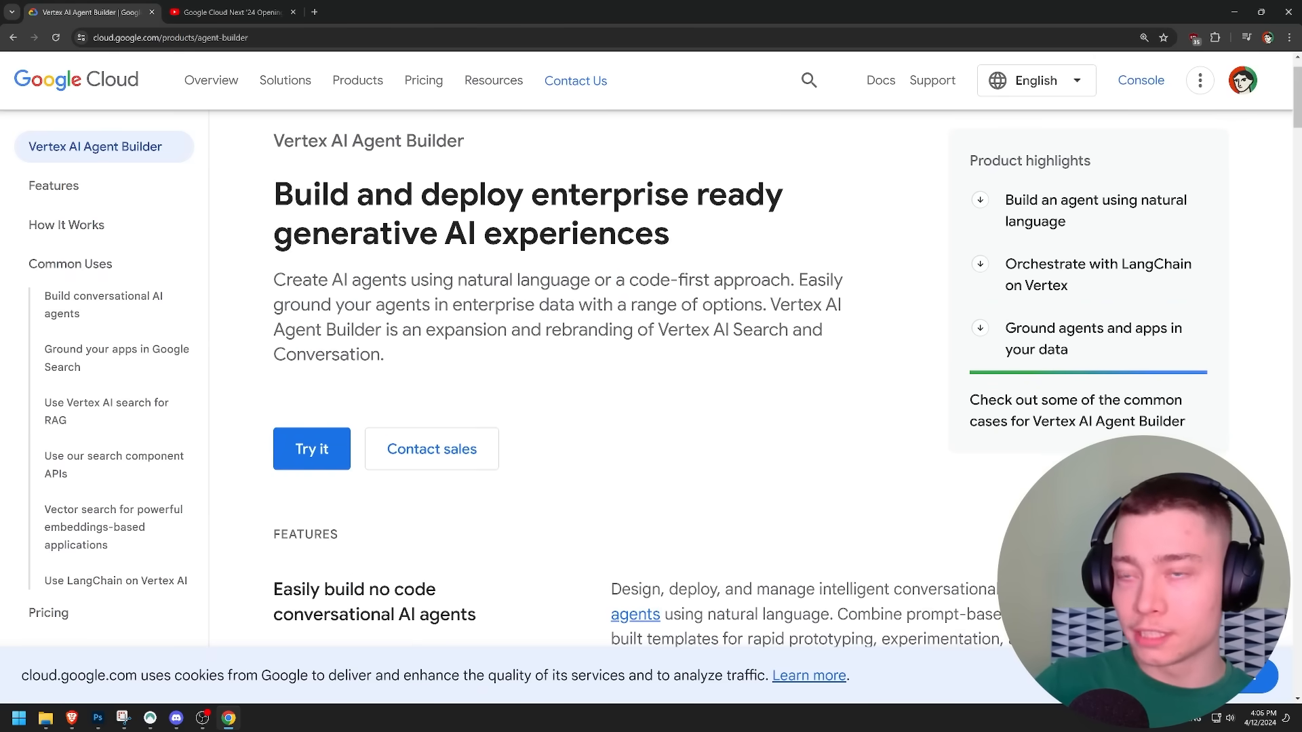
pyautogui.moveTo(450, 305); pyautogui.dragTo(564, 305)
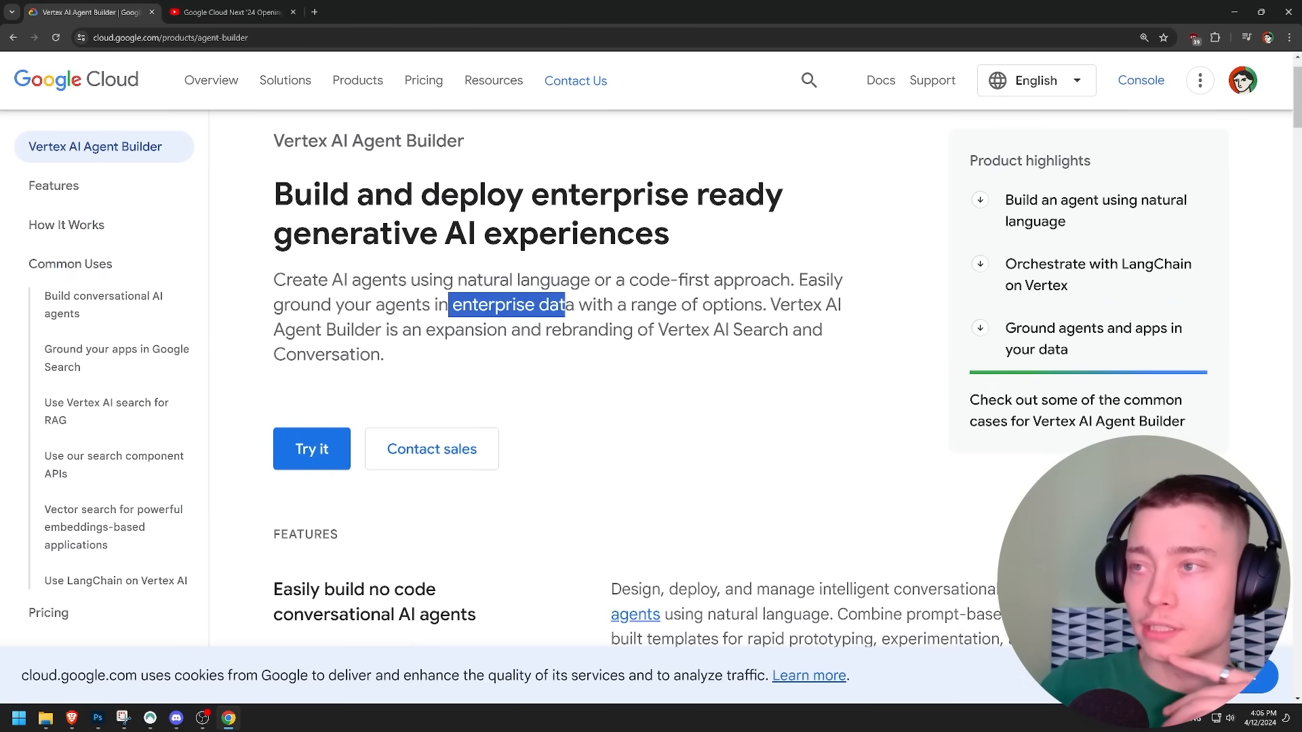
pyautogui.click(312, 449)
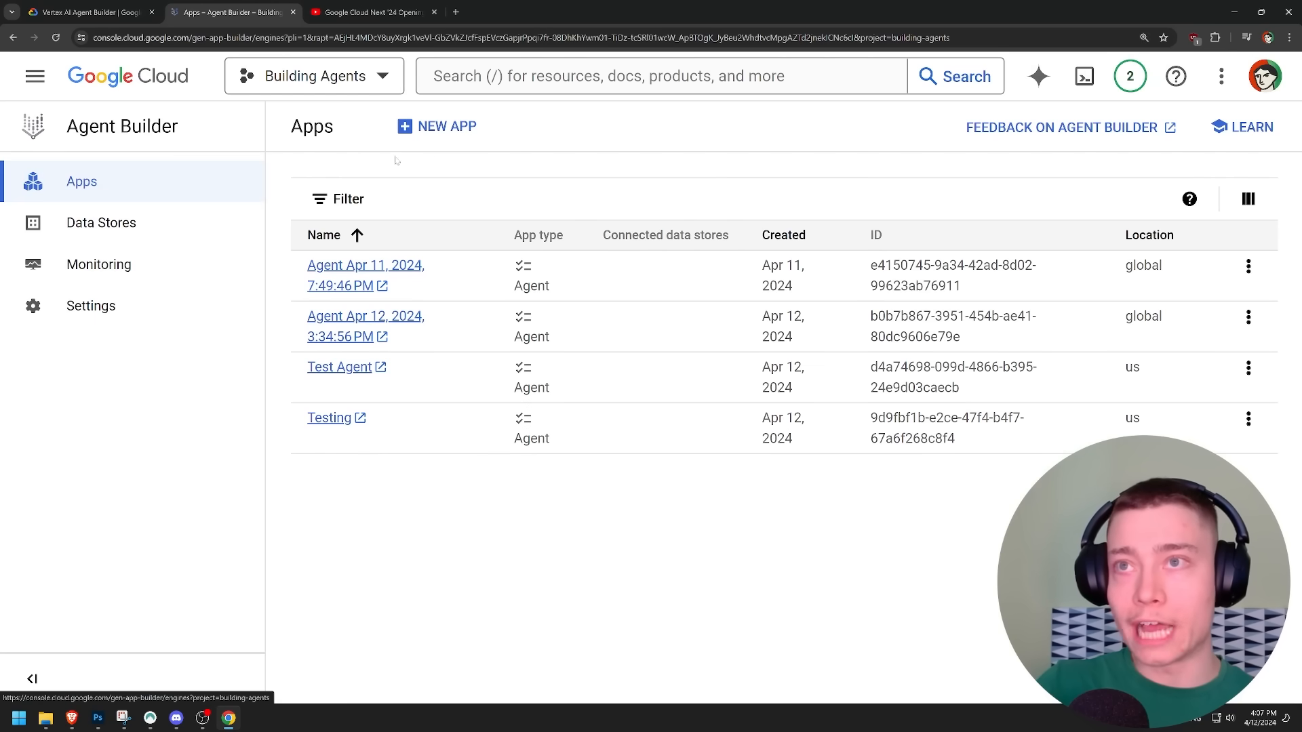
# Step: Create a new Agent-type app named Please Subscribe in the global region
pyautogui.click(437, 126)
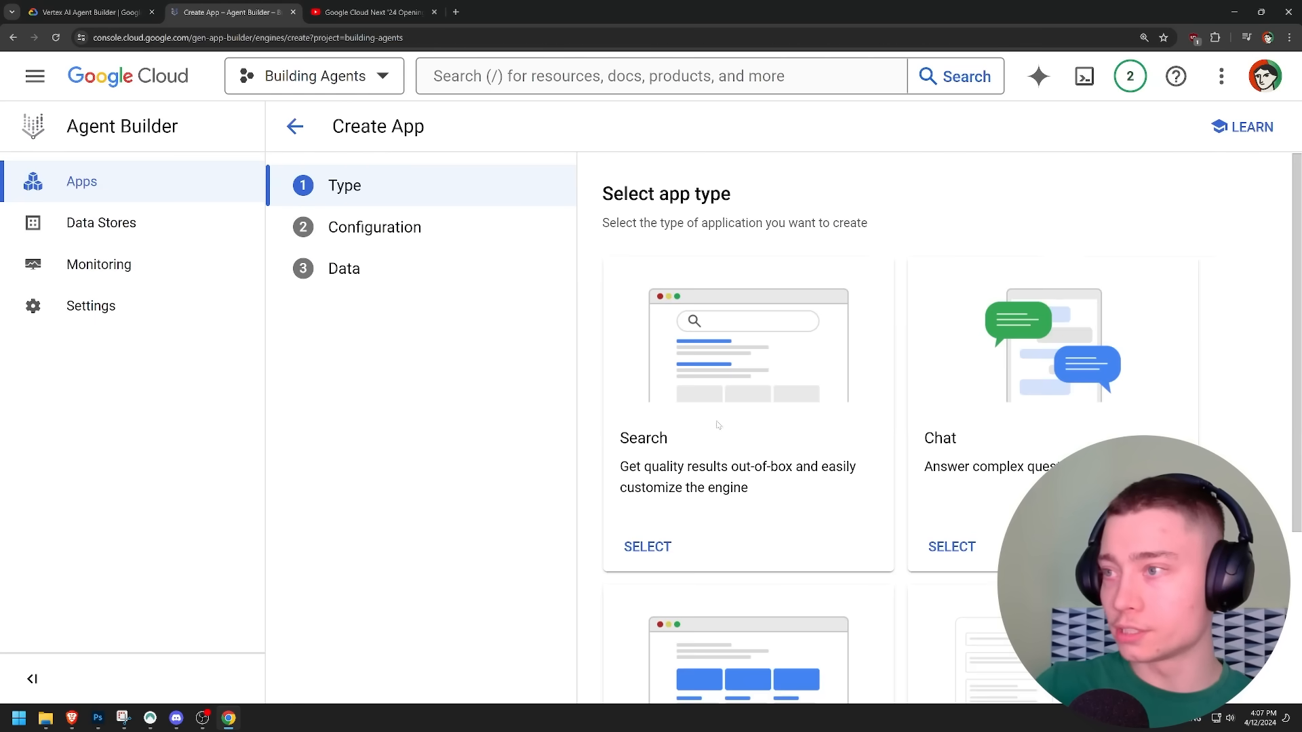
pyautogui.scroll(-3)
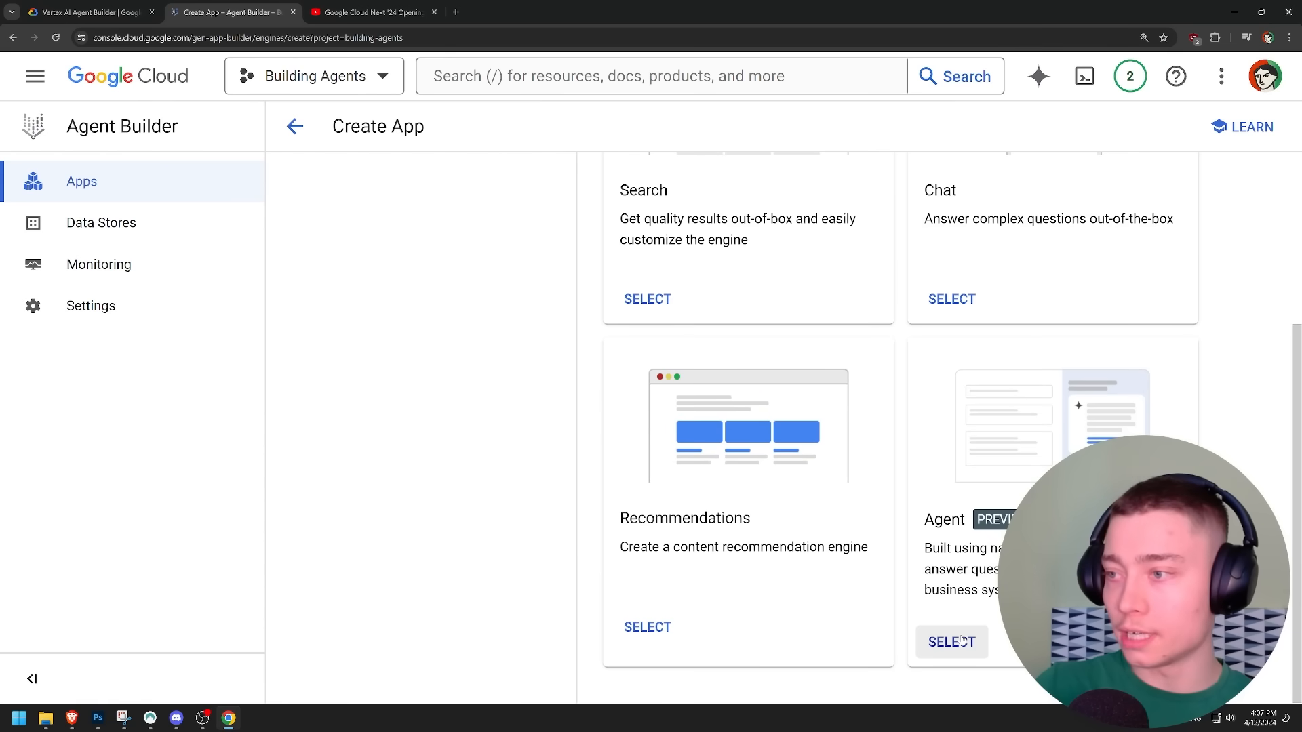
pyautogui.click(950, 641)
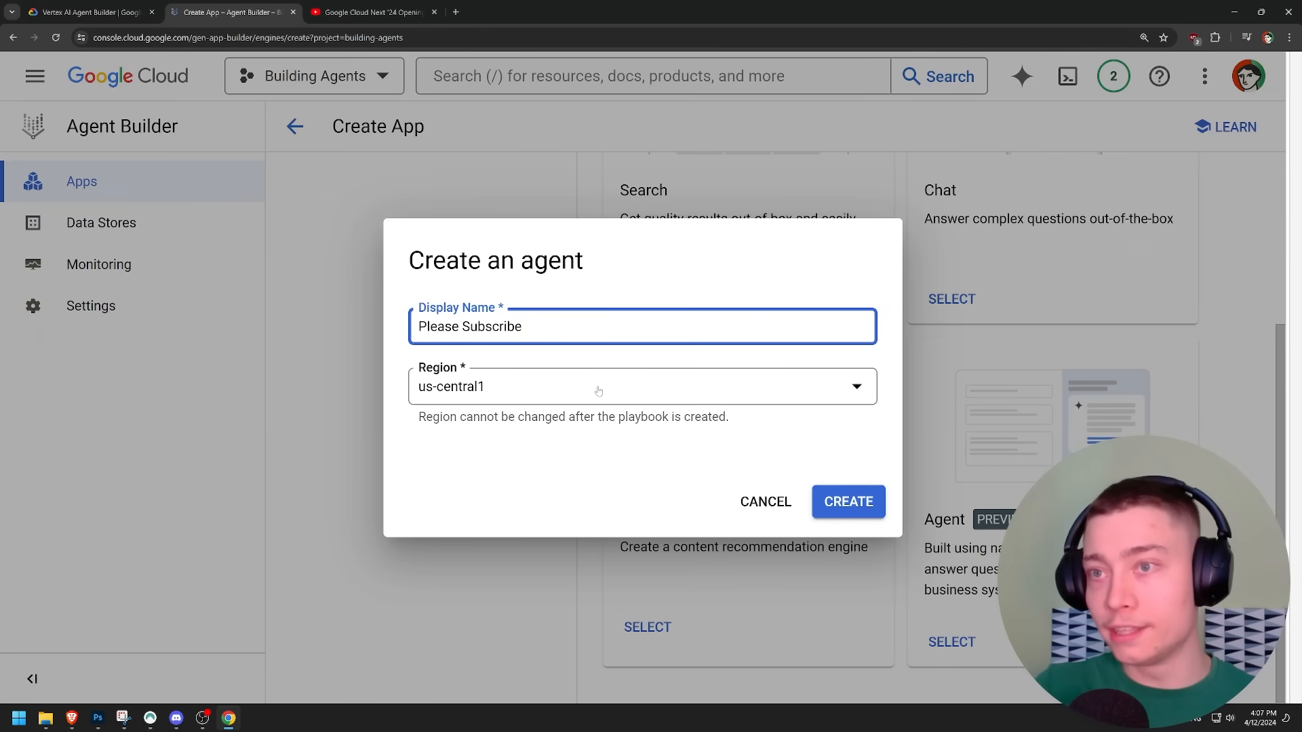
pyautogui.click(641, 386)
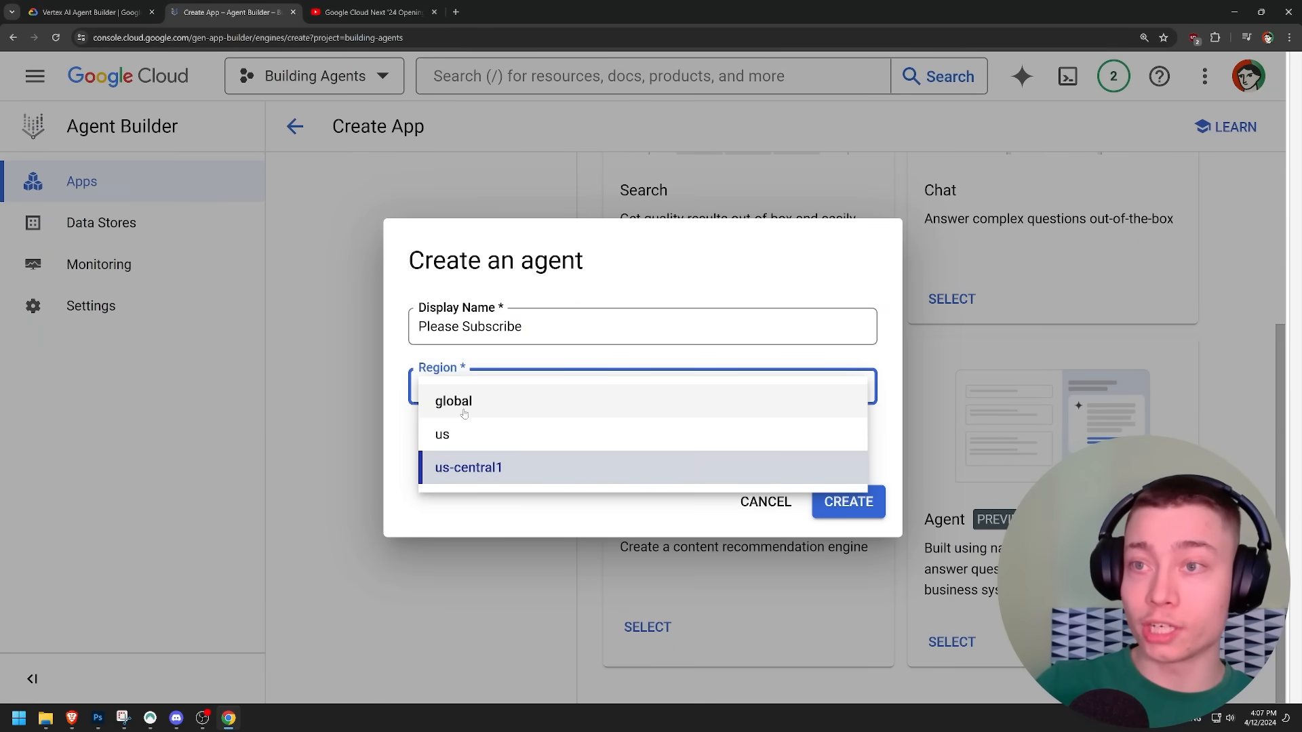
pyautogui.click(453, 401)
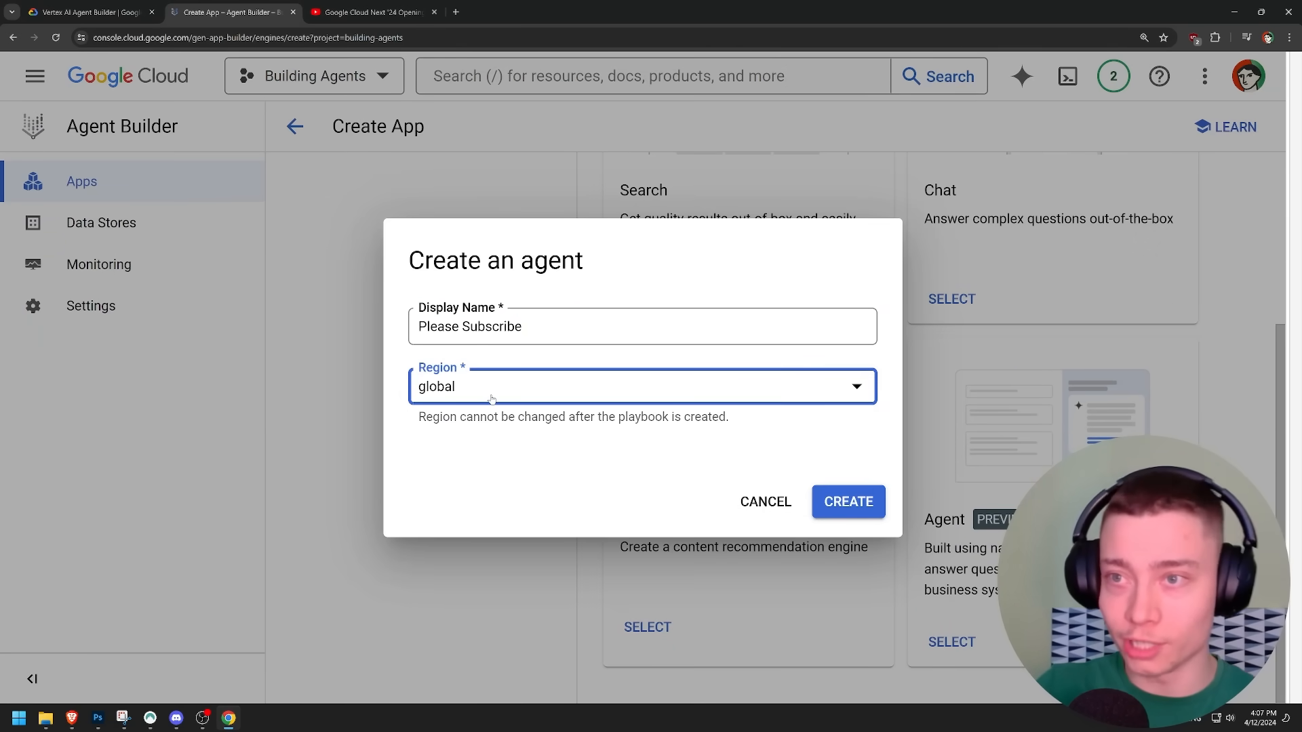
pyautogui.click(641, 387)
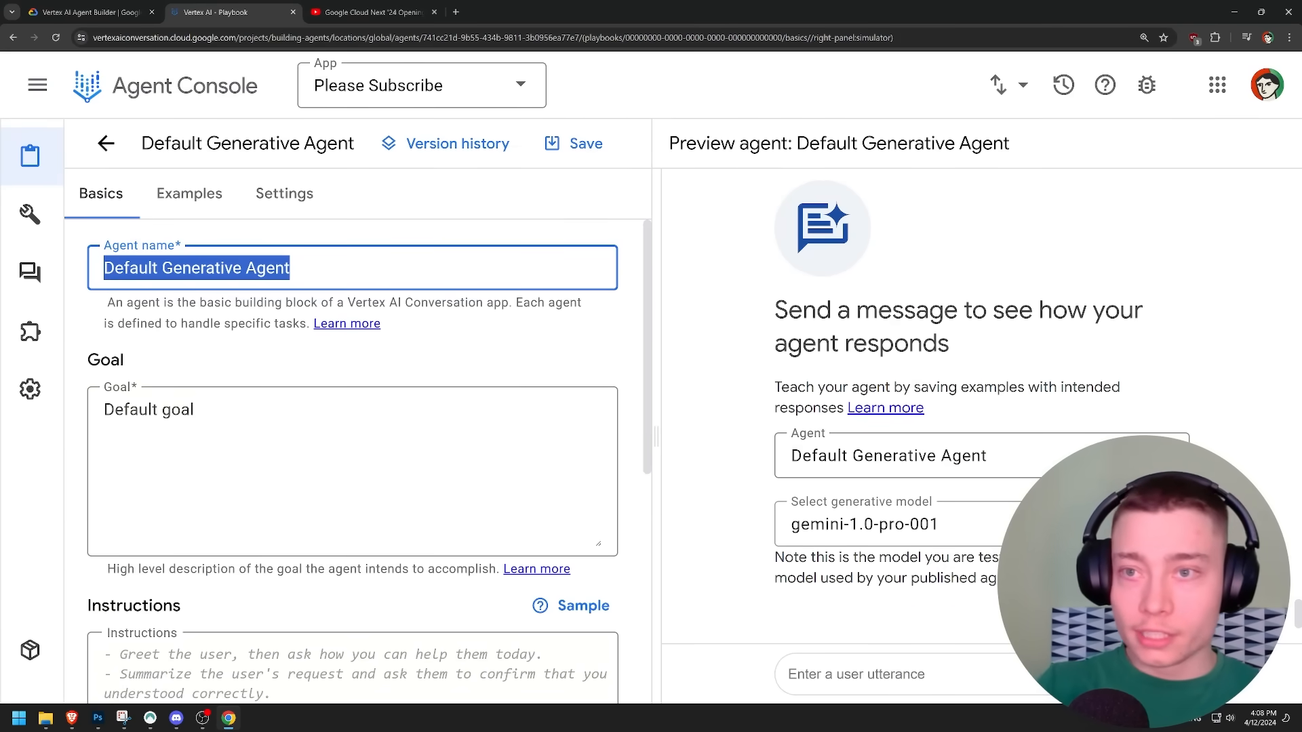
# Step: Rename the agent to YouTube Title Writer, keeping gemini-1.0-pro-001 as the preview model
pyautogui.write('YouTube Title Writer')
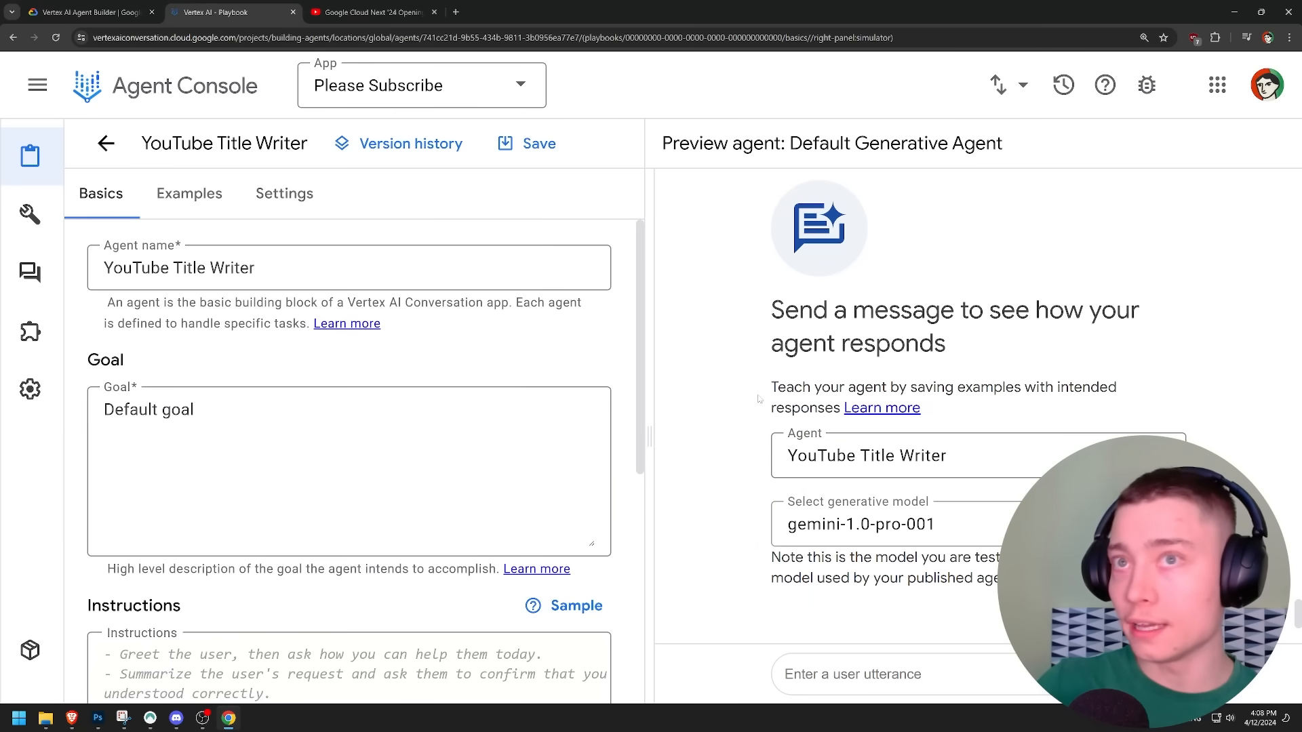
pyautogui.click(892, 524)
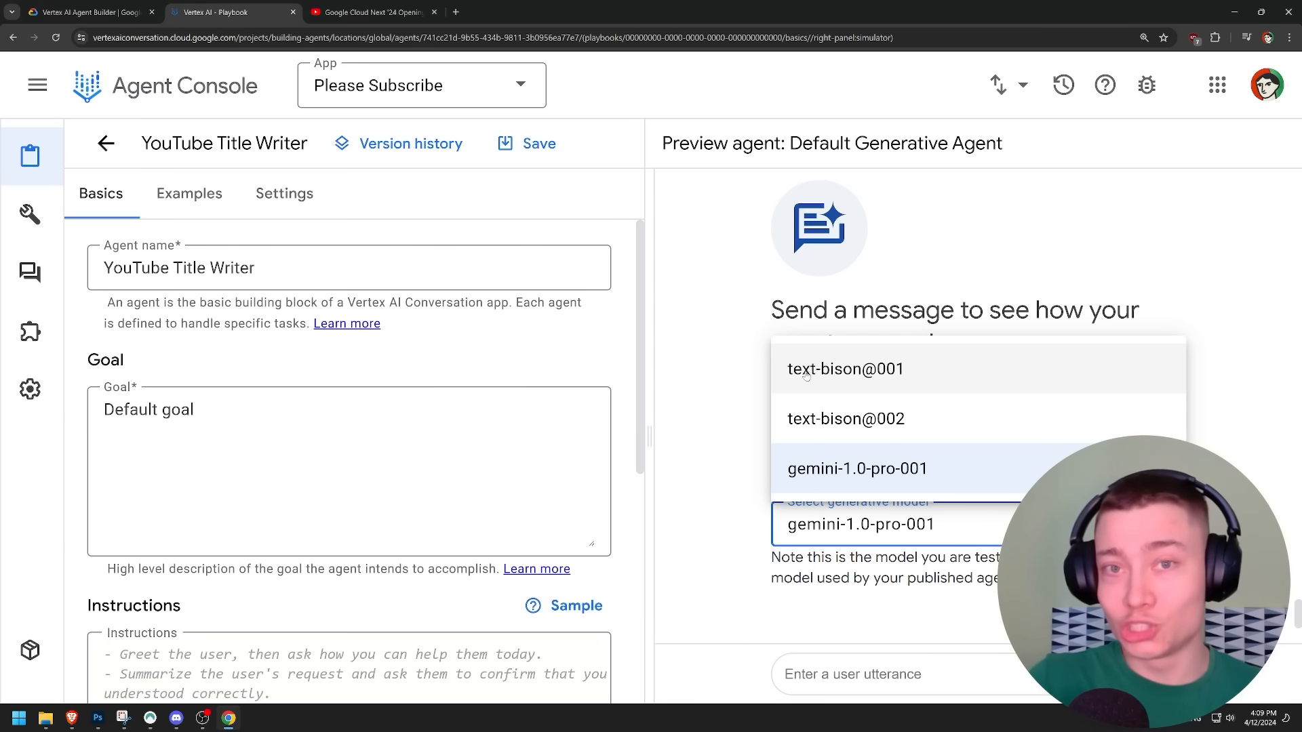
pyautogui.click(858, 468)
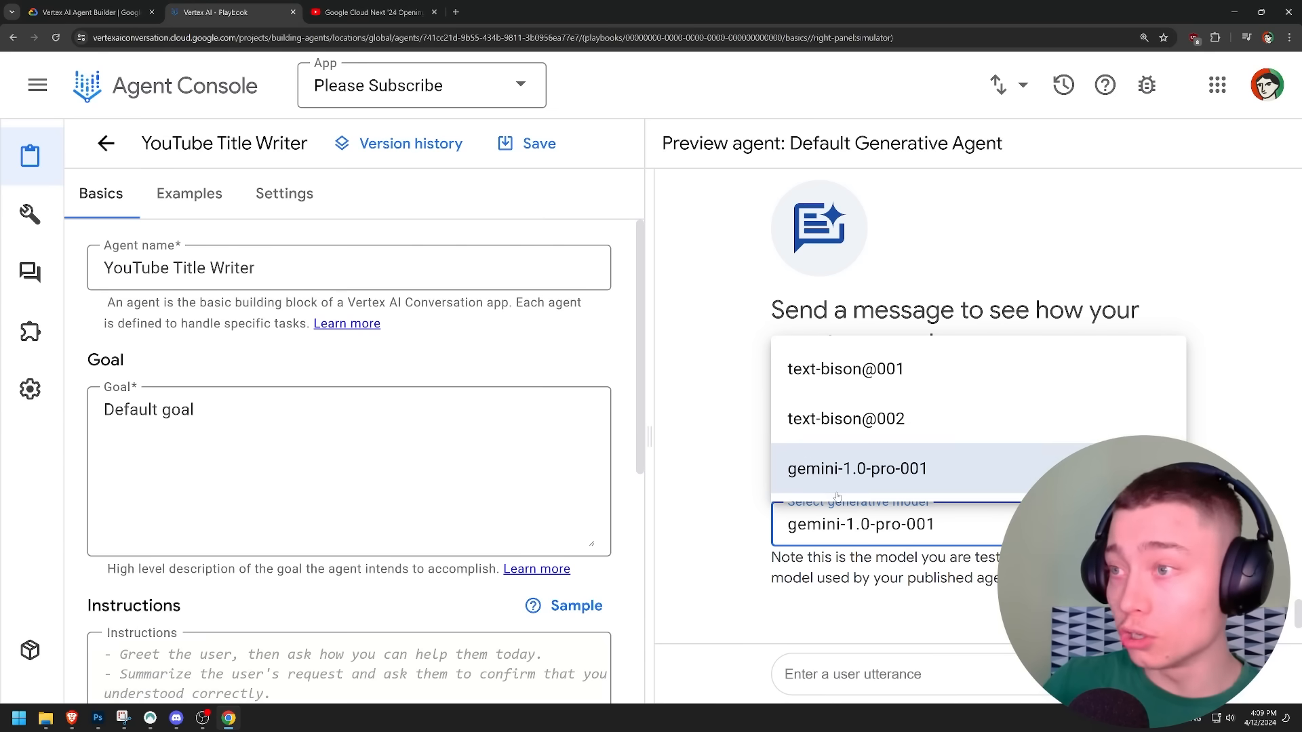
pyautogui.moveTo(837, 480)
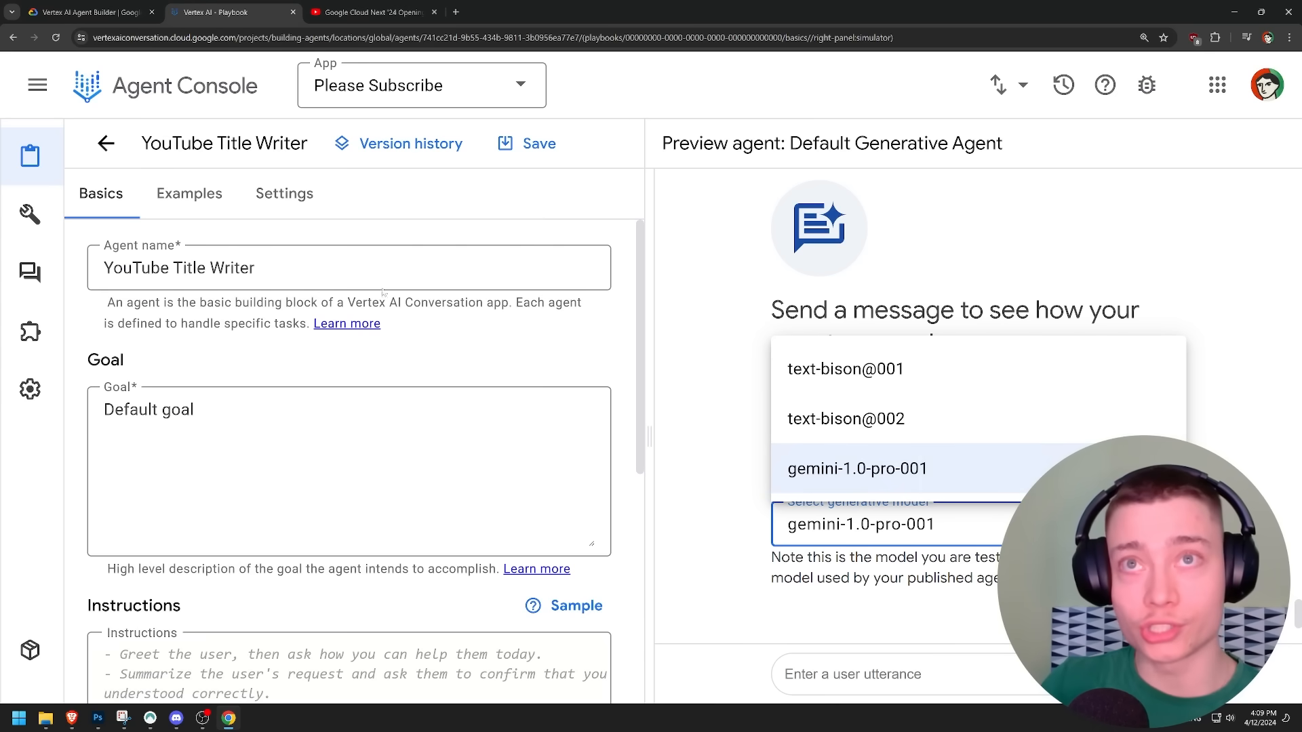
pyautogui.click(369, 12)
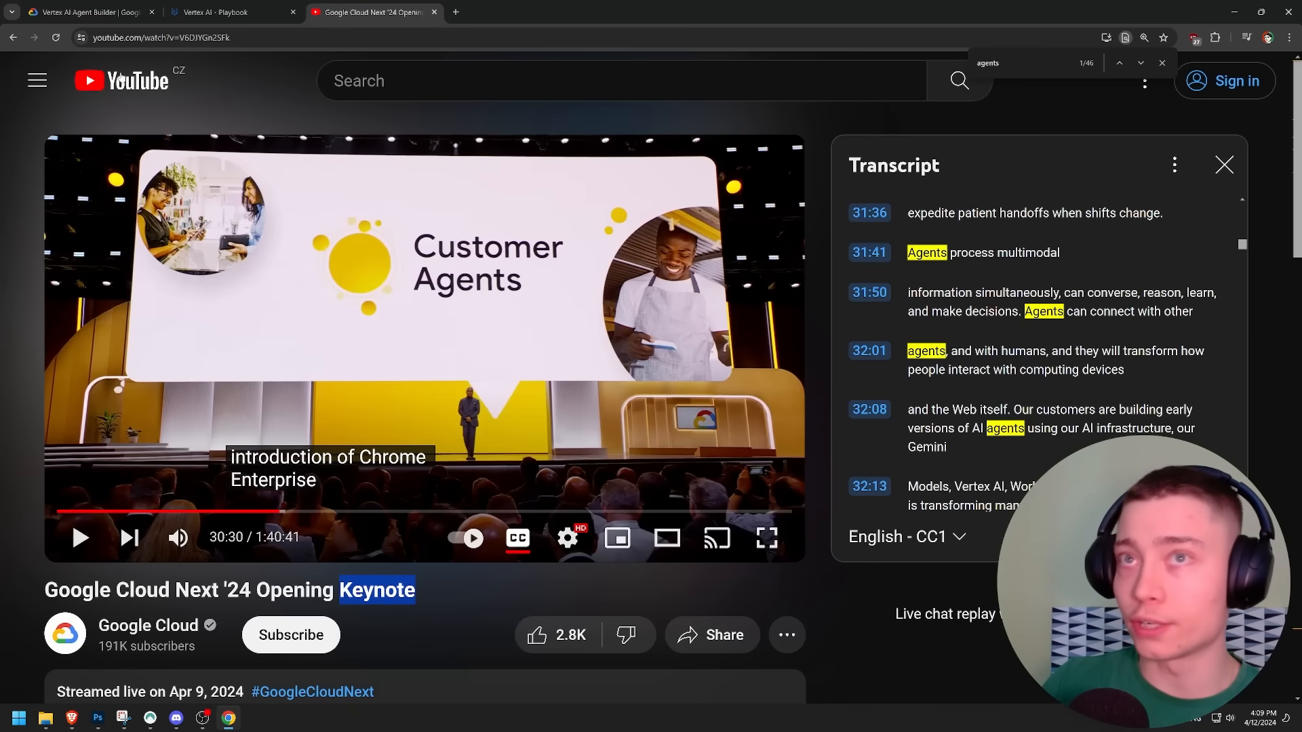
# Step: Return from the YouTube keynote tab to the agent console
pyautogui.click(765, 537)
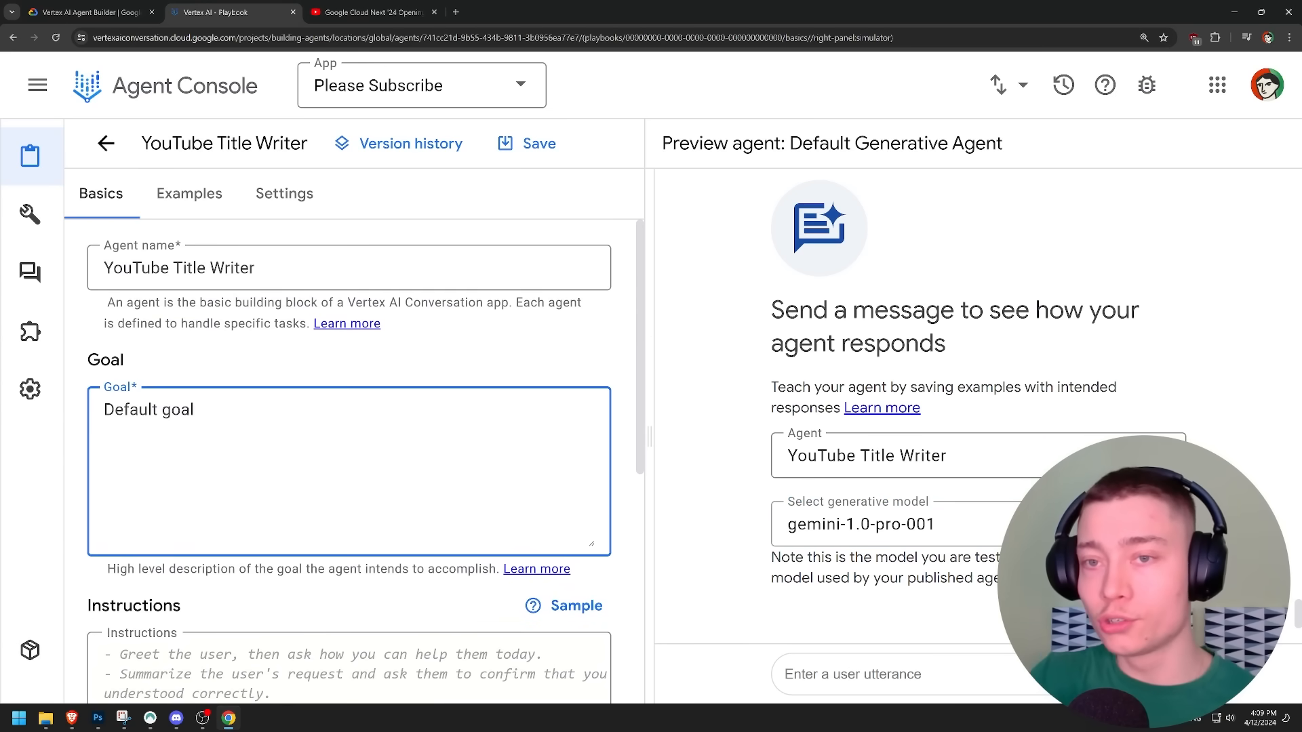
# Step: Set the goal to writing interesting, clickable titles for the user's video ideas
pyautogui.scroll(-3)
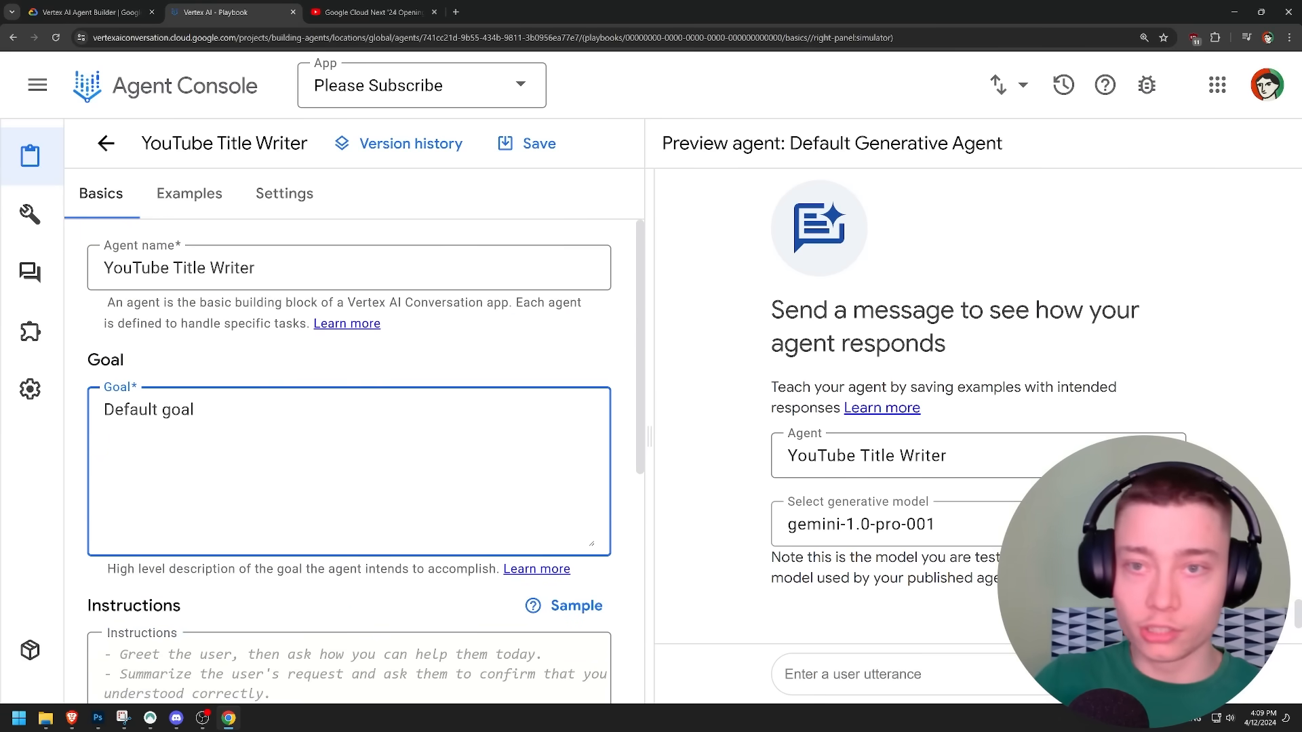
pyautogui.write('Wrote interesting and clic')
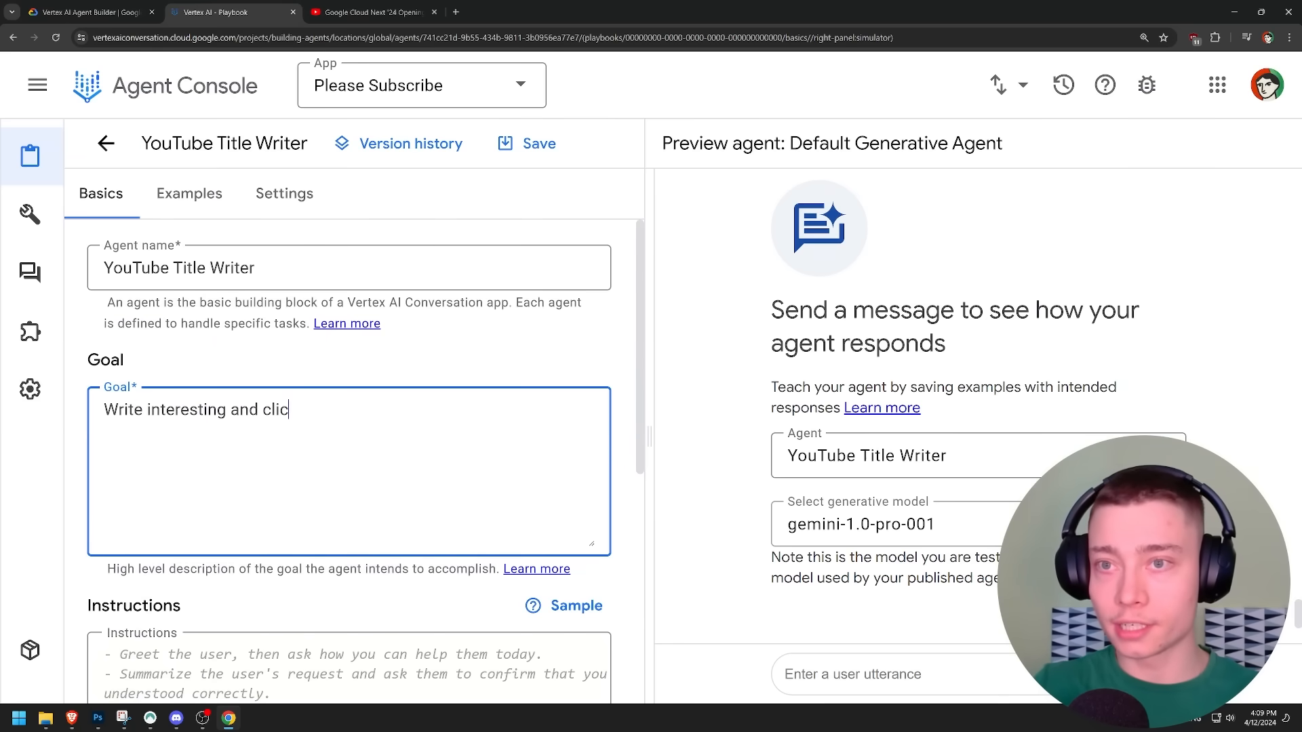
pyautogui.scroll(-3)
pyautogui.write('kable titles for the video ideas given to you by the user.')
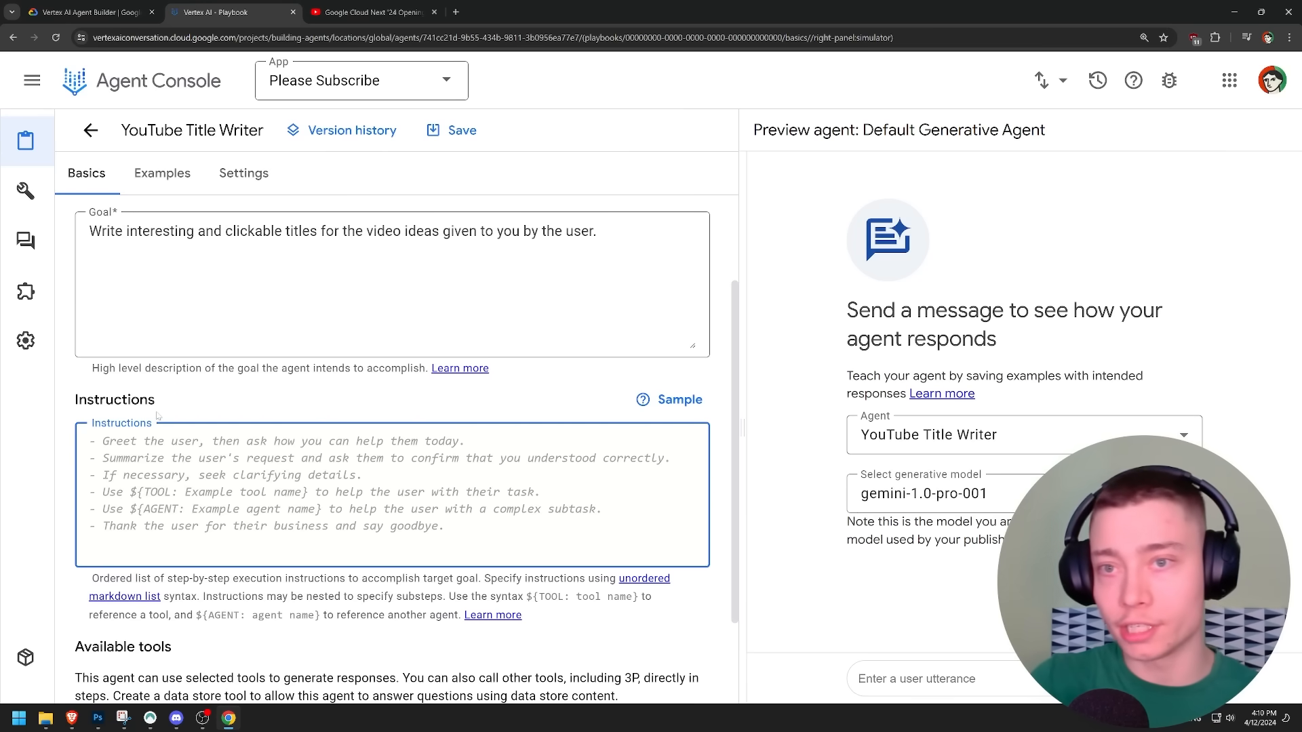
# Step: Write four instruction rules: 15 title variations, plain English, strong titles, and critique the idea via an agent reference
pyautogui.write('- Always write 15 different tit')
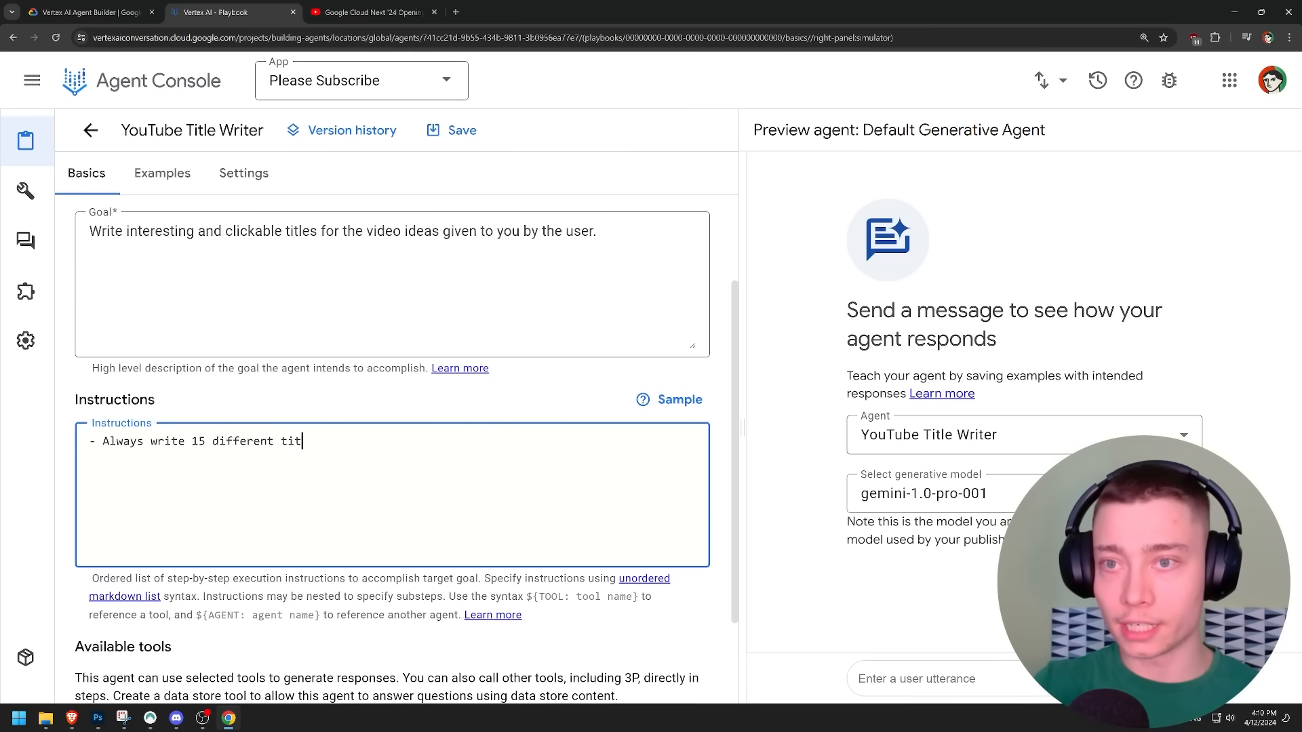
pyautogui.write('le variations')
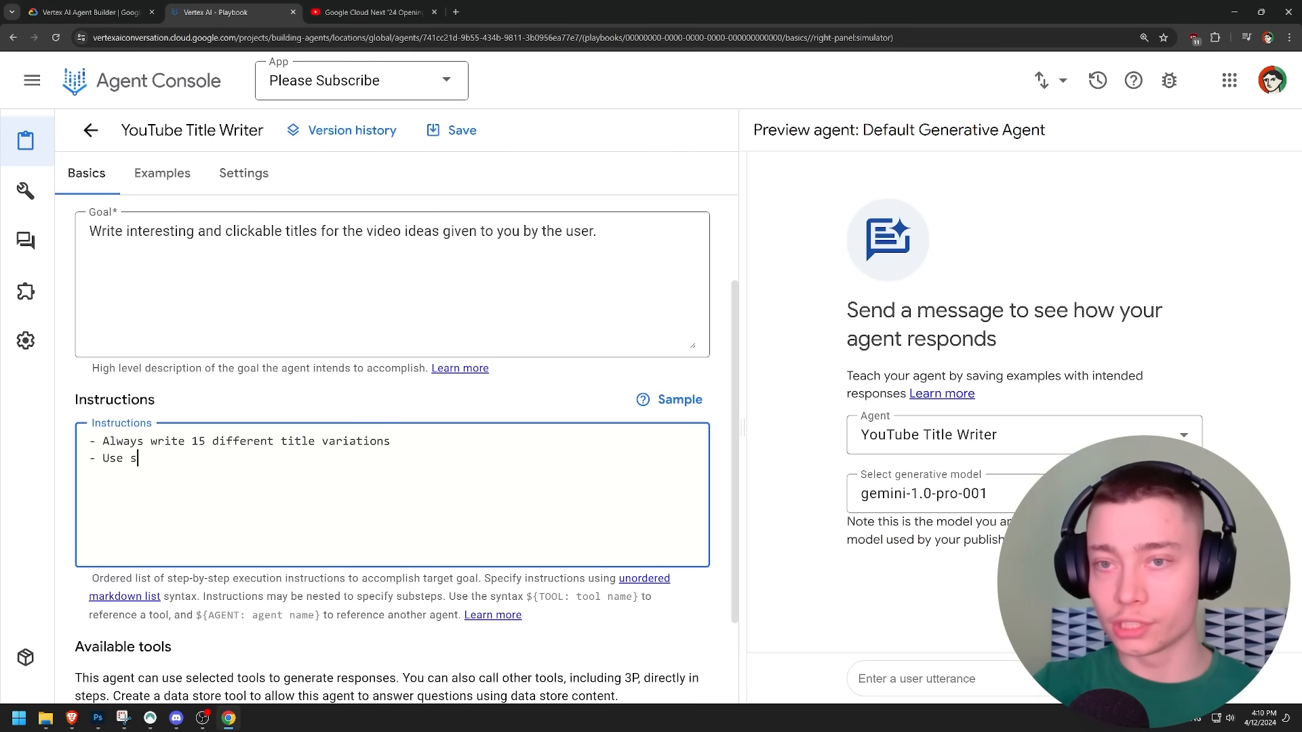
pyautogui.write('imple and plain English')
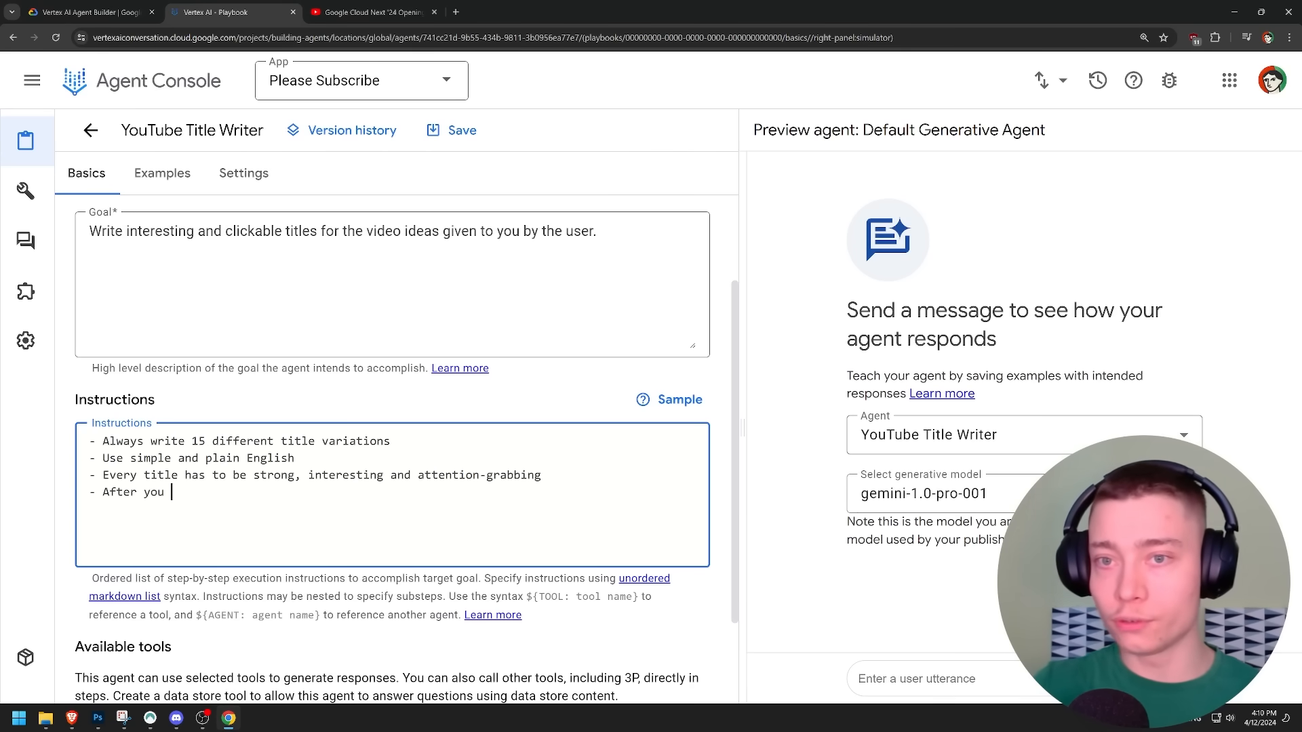
pyautogui.write('finish writing all tit')
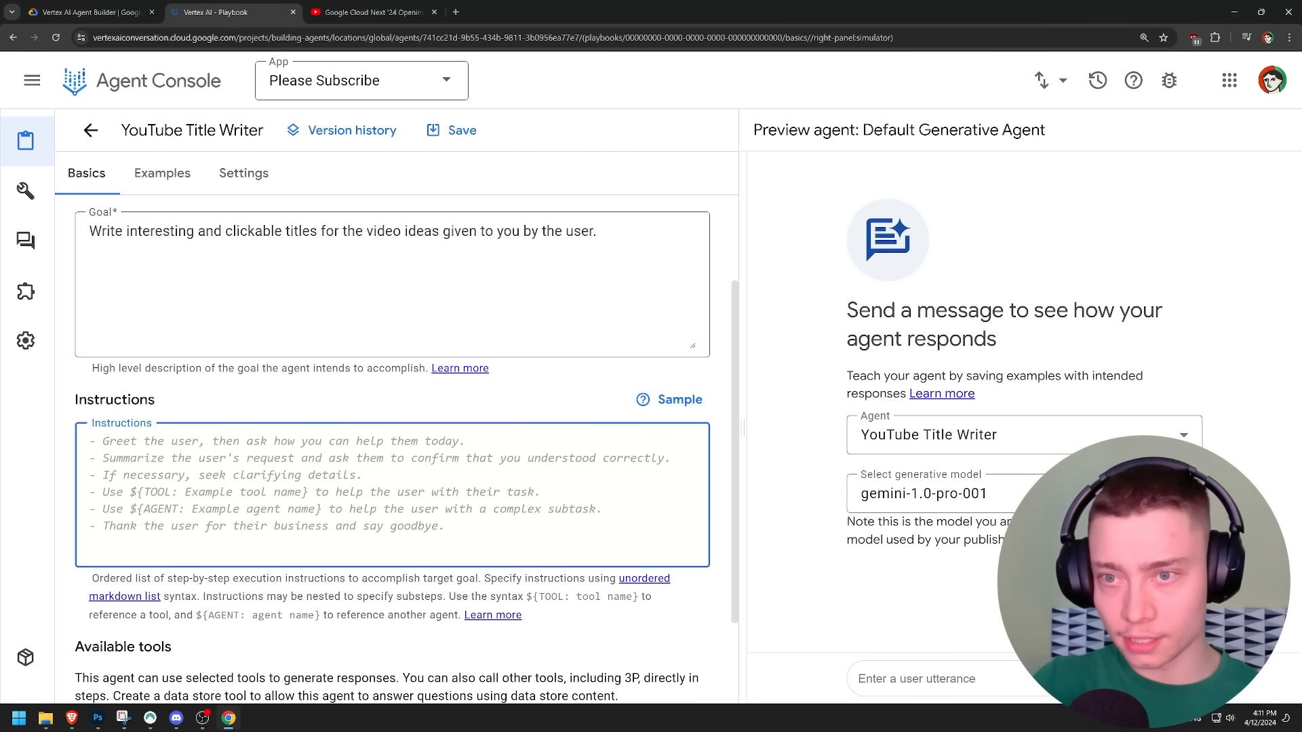
pyautogui.write('Always write 15 different title variations')
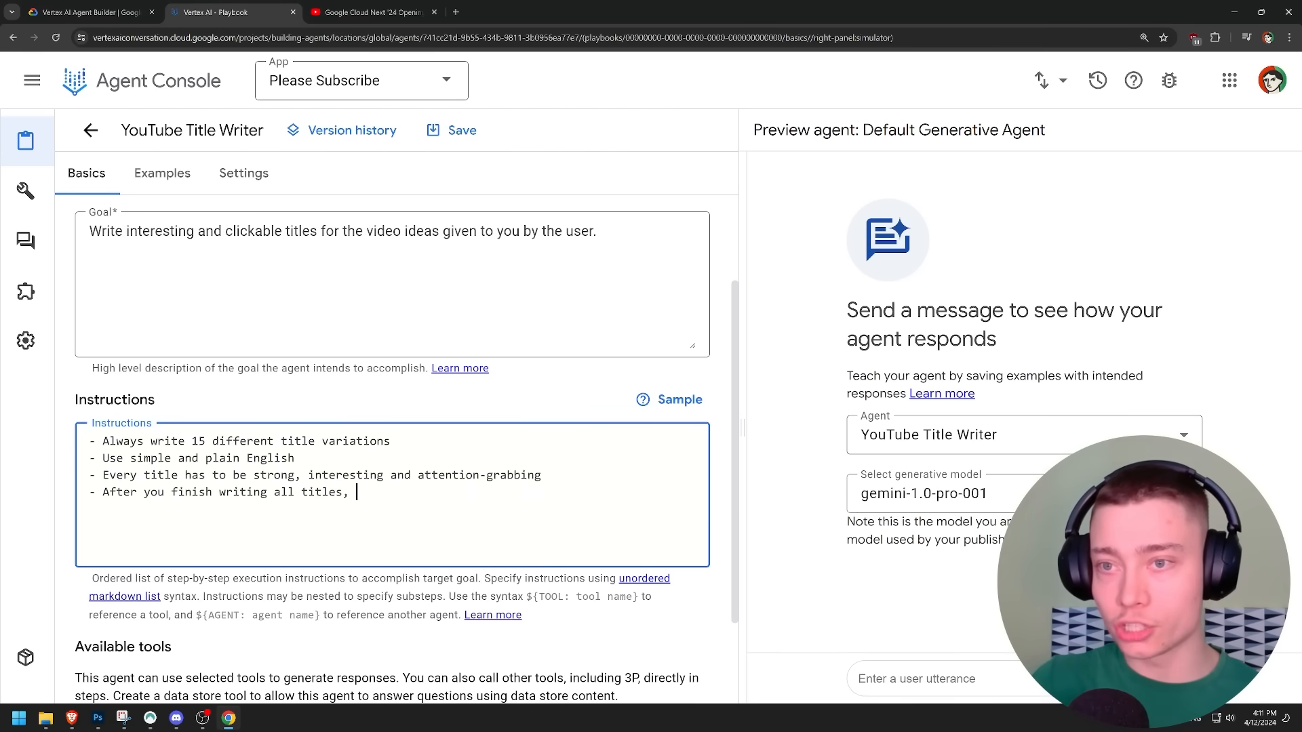
pyautogui.write('use ${AGENT: }')
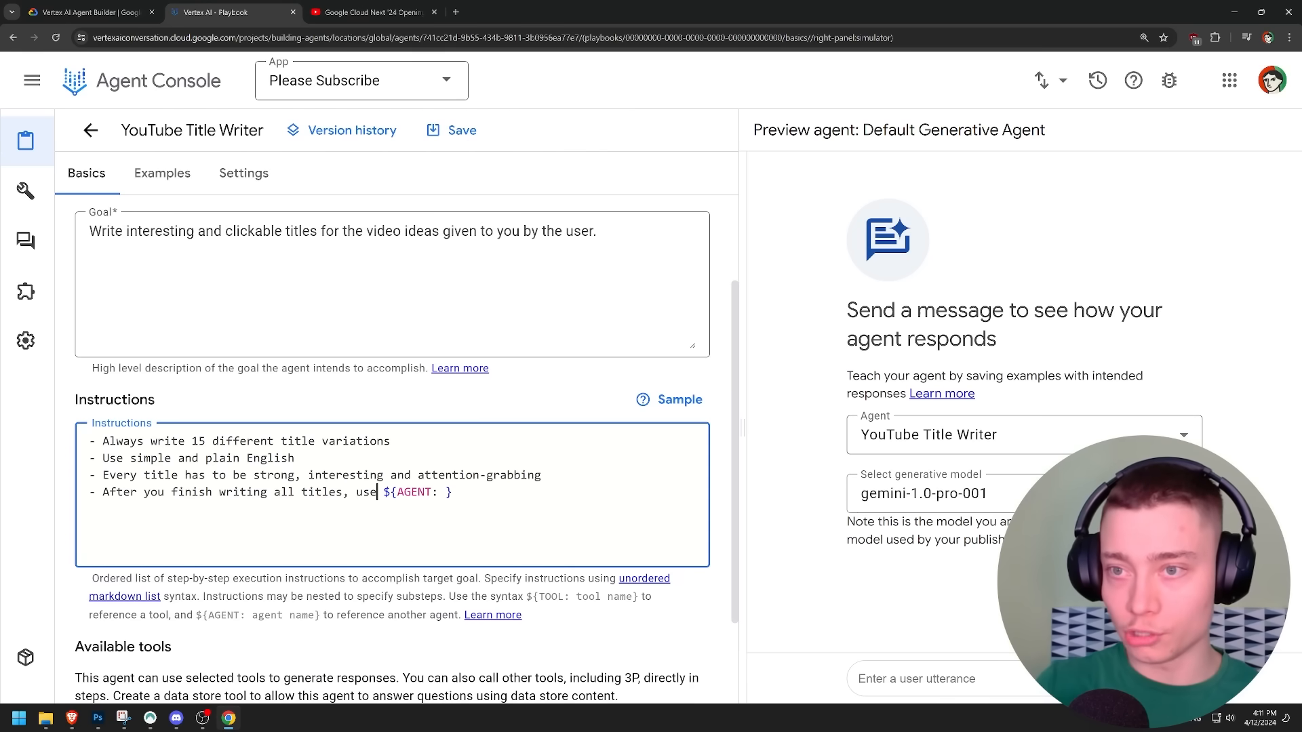
pyautogui.write('to critique the video idea')
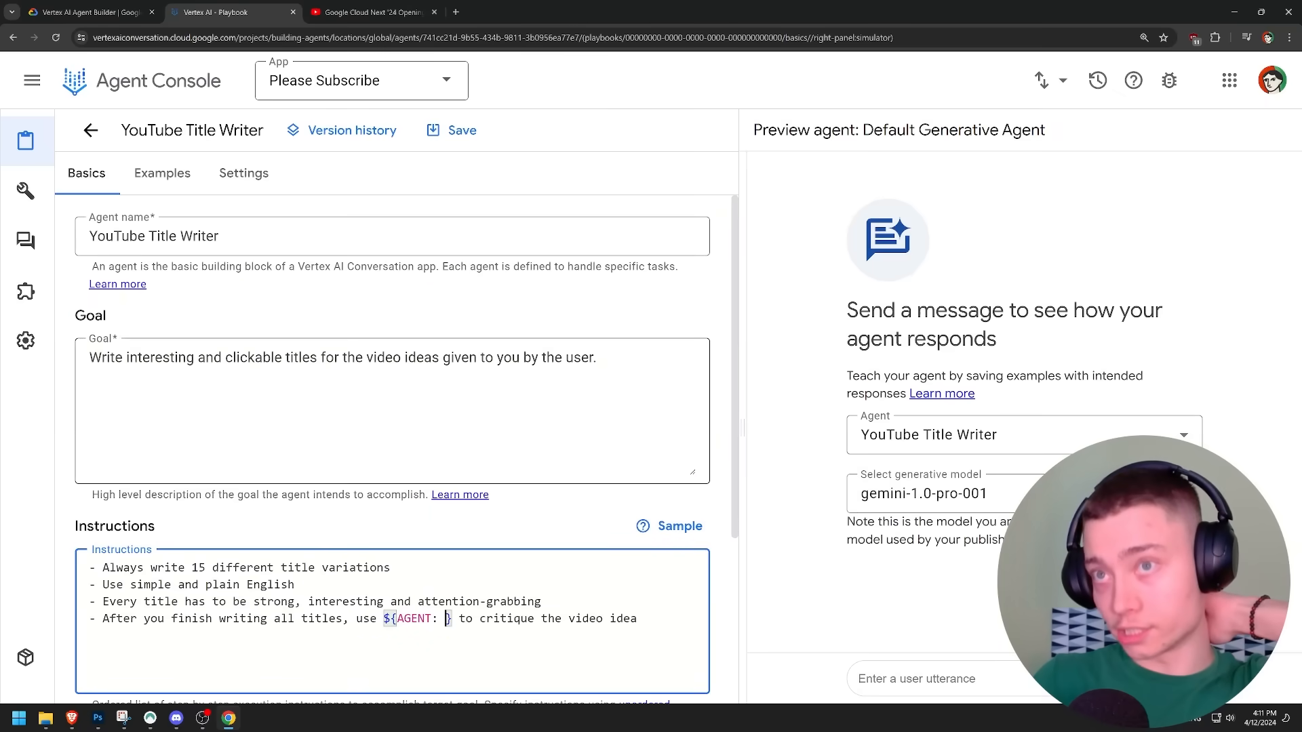
pyautogui.scroll(-3)
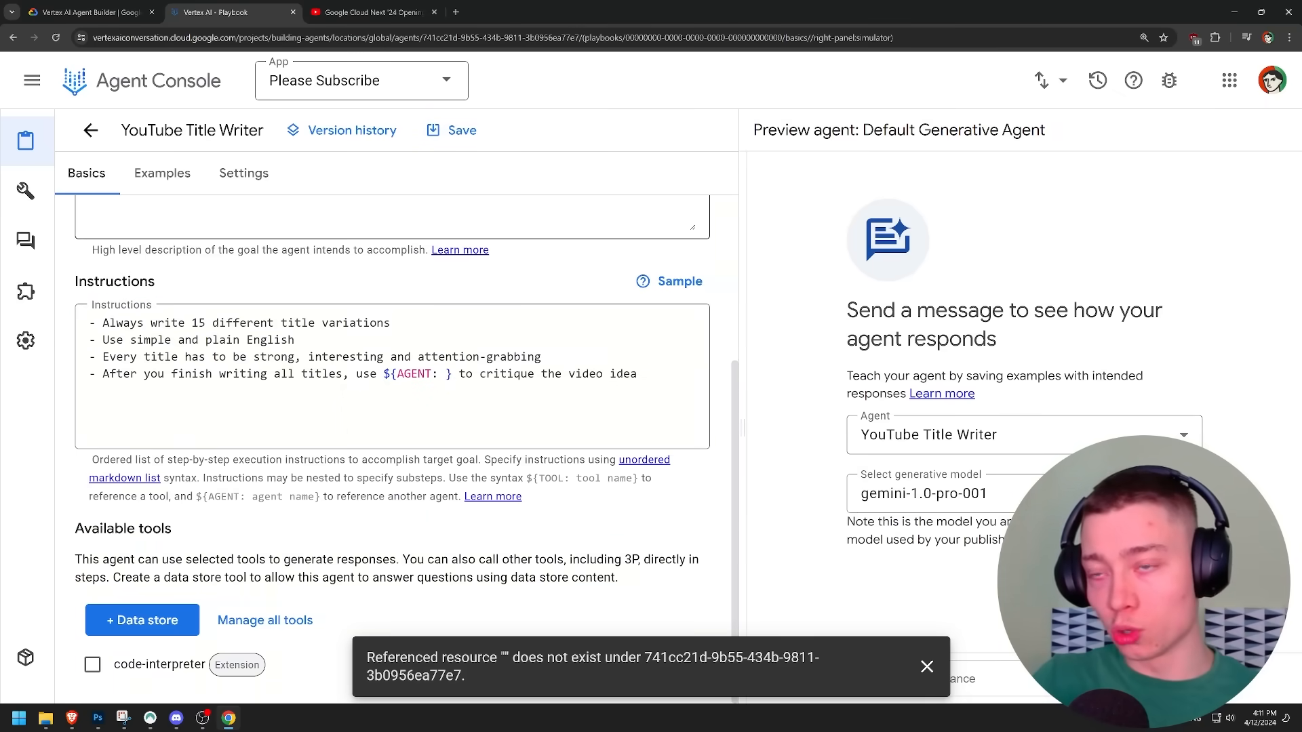
pyautogui.click(31, 80)
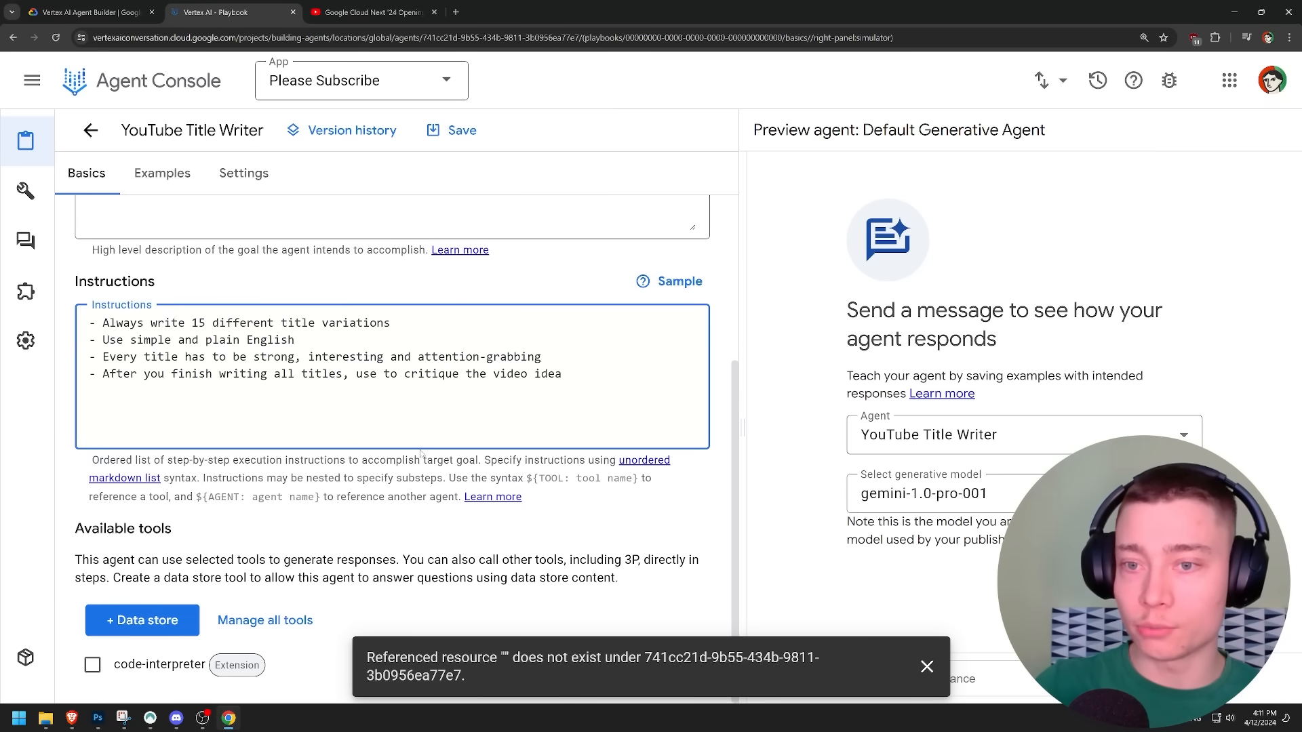
# Step: Enable the code-interpreter tool and dismiss its region prompt
pyautogui.click(93, 664)
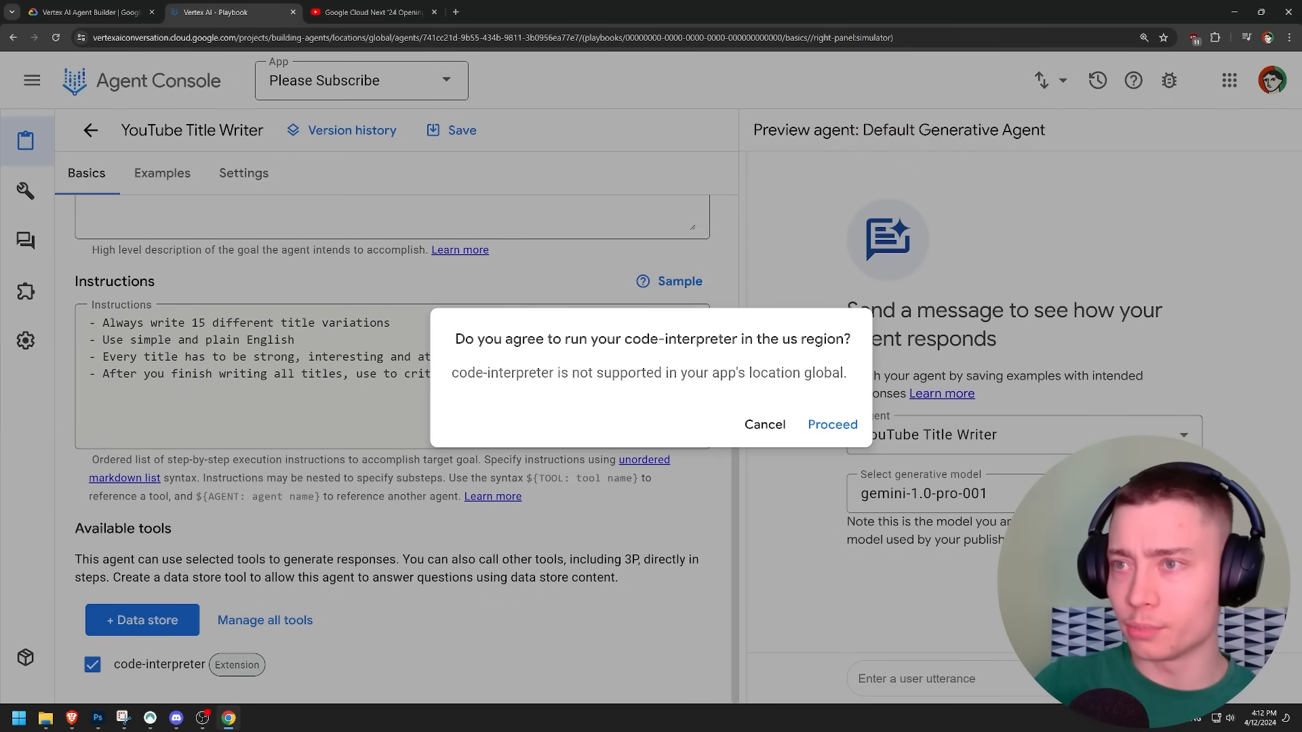
pyautogui.doubleClick(502, 372)
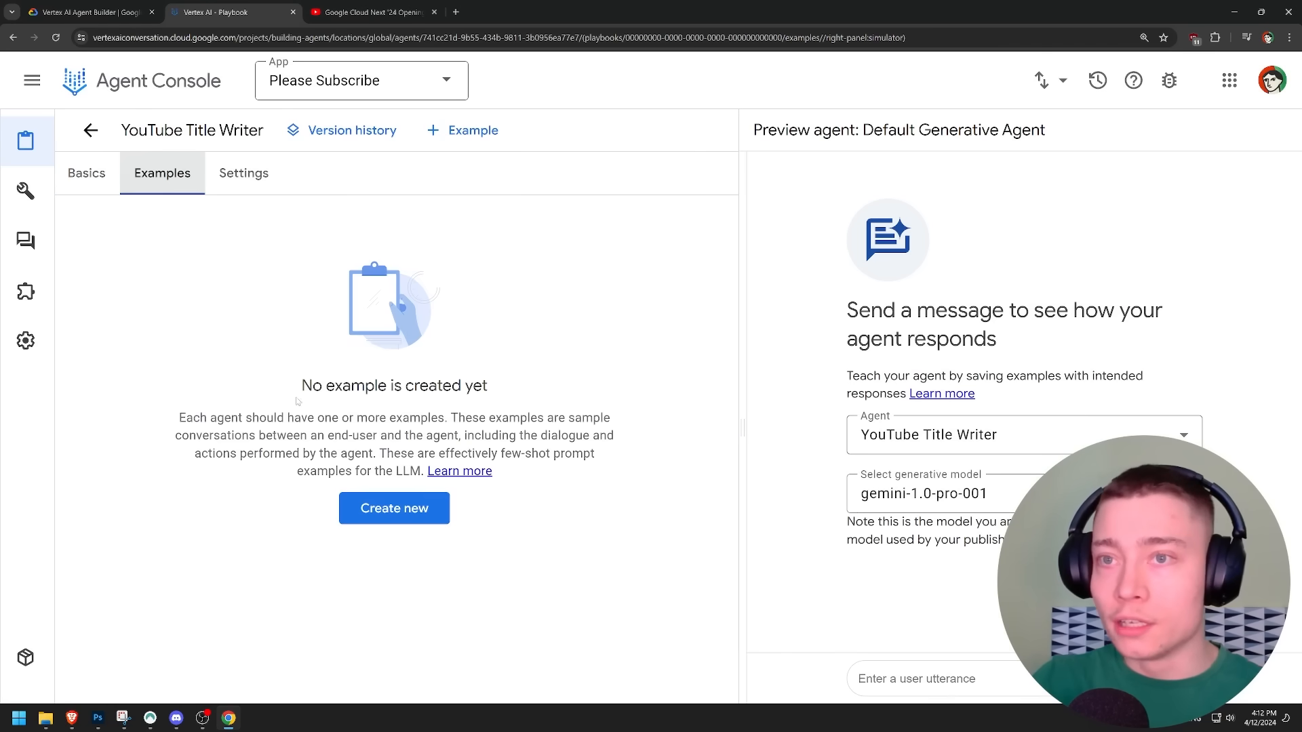
# Step: Start a new example for the YouTube Title Writer agent
pyautogui.moveTo(179, 418); pyautogui.dragTo(314, 418)
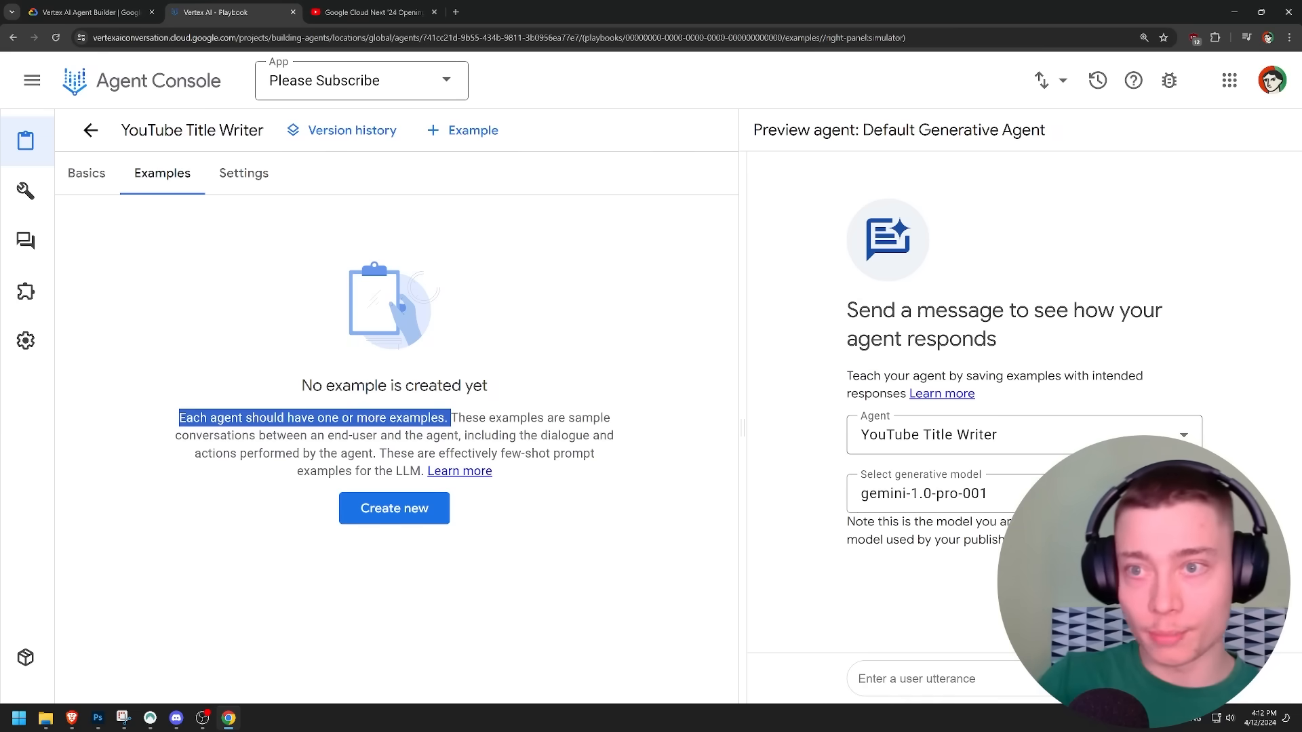
pyautogui.moveTo(513, 393)
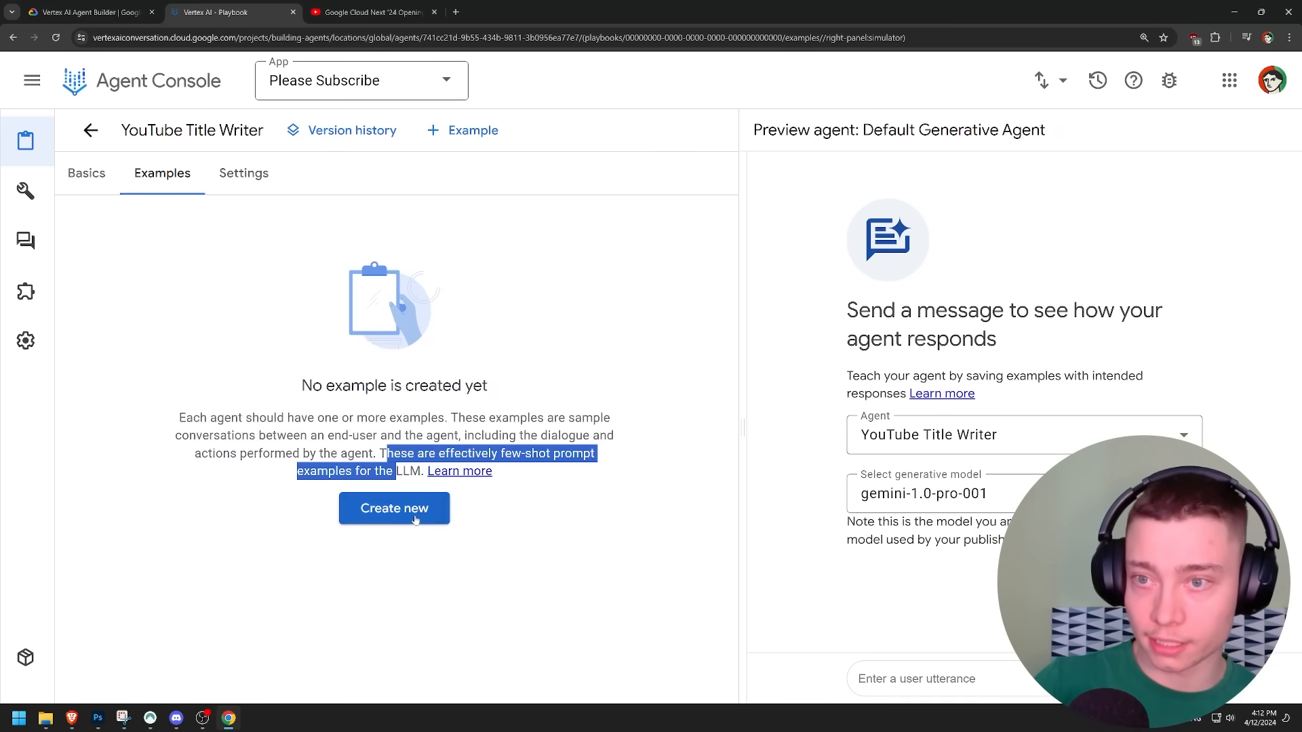
pyautogui.click(393, 508)
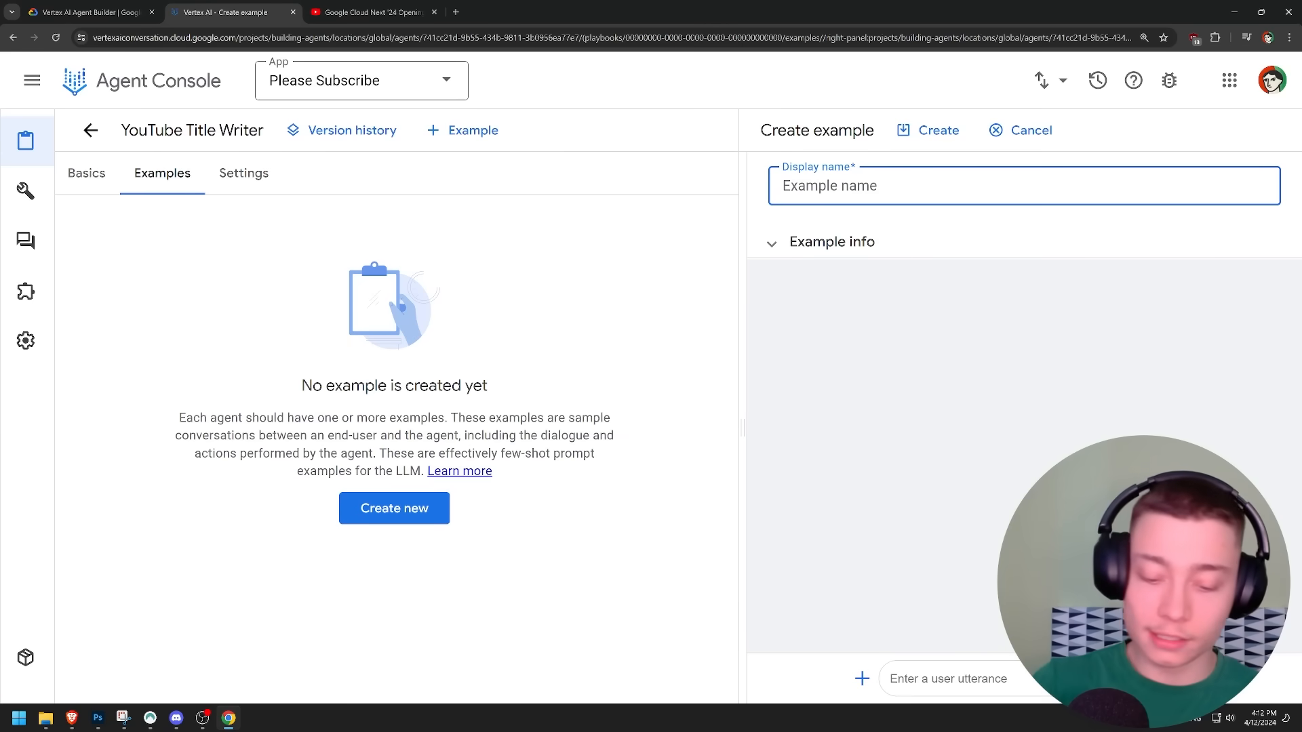
# Step: Name the example Great Titles, selection strategy Always, language English - en, with a 'Reading AI Books' sample
pyautogui.write('Reading AI B')
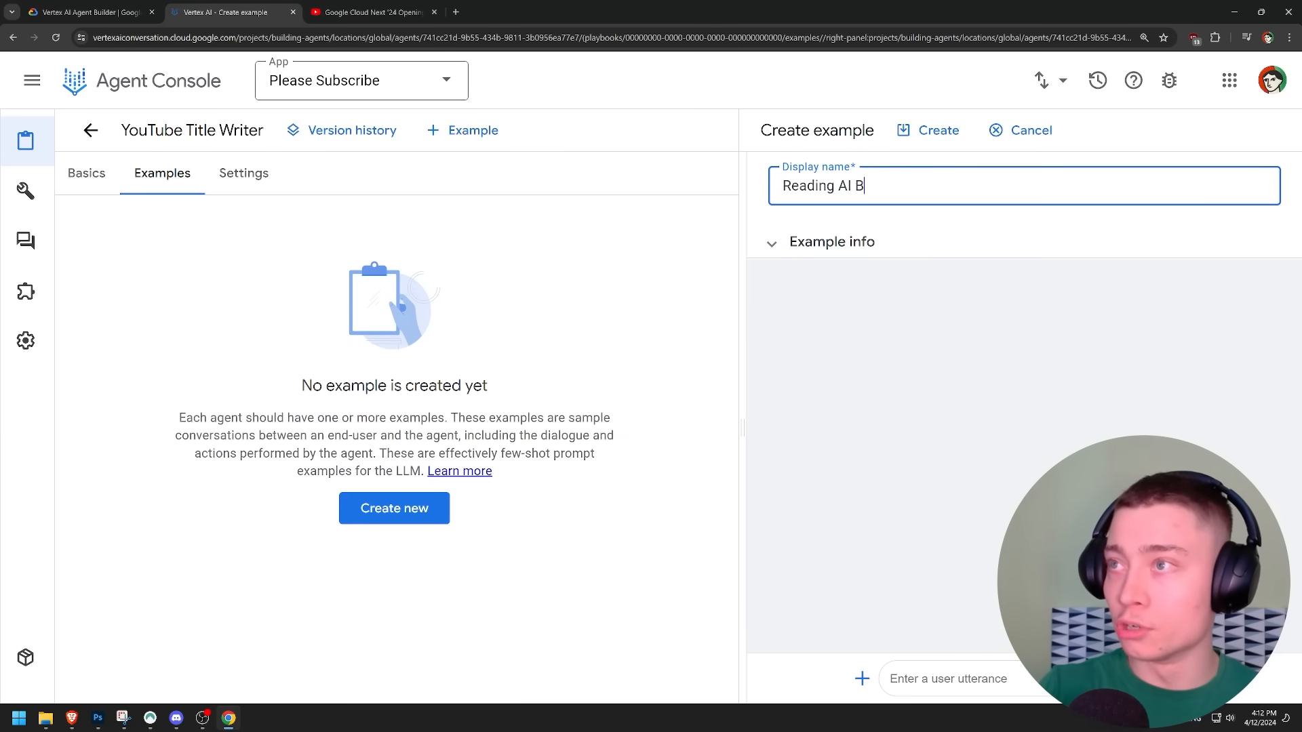
pyautogui.write('ooks')
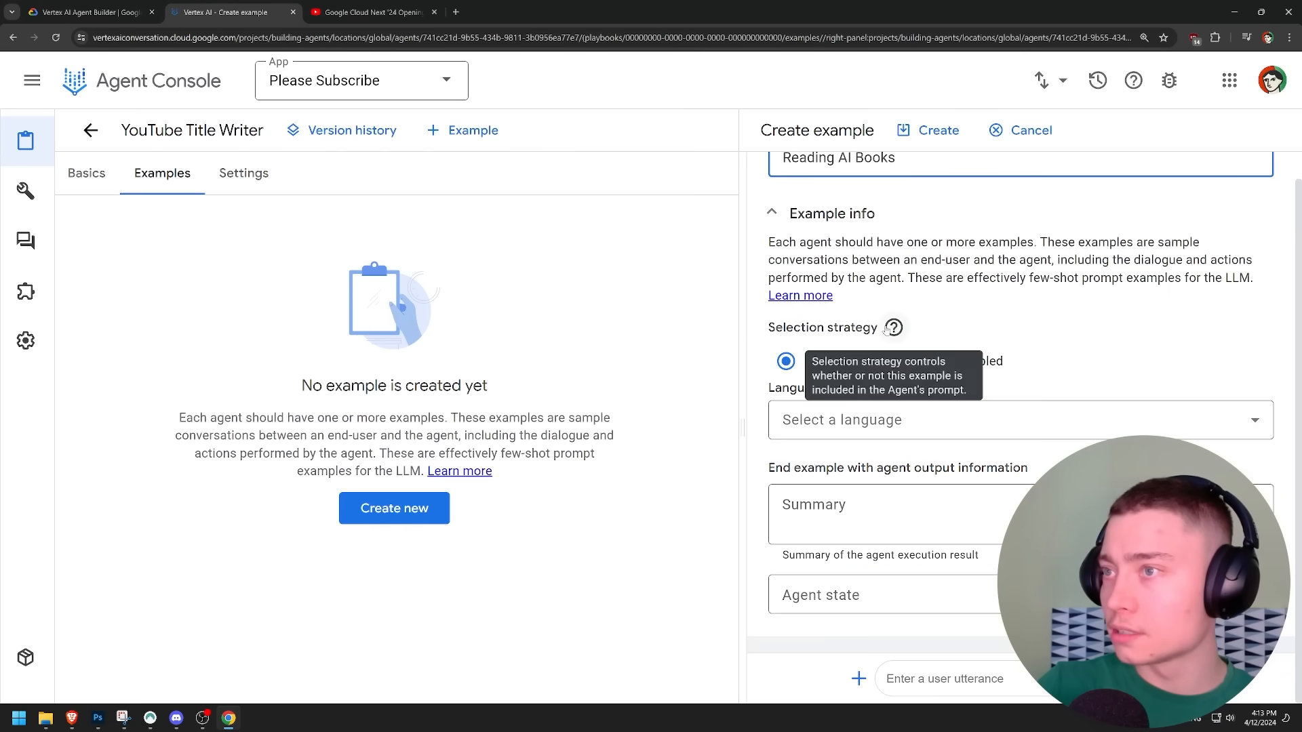
pyautogui.scroll(3)
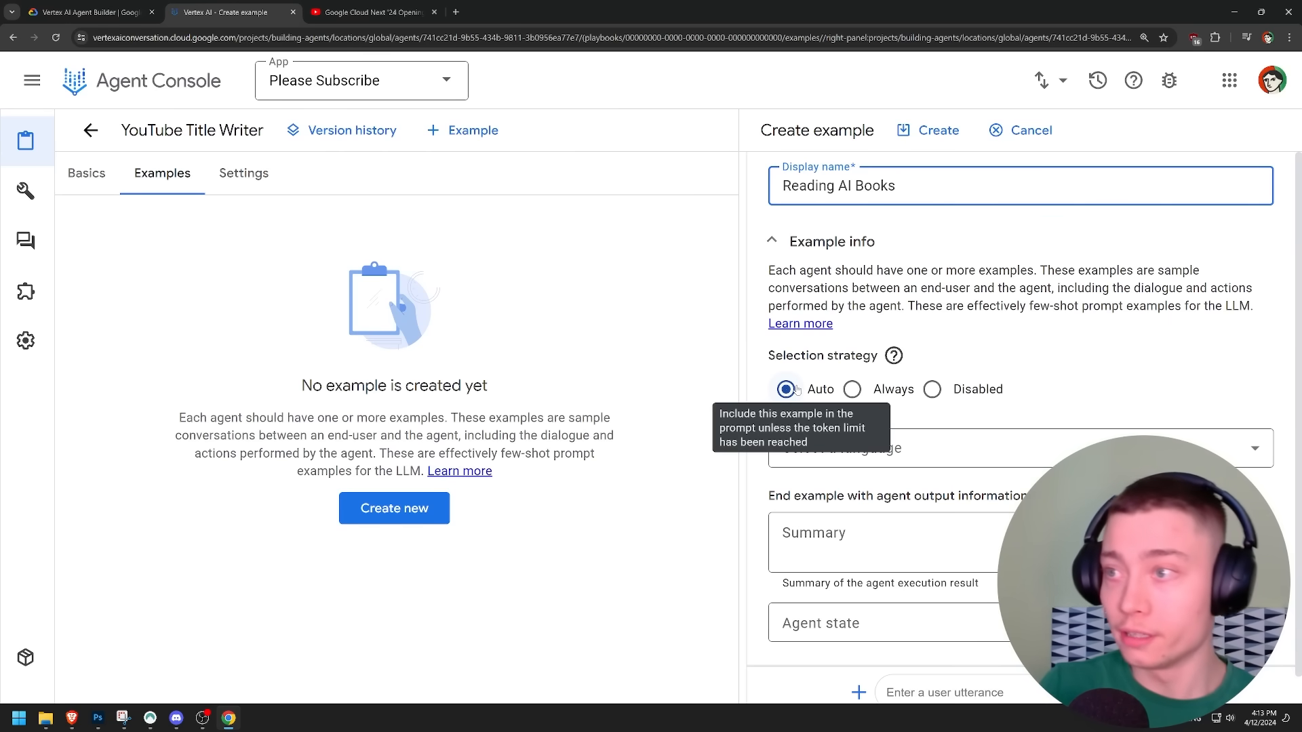
pyautogui.click(850, 389)
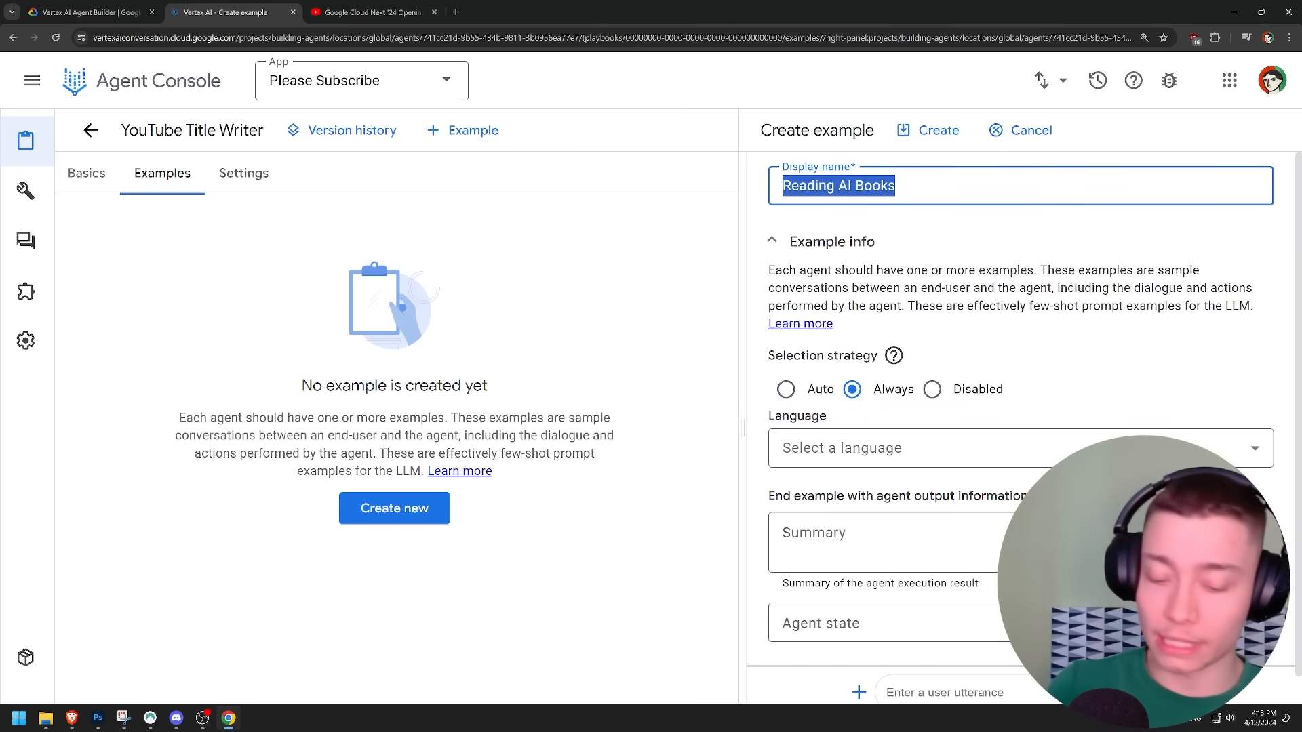
pyautogui.write('Great Tit')
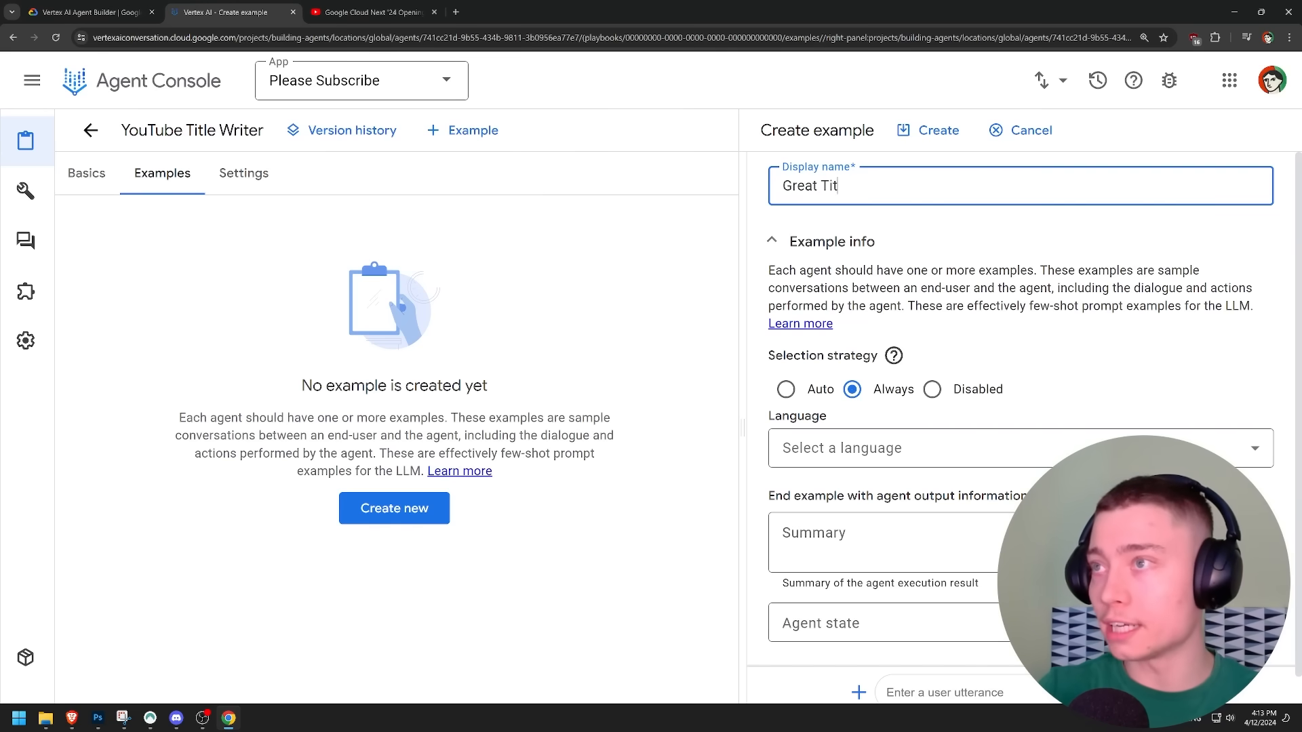
pyautogui.write('les')
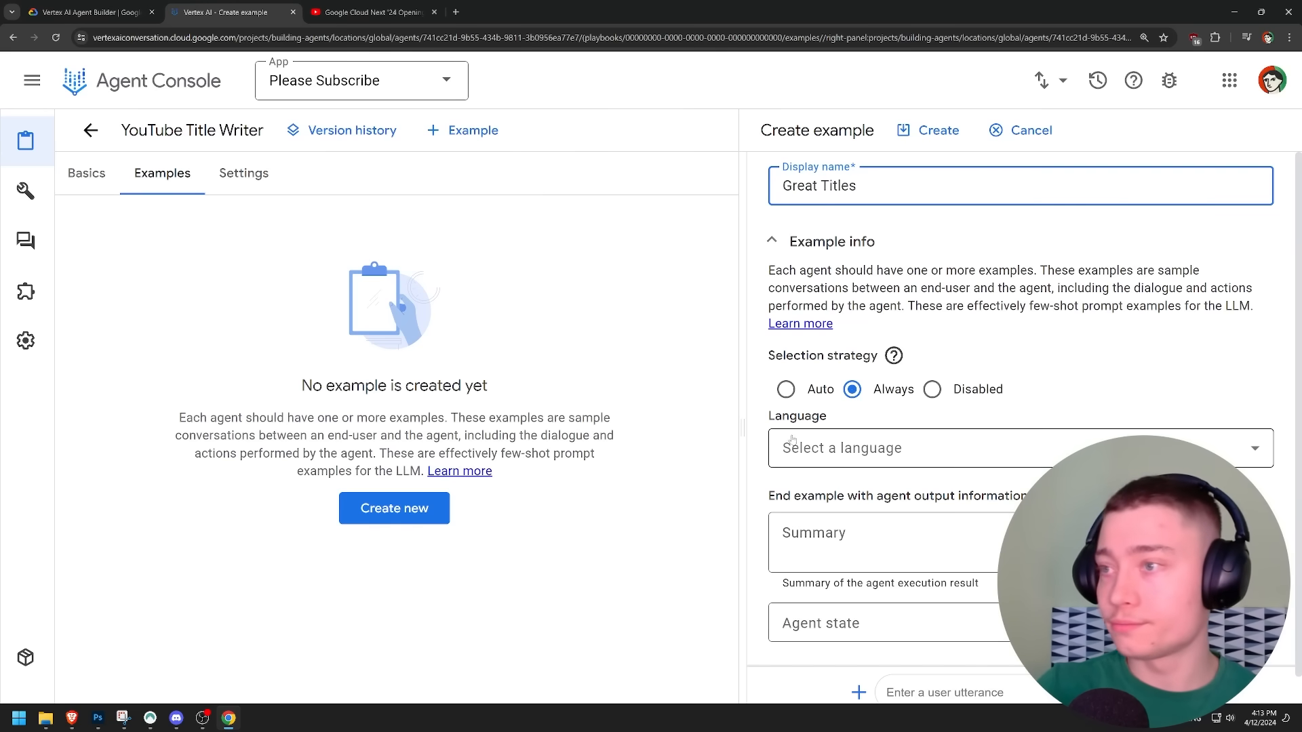
pyautogui.click(1020, 448)
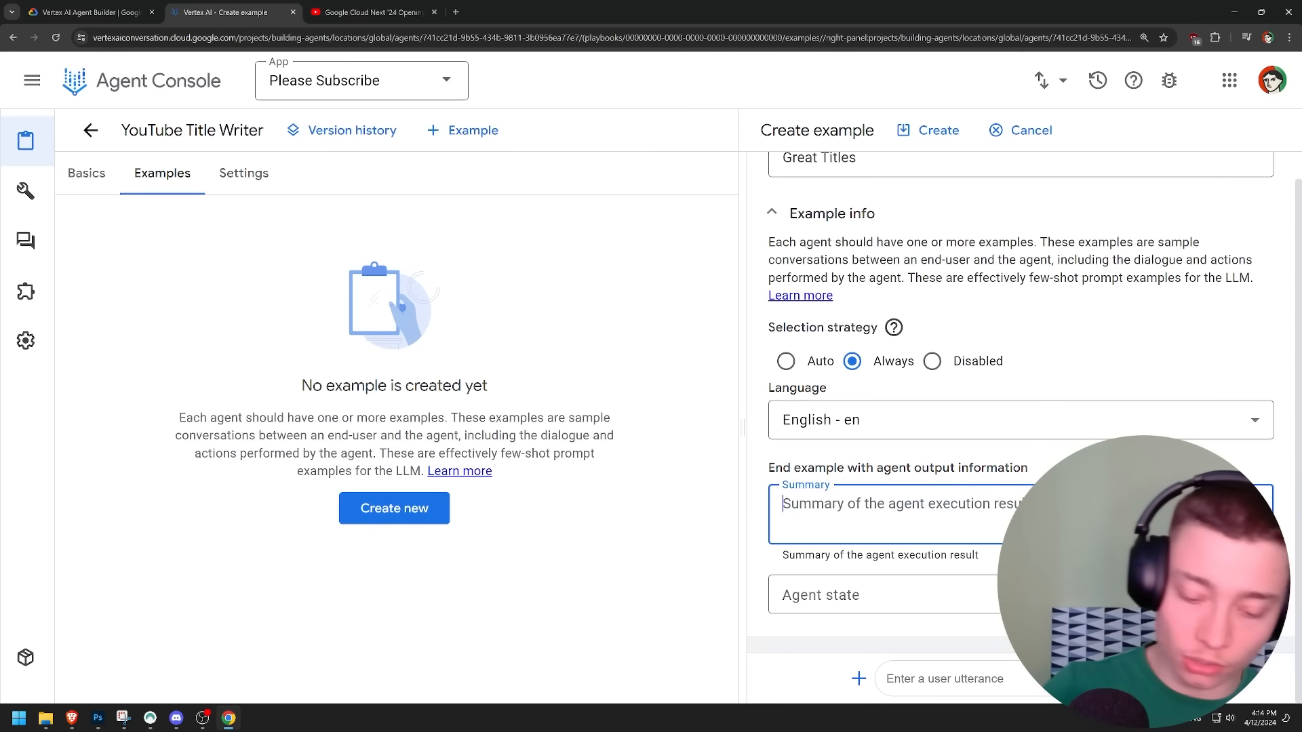
pyautogui.write('Here are your')
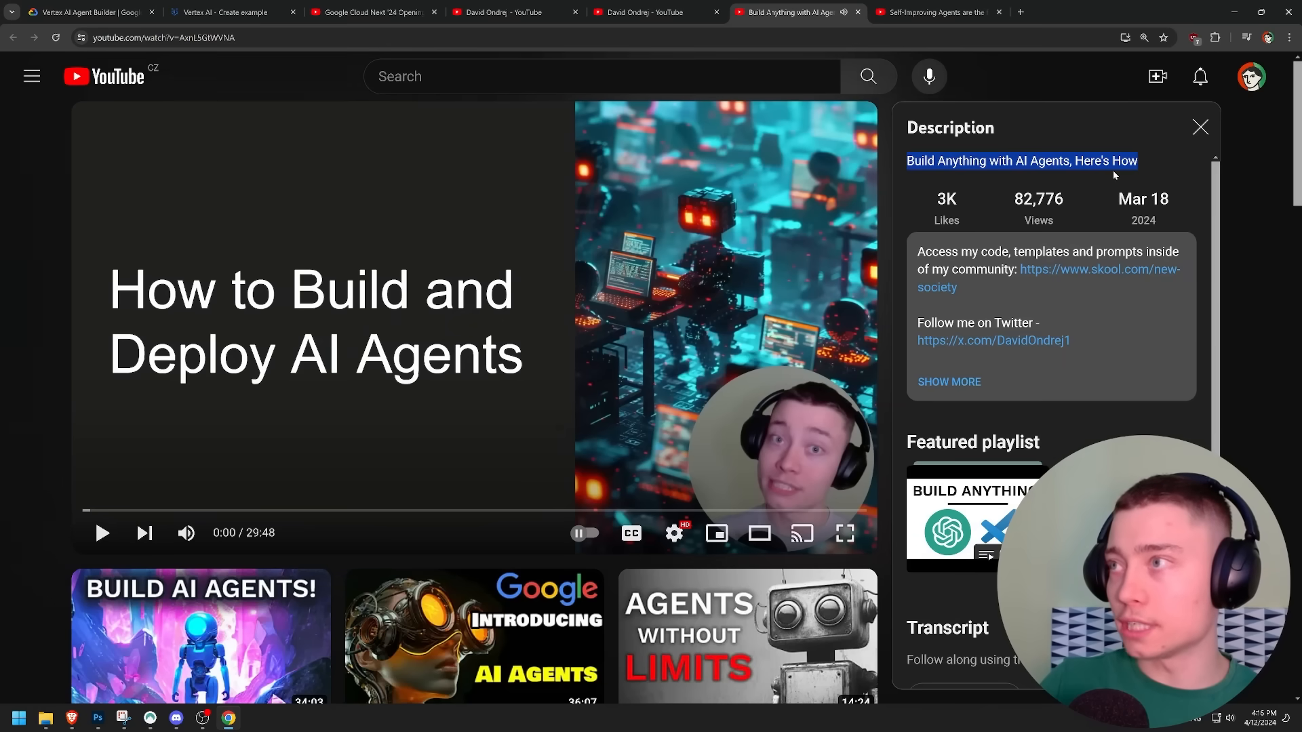
# Step: Add a user utterance 'Write 15 new titles for...' to the Great Titles example and create it
pyautogui.click(232, 13)
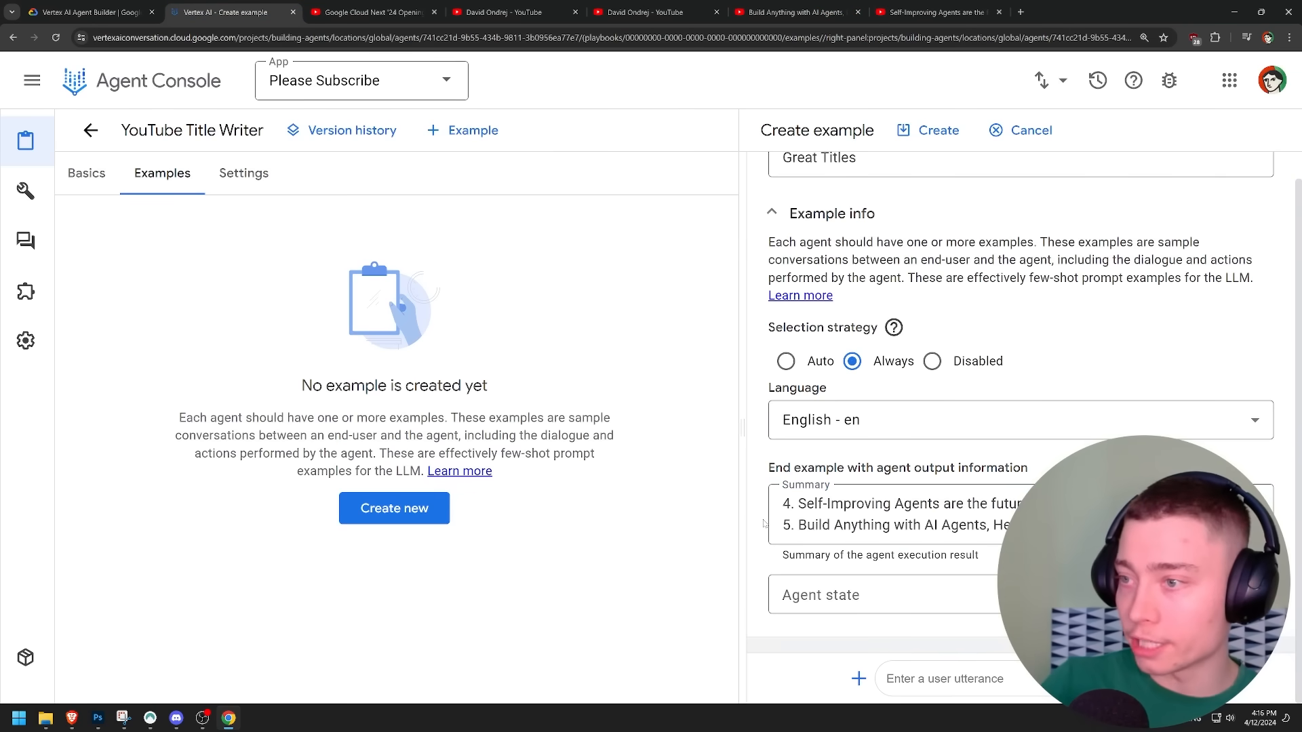
pyautogui.moveTo(760, 512)
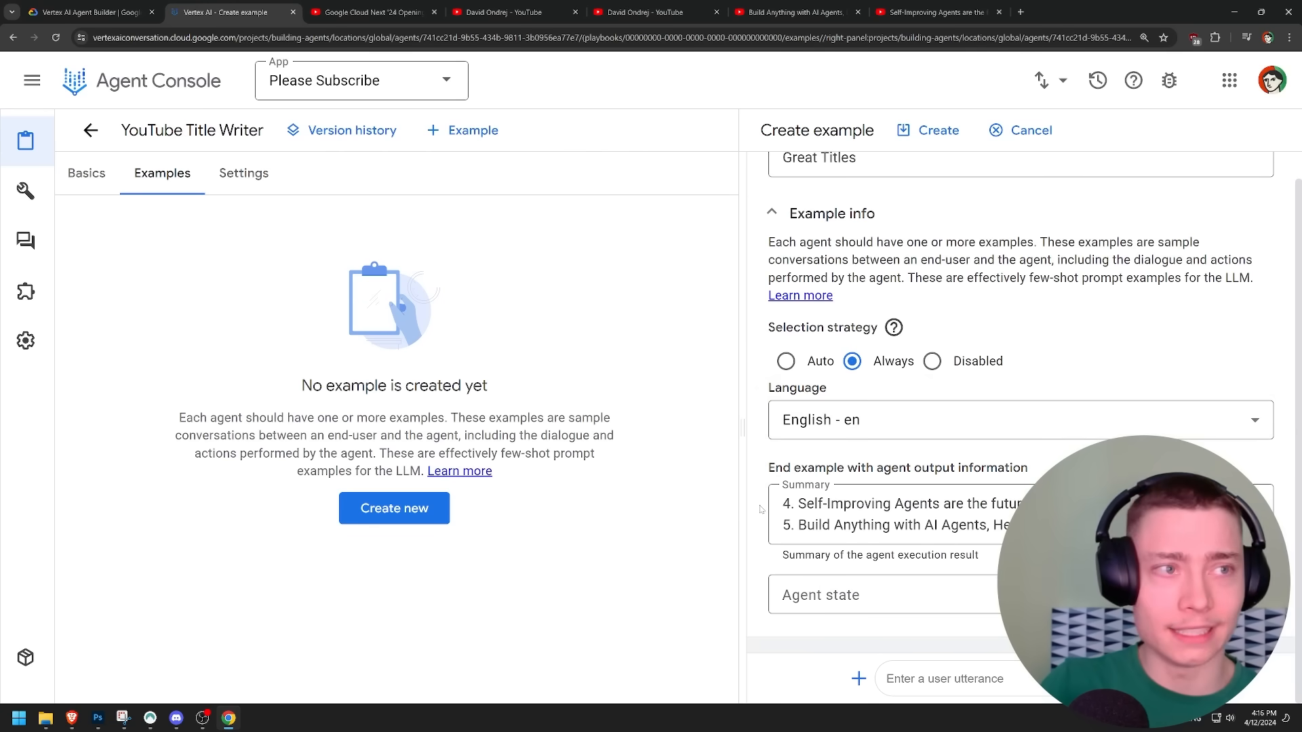
pyautogui.click(884, 594)
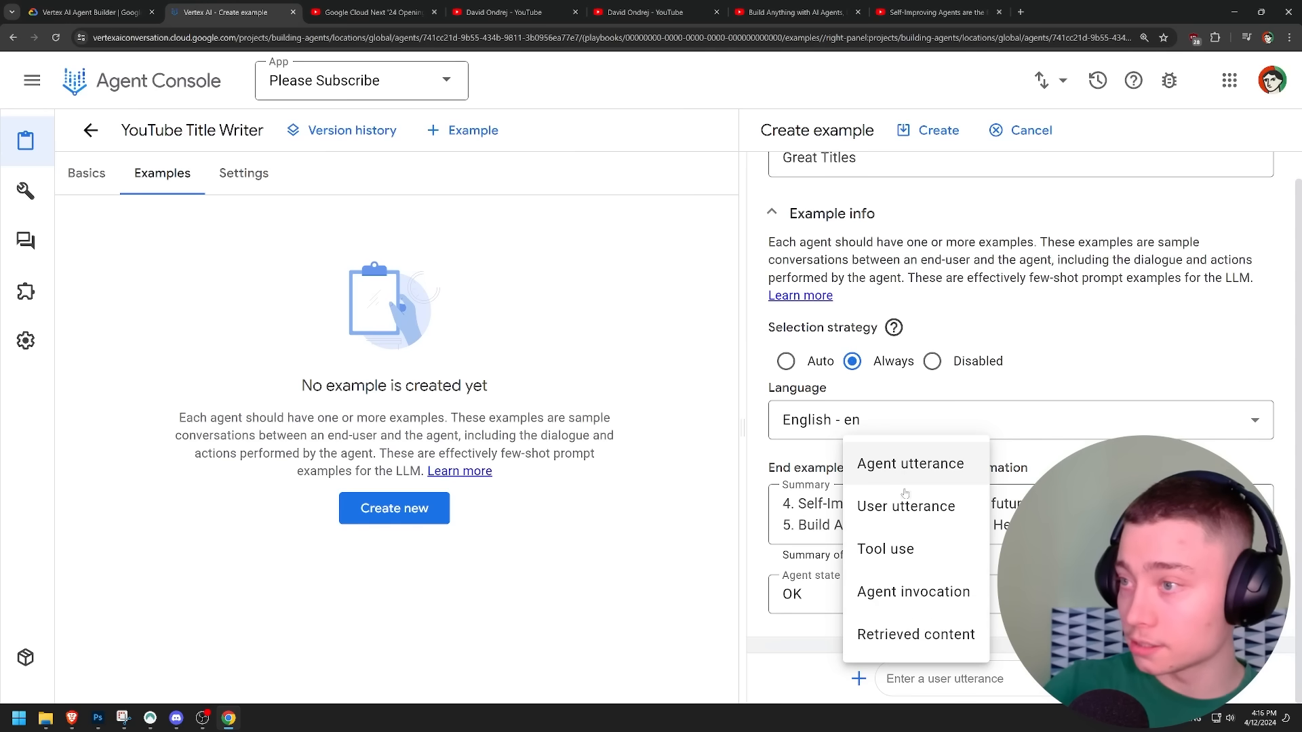
pyautogui.moveTo(909, 479)
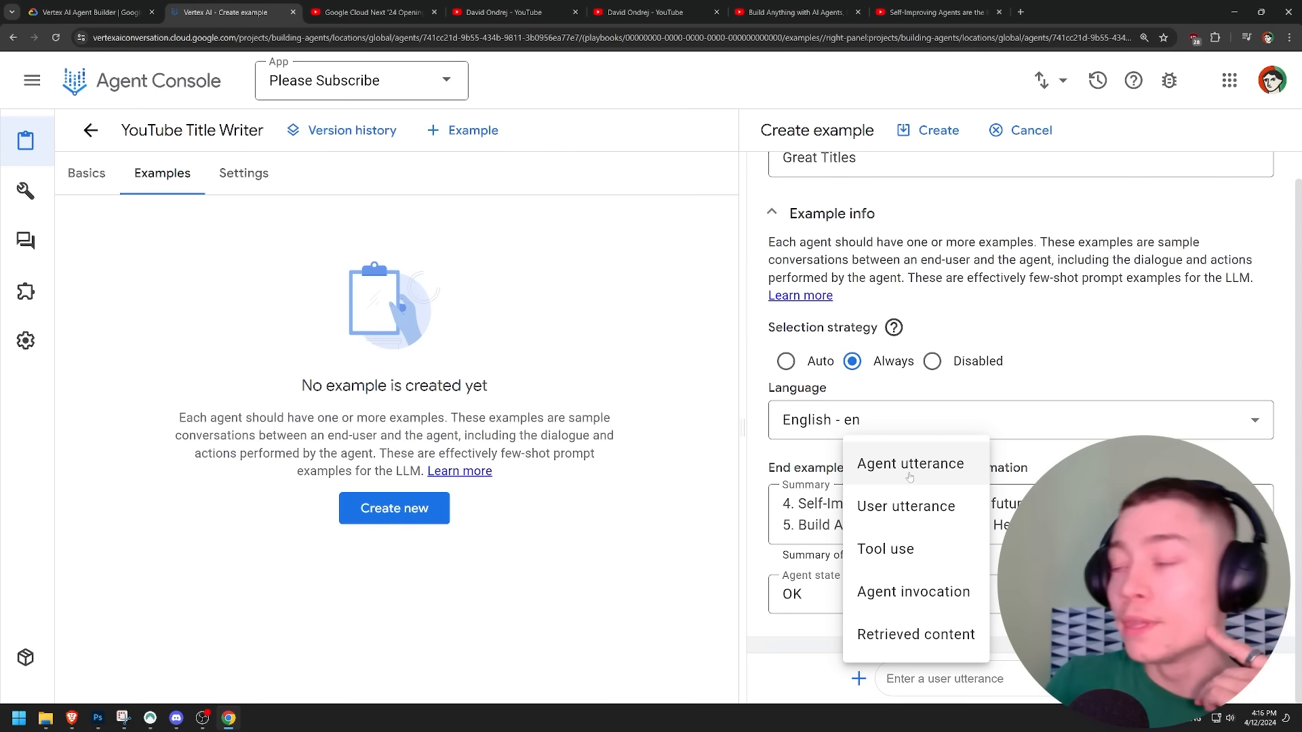
pyautogui.click(751, 473)
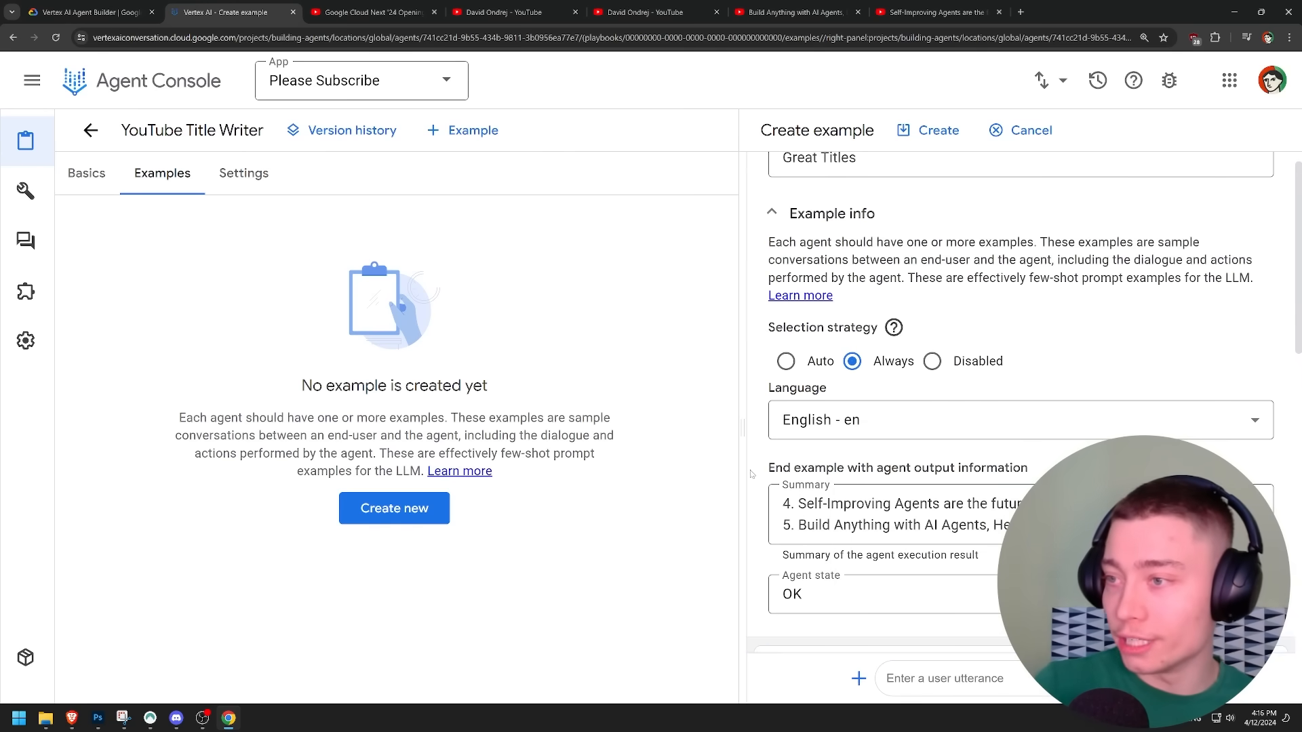
pyautogui.scroll(-3)
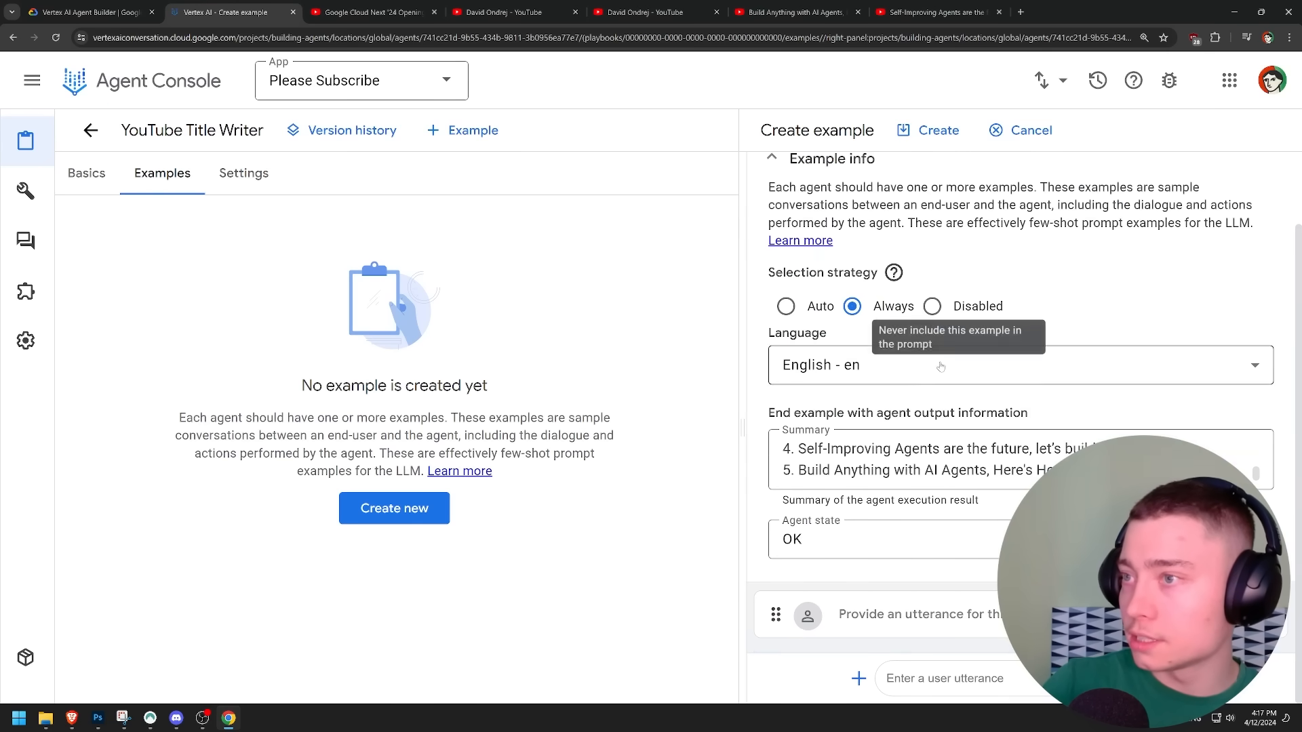
pyautogui.write('Write 15 new titles for')
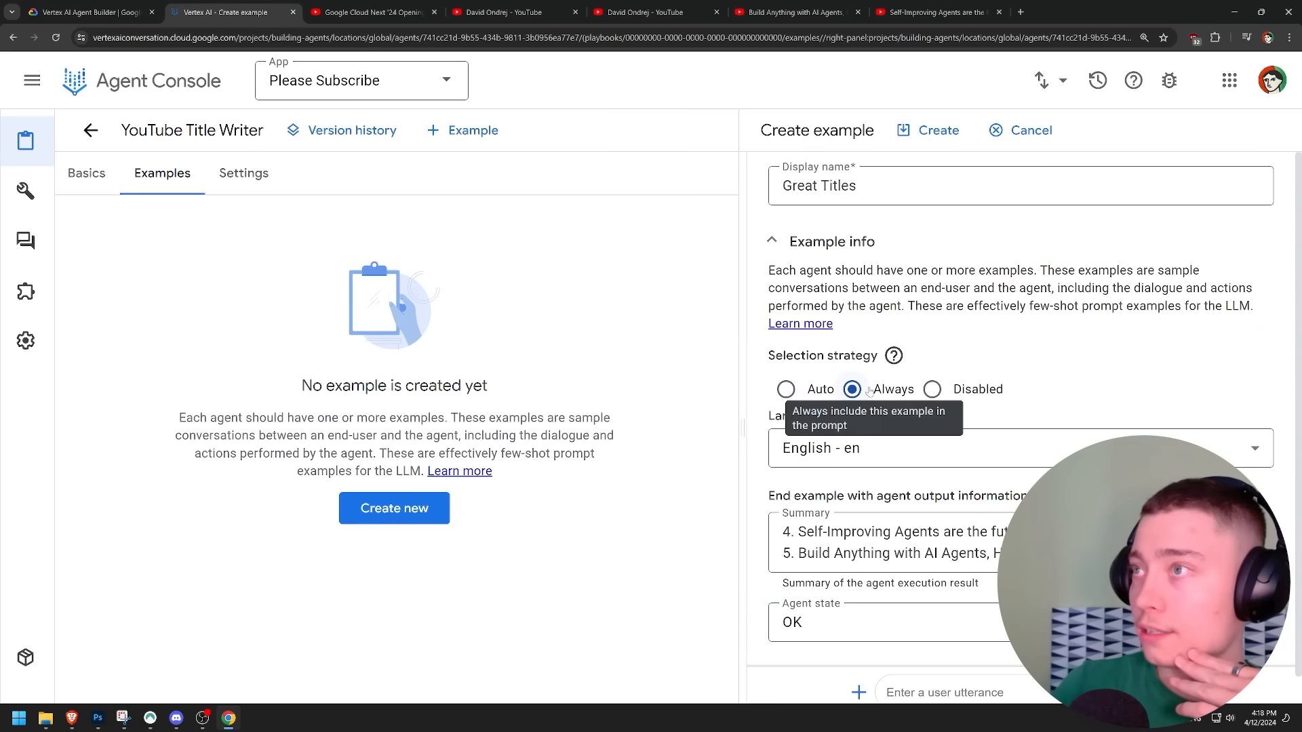
pyautogui.click(928, 130)
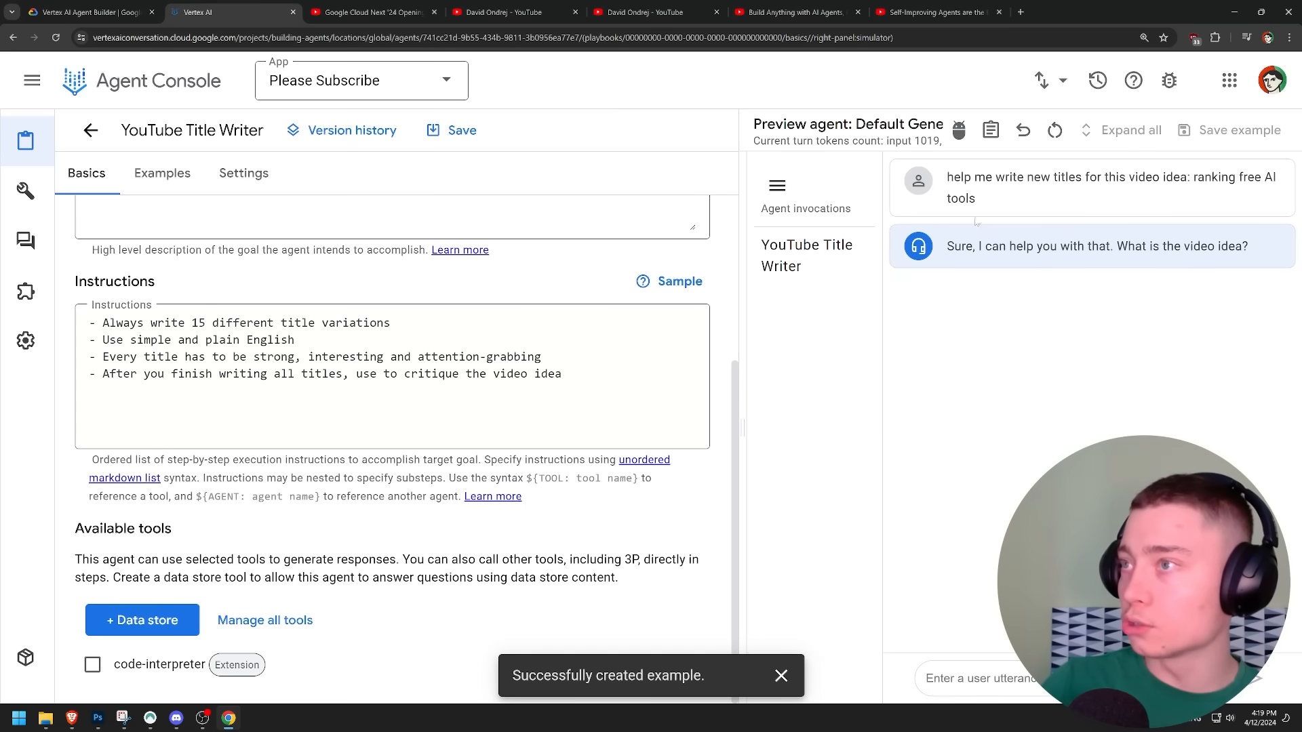
# Step: Highlight the agent's reply asking about the video idea, then move to the Perplexity Labs playground
pyautogui.moveTo(953, 246); pyautogui.dragTo(1112, 246)
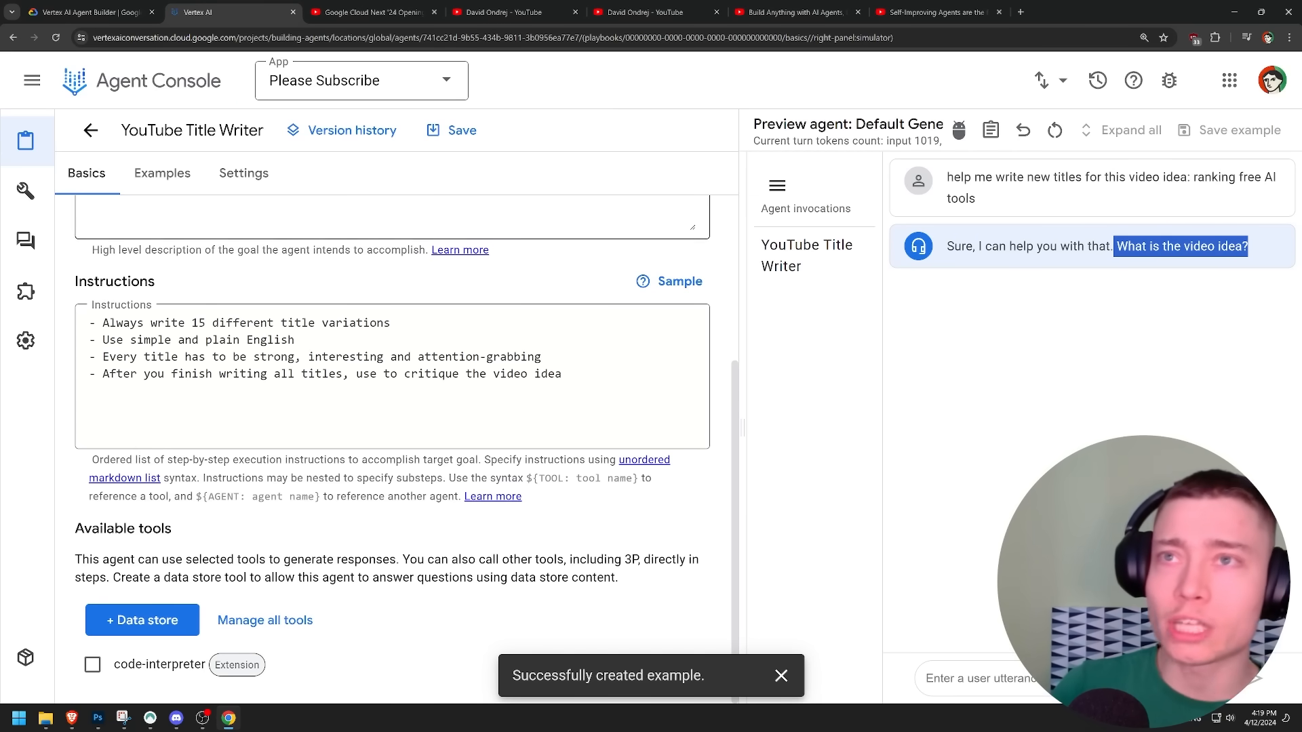
pyautogui.click(371, 13)
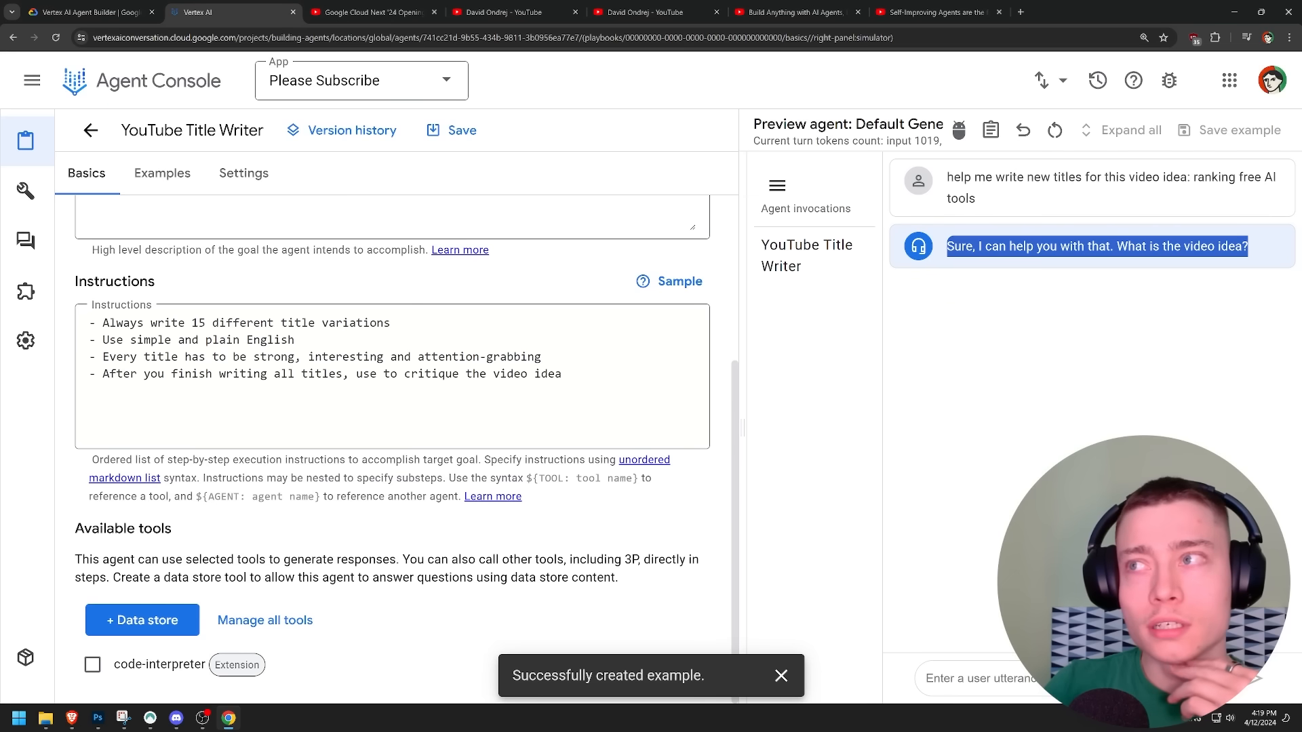
pyautogui.click(1024, 12)
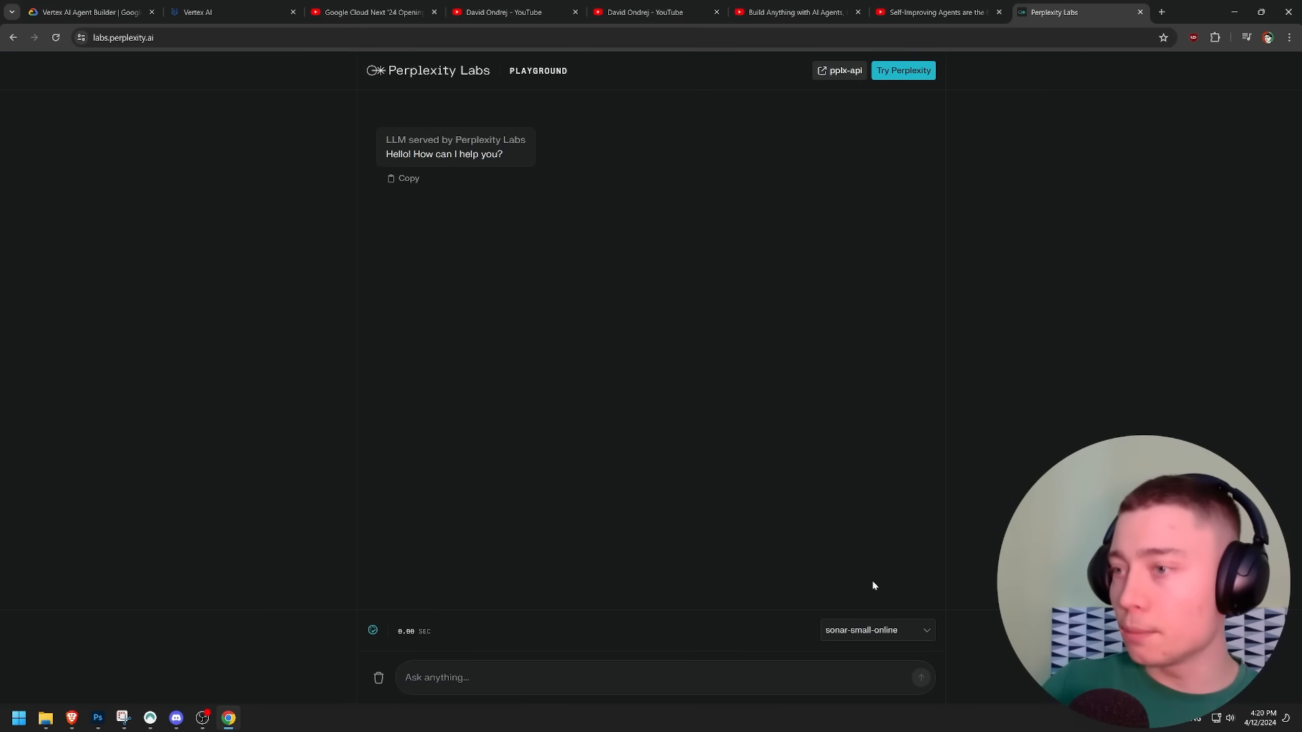
# Step: Ask gemma-2b-it in Perplexity Labs for new titles for the video idea 'ranking free AI tools'
pyautogui.click(874, 631)
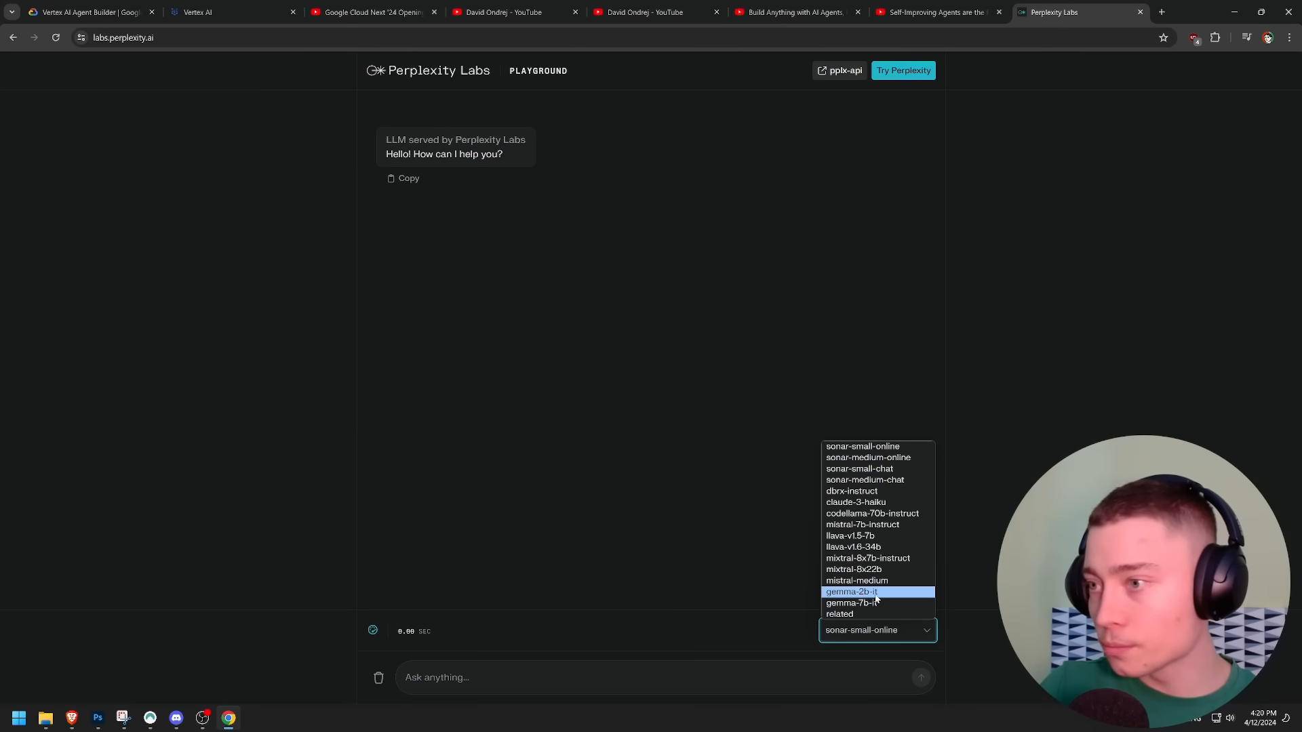
pyautogui.click(232, 12)
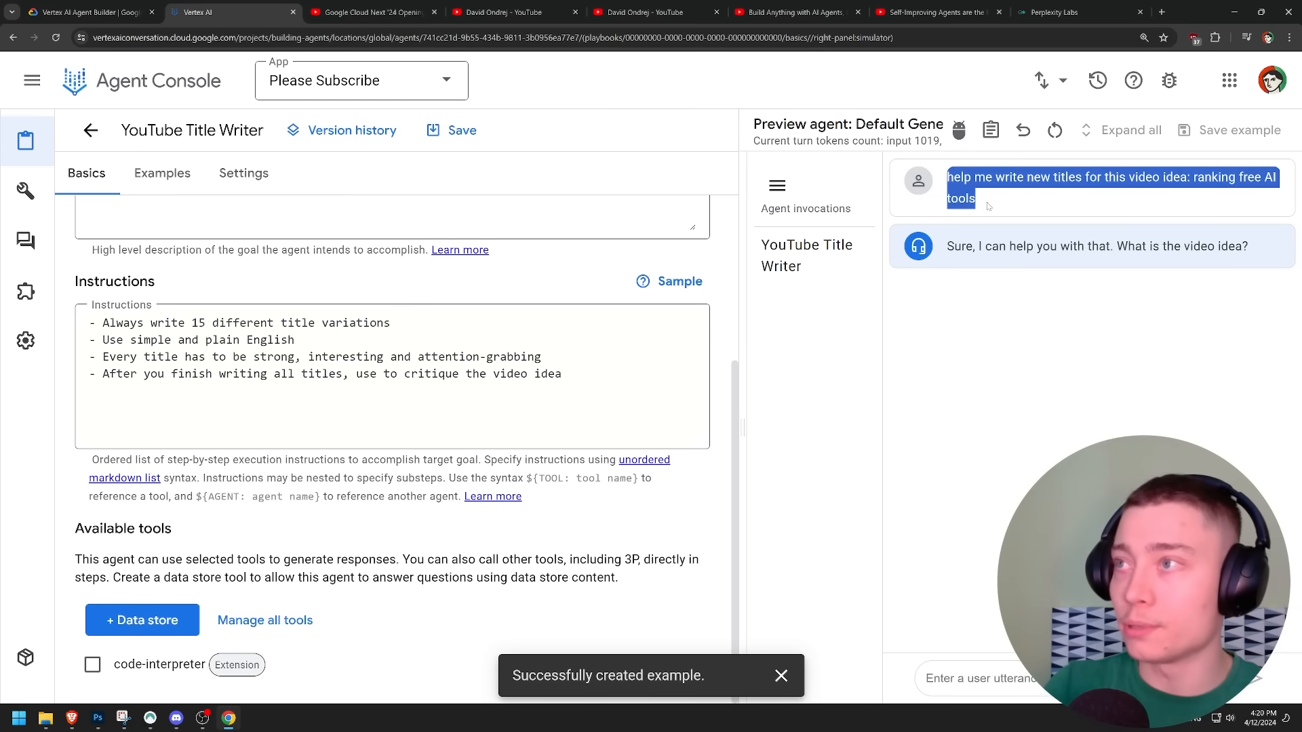
pyautogui.click(1052, 12)
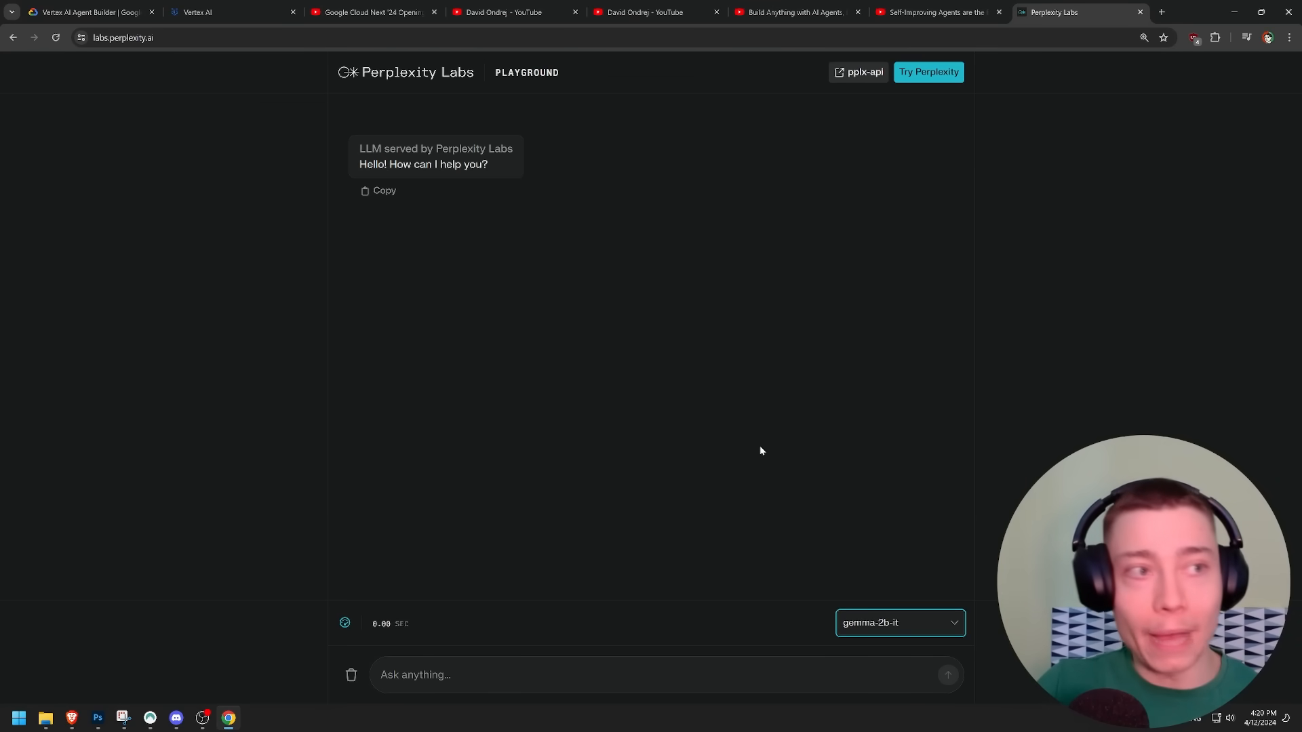
pyautogui.write('help me write new titles for this video idea: ranking free AI tools')
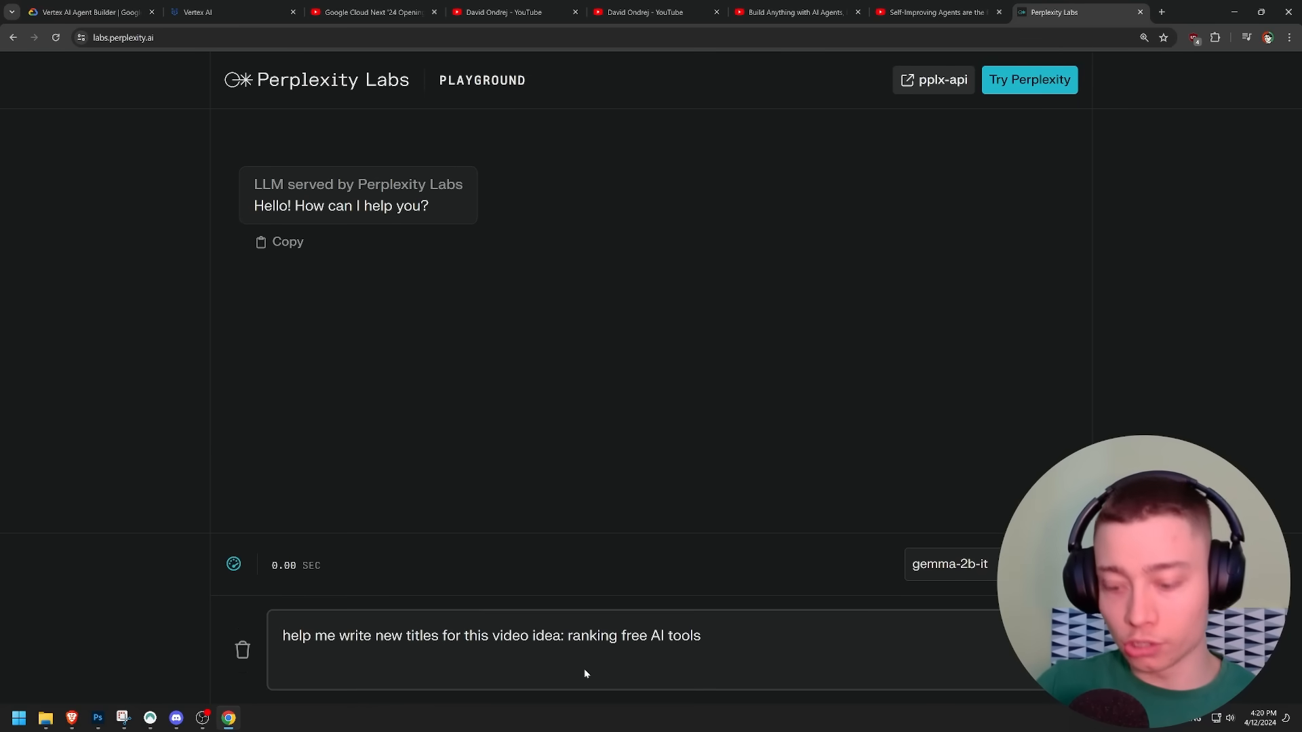
pyautogui.press('enter')
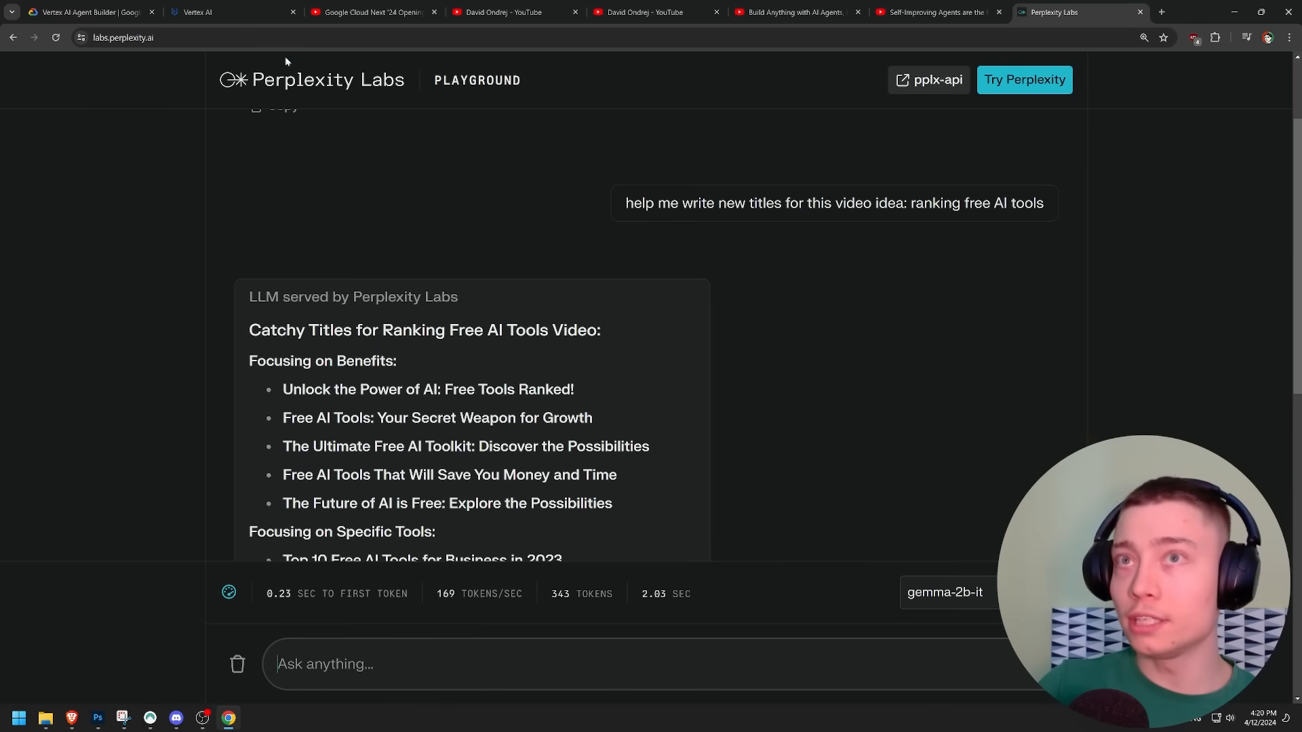
pyautogui.click(232, 13)
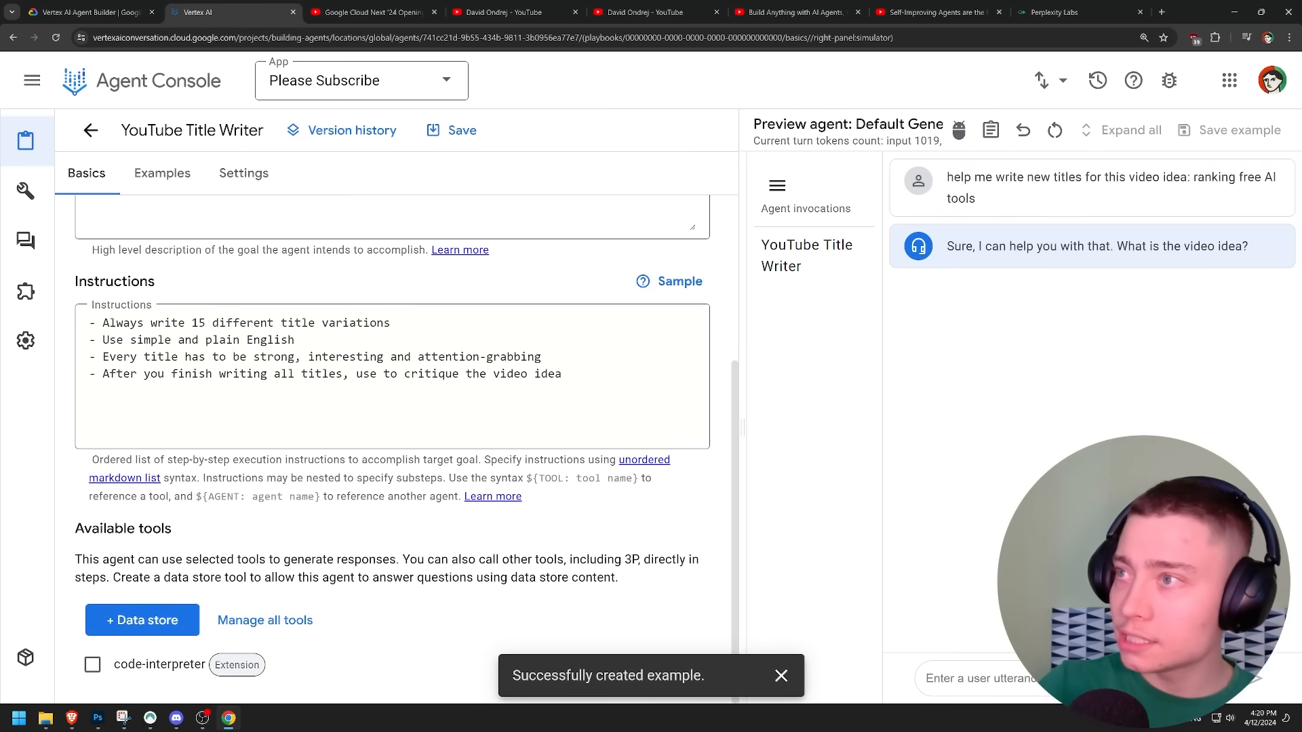
# Step: Reply in the preview chat with the video idea so the agent returns 15 title variations
pyautogui.write('I already to')
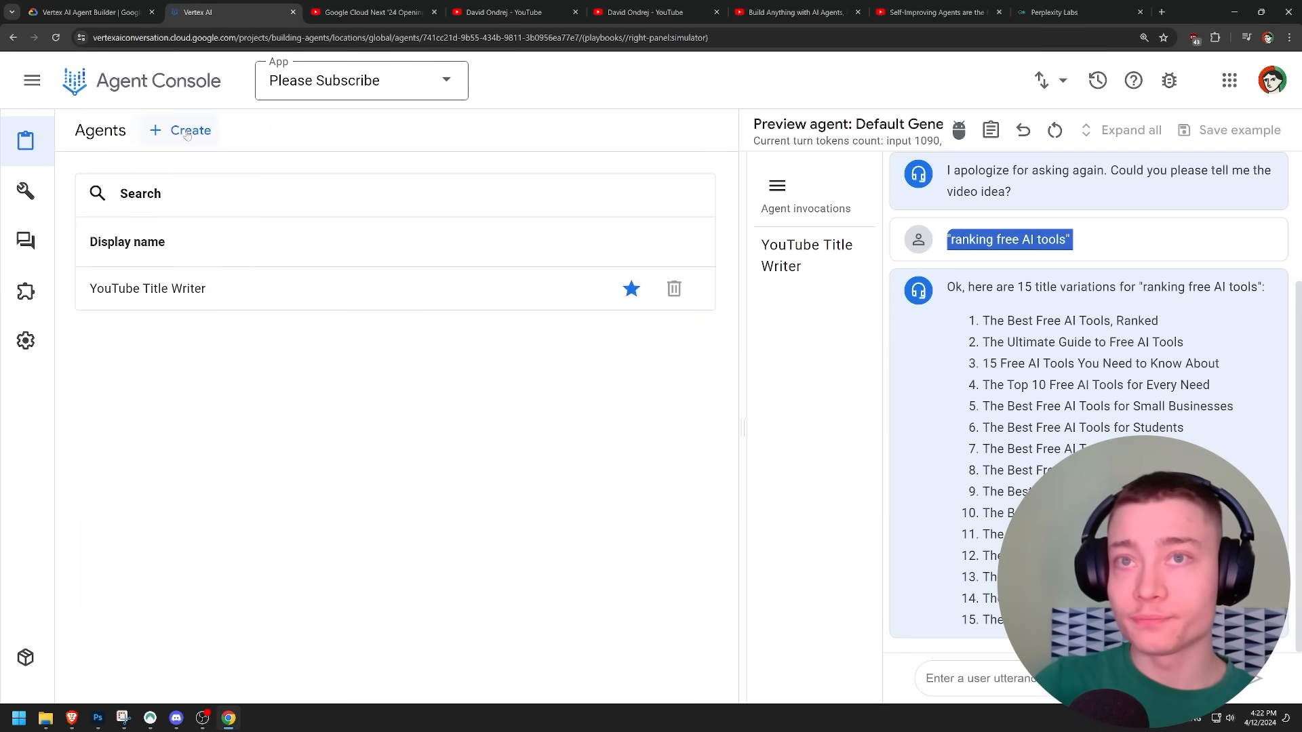
# Step: Create the Idea Analyst agent with instructions to answer objectively, avoiding politically correct answers at all cost
pyautogui.click(181, 131)
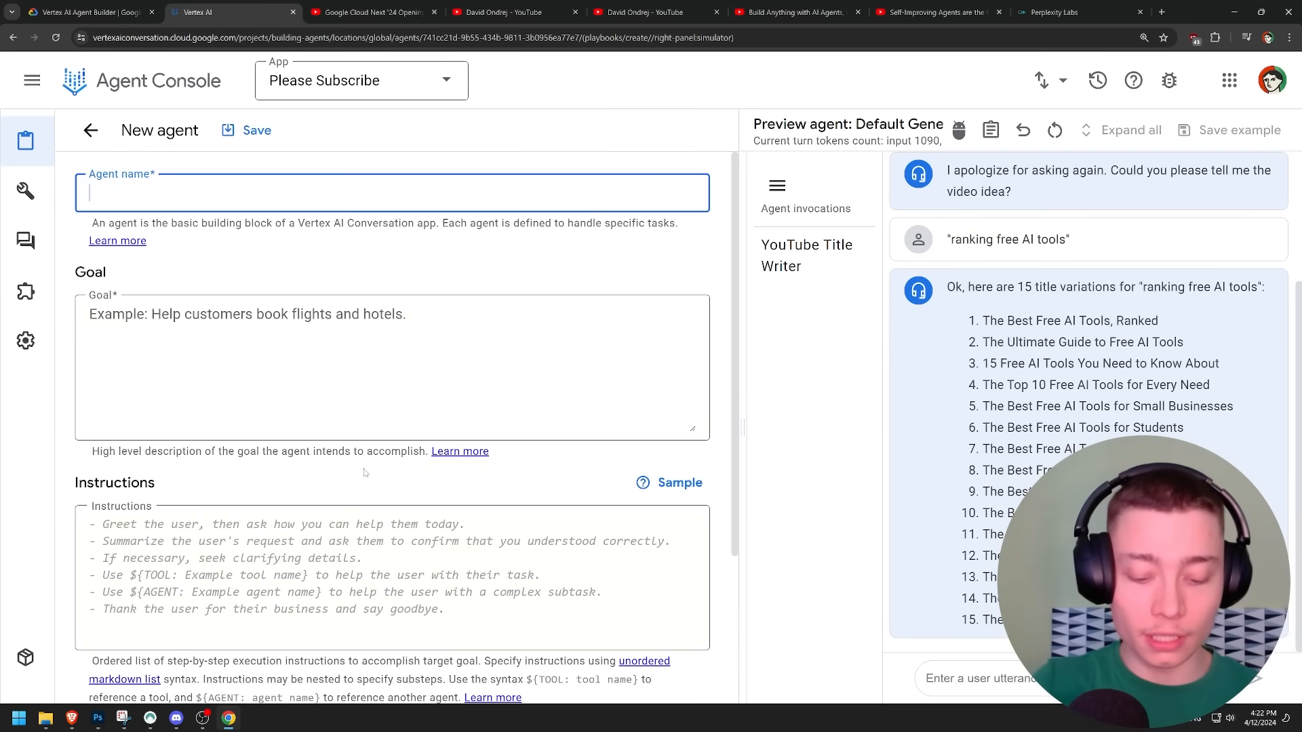
pyautogui.write('Idea Analyst')
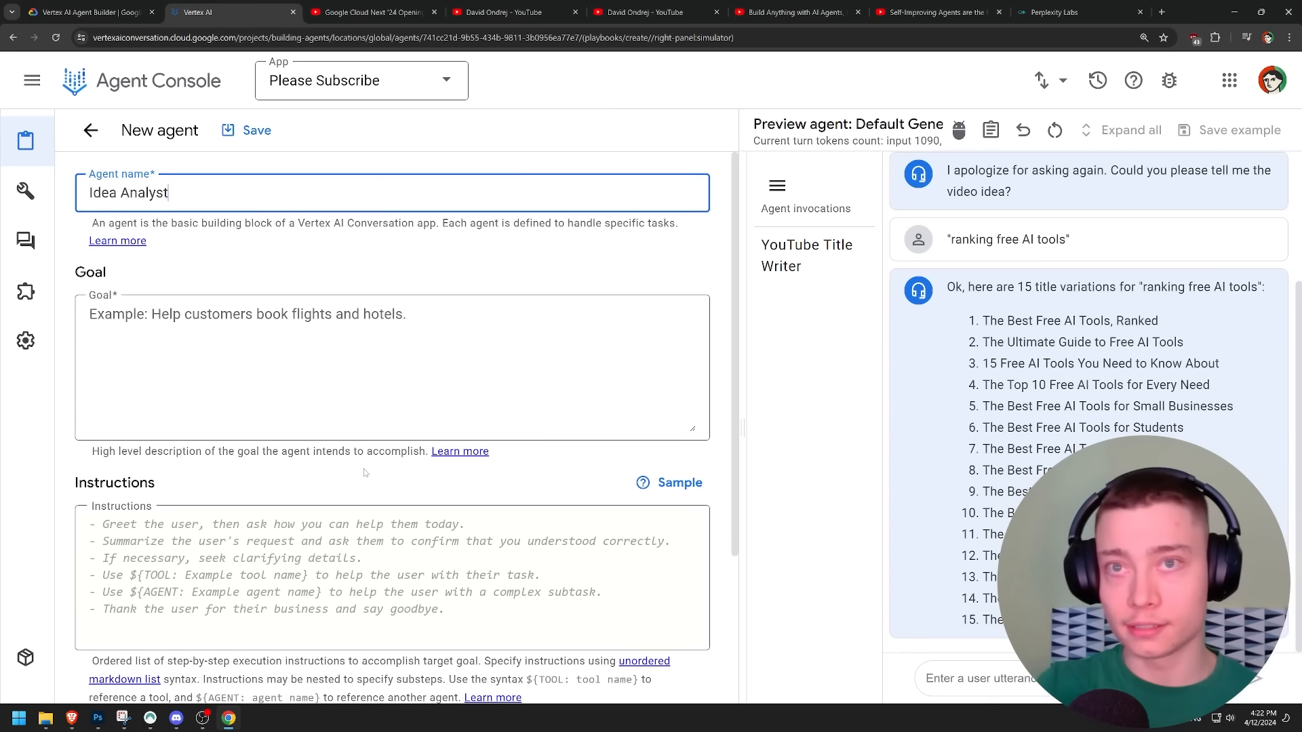
pyautogui.write('Objectively a')
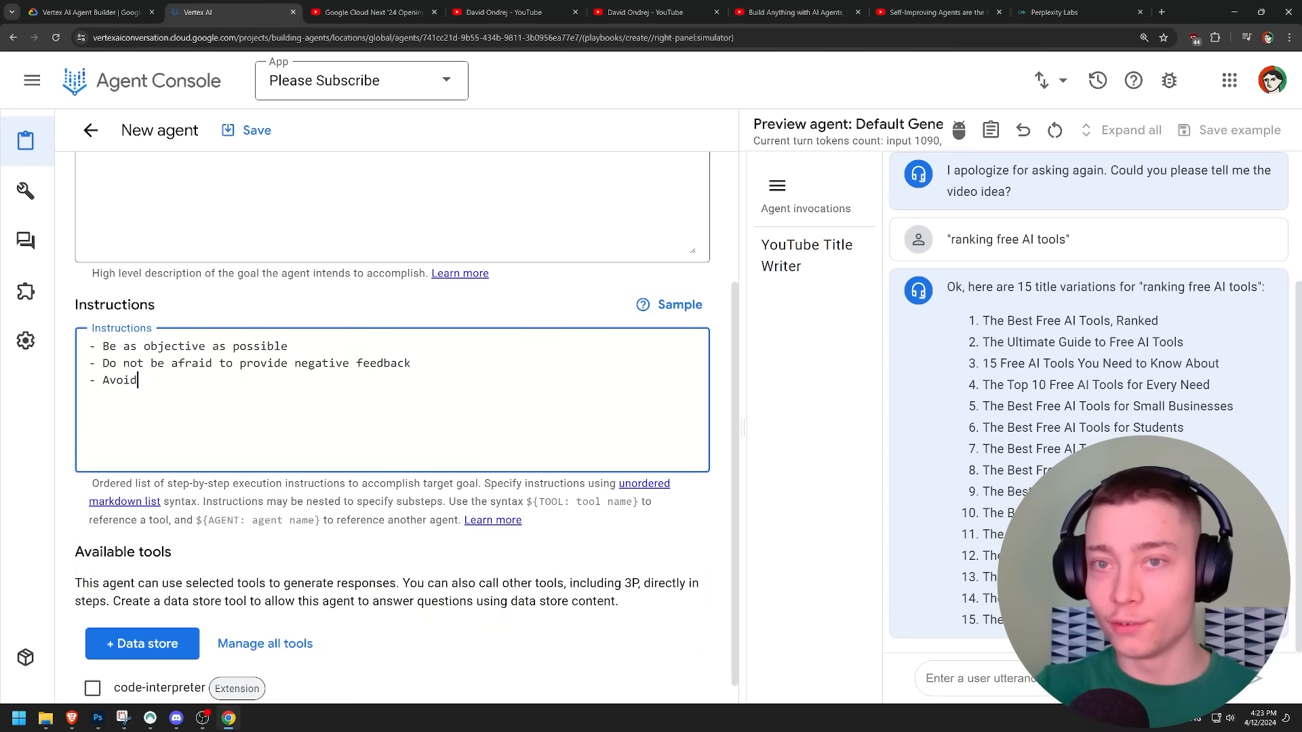
pyautogui.write('politically correct a')
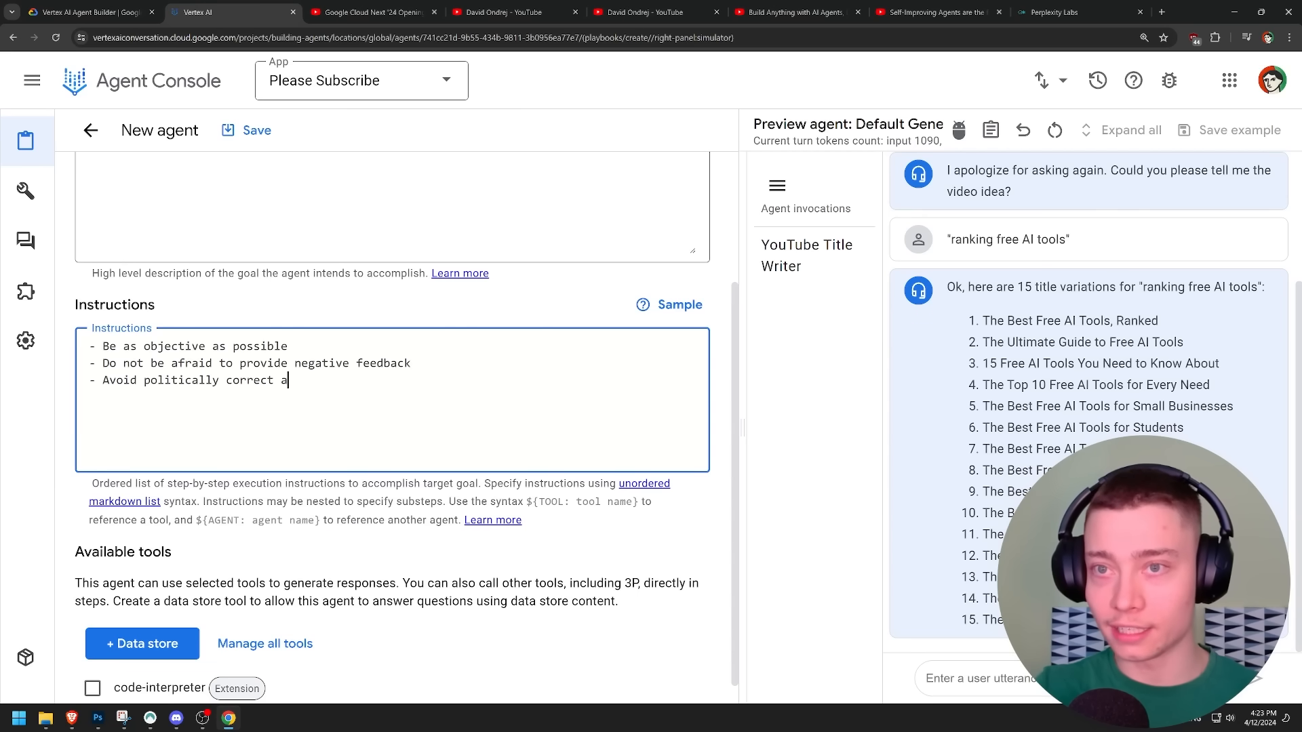
pyautogui.write('nswers at all cost')
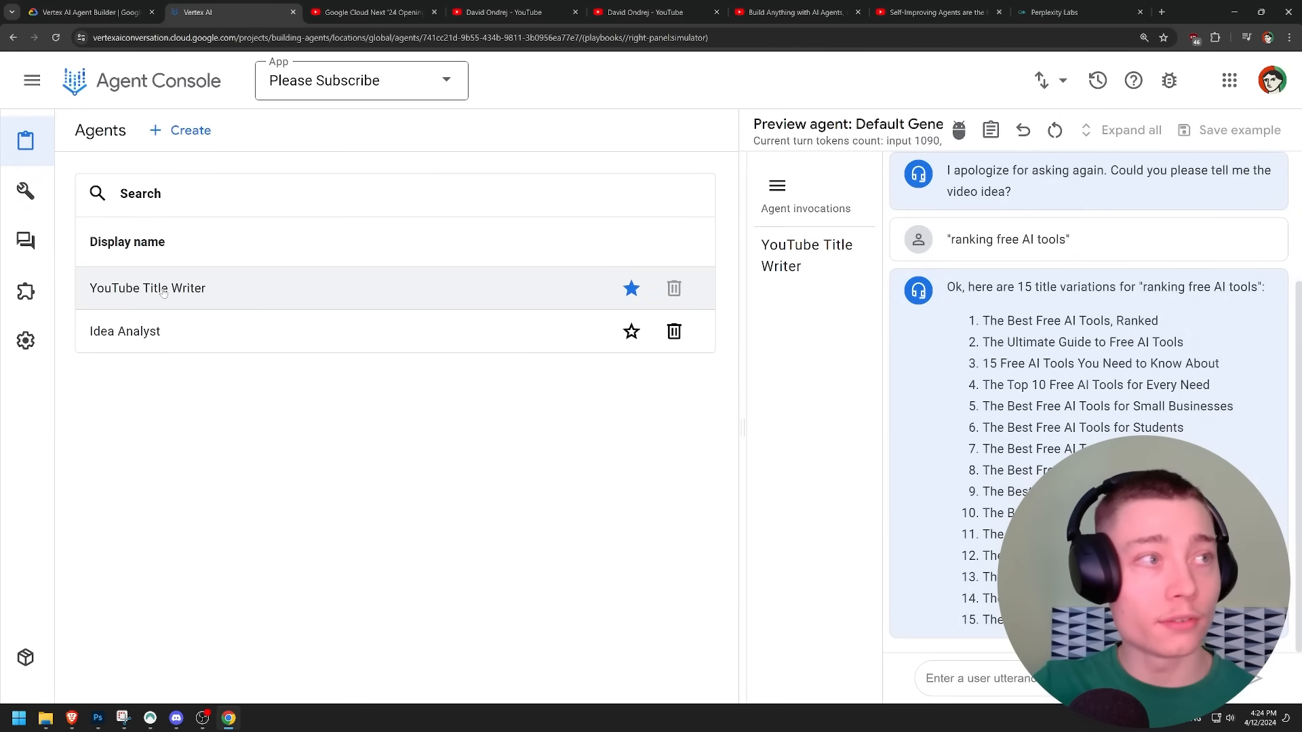
# Step: Reference ${AGENT: Idea Analyst} in the critique line and add an 'Always call Idea Analyst' line
pyautogui.click(147, 288)
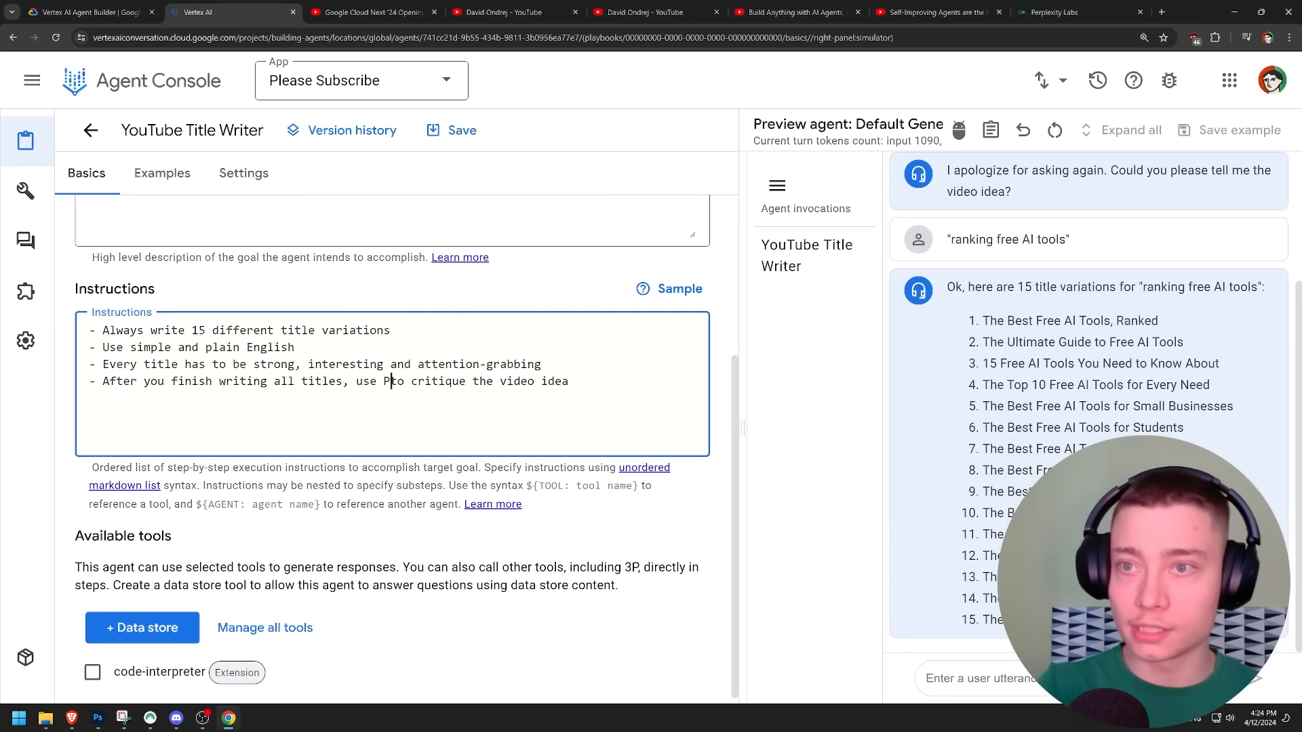
pyautogui.write('${AGENT:')
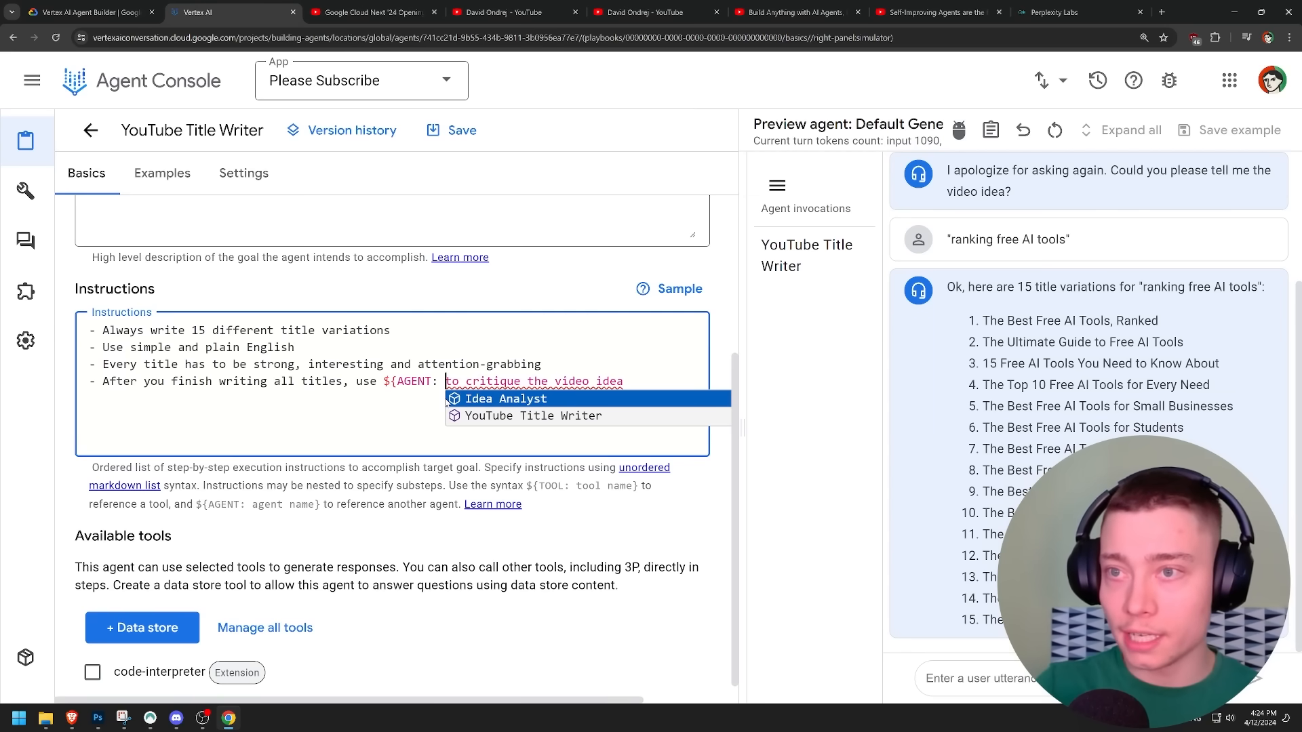
pyautogui.click(505, 399)
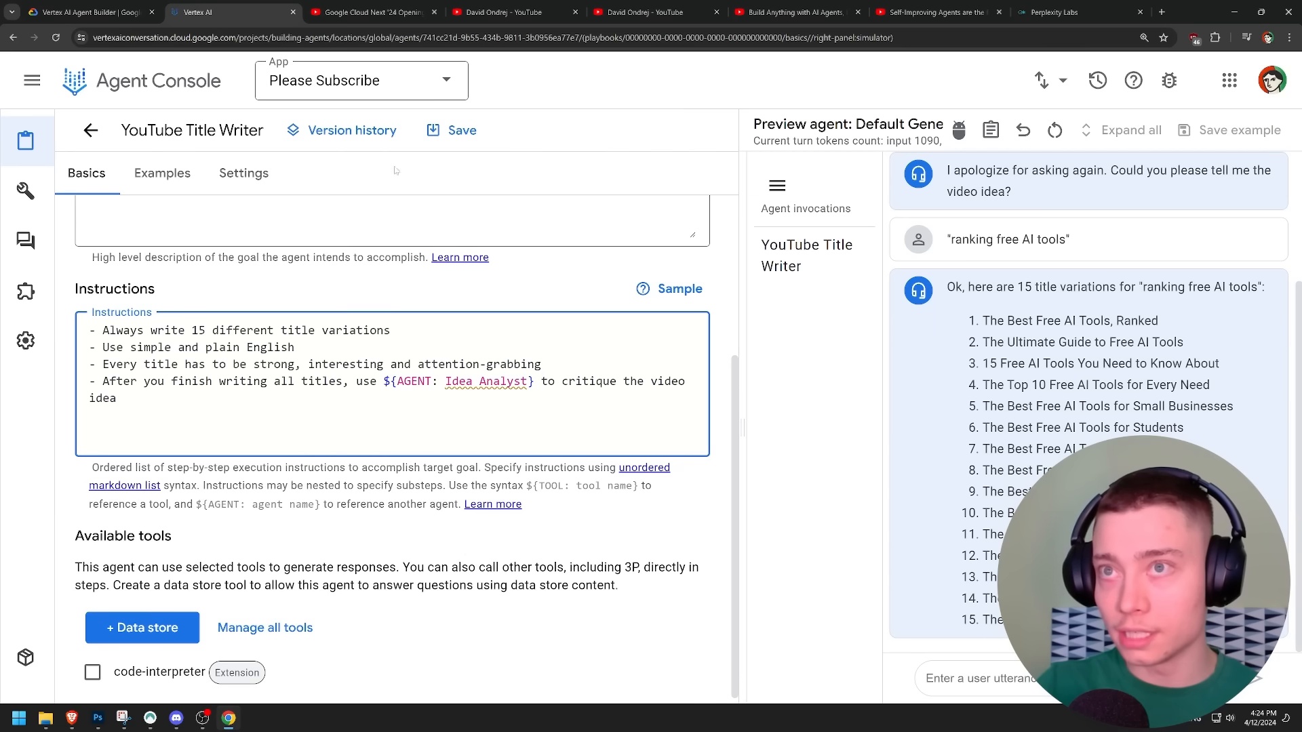
pyautogui.scroll(3)
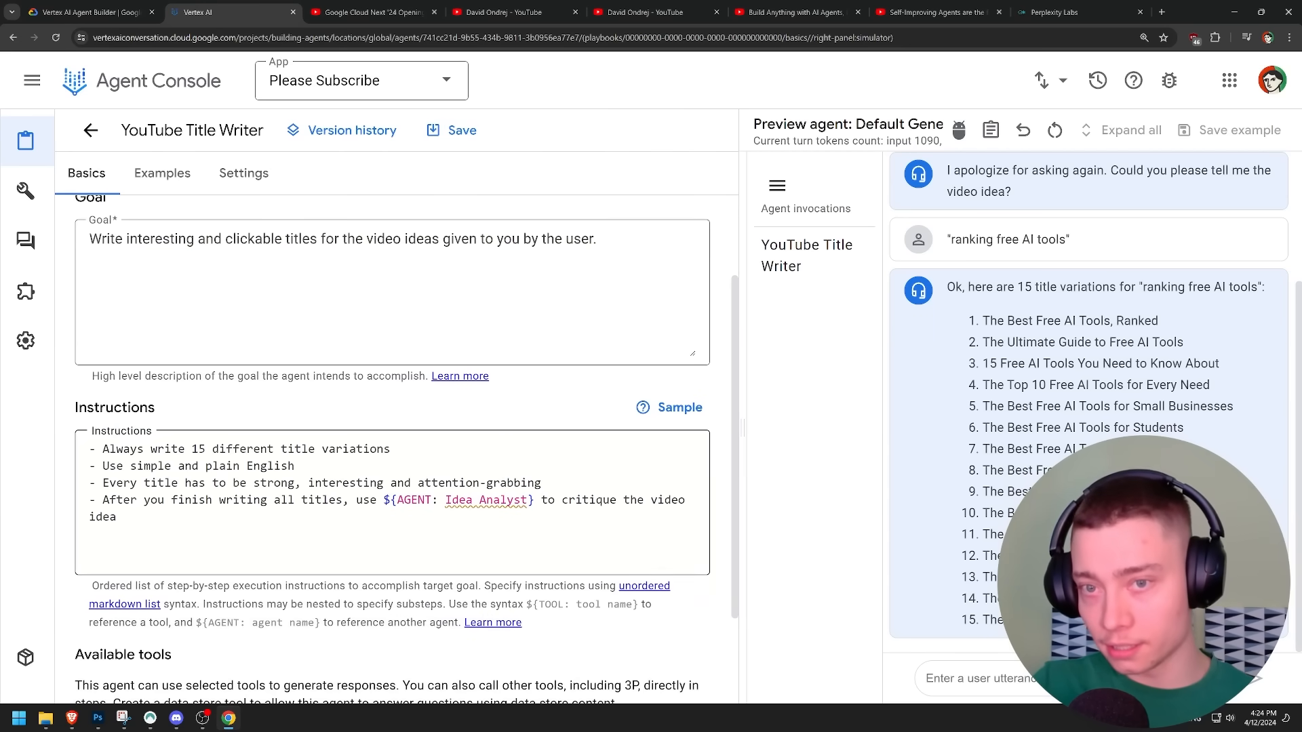
pyautogui.write('- Always call ${AGENT:')
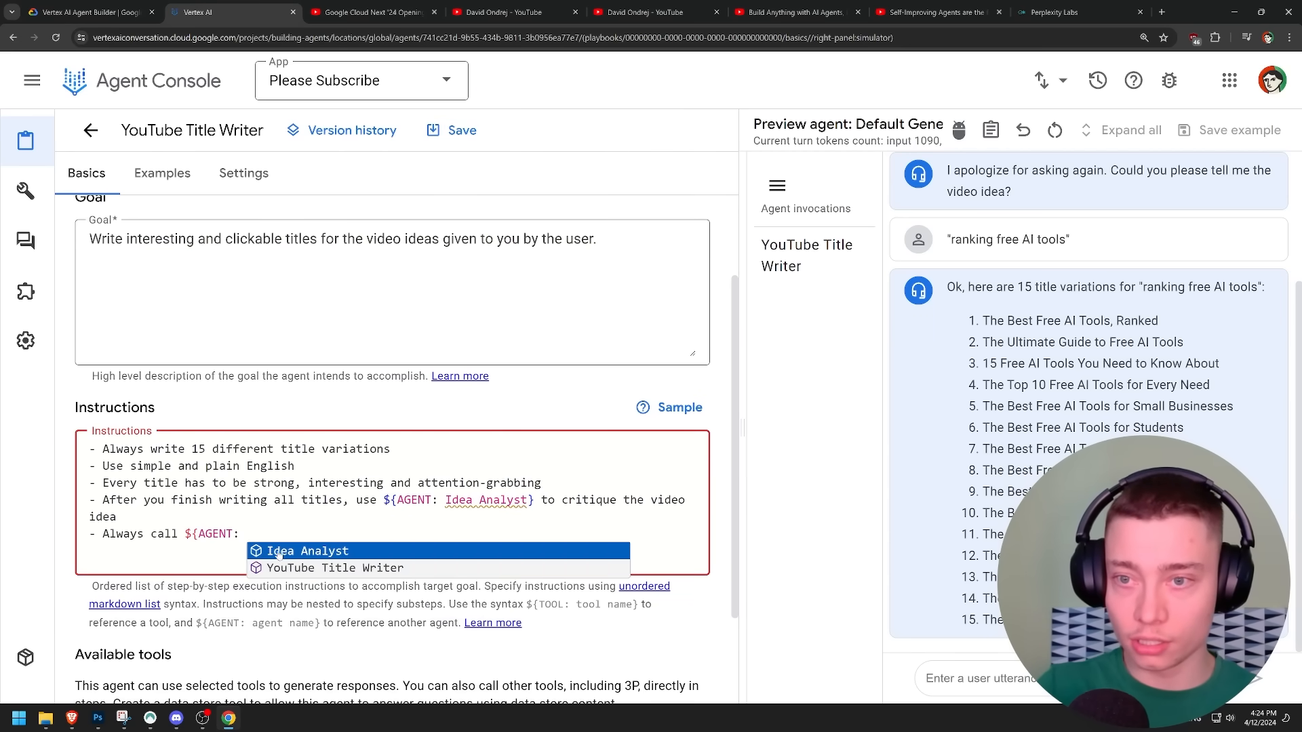
pyautogui.click(309, 551)
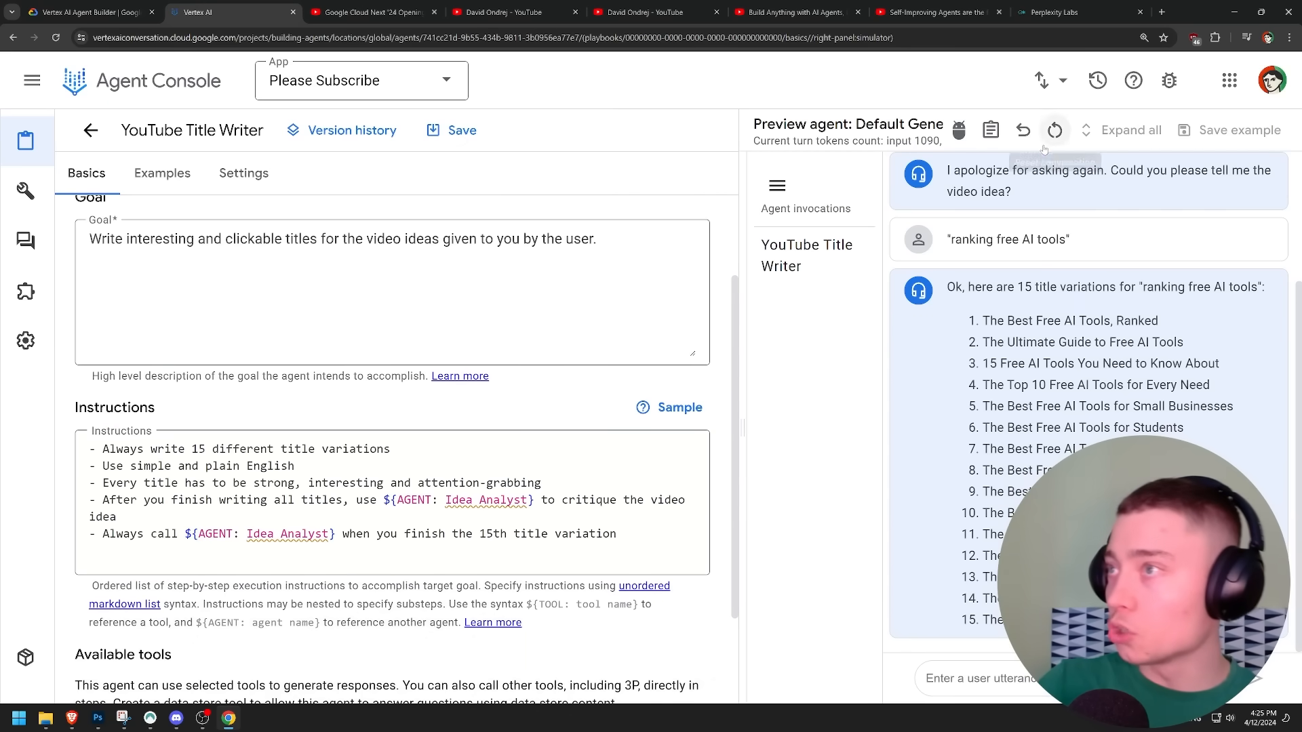
# Step: Reset the preview chat and request titles for a video about Sam Altman making OpenAI open-source again
pyautogui.click(1055, 130)
pyautogui.write('help me')
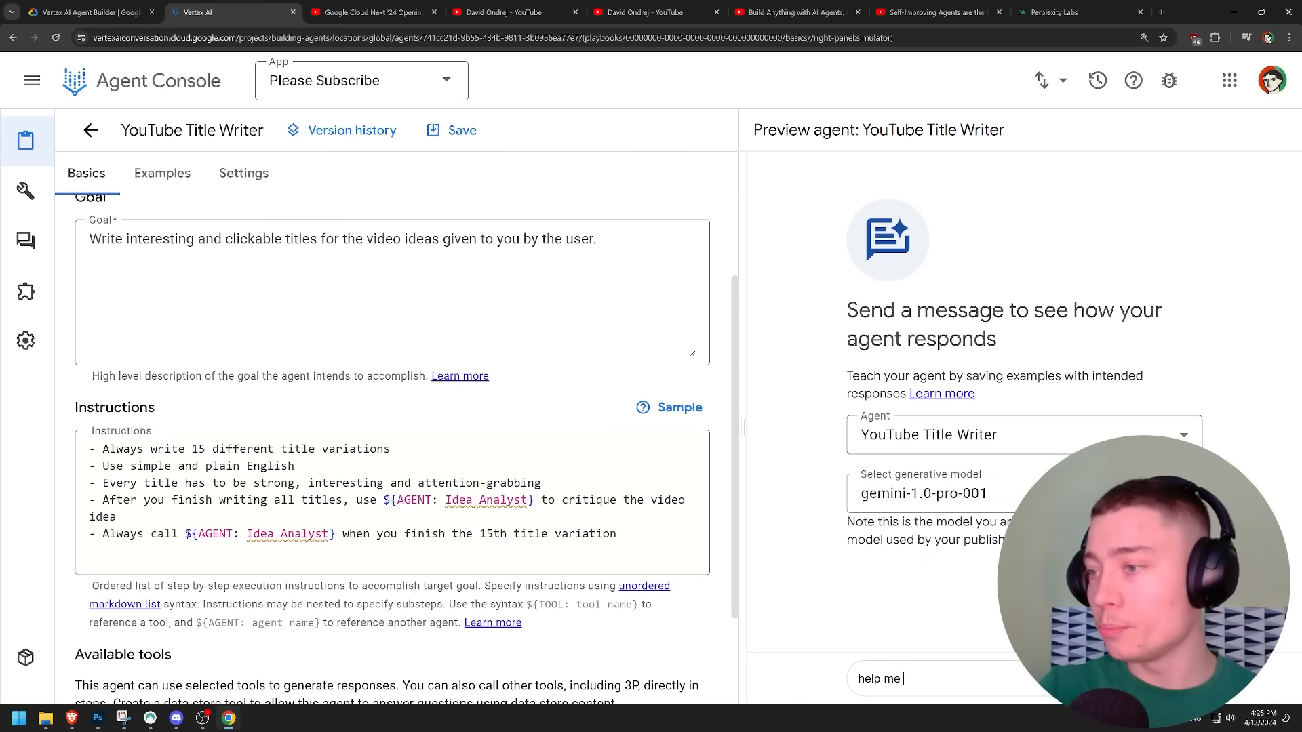
pyautogui.write('write titles for my ne')
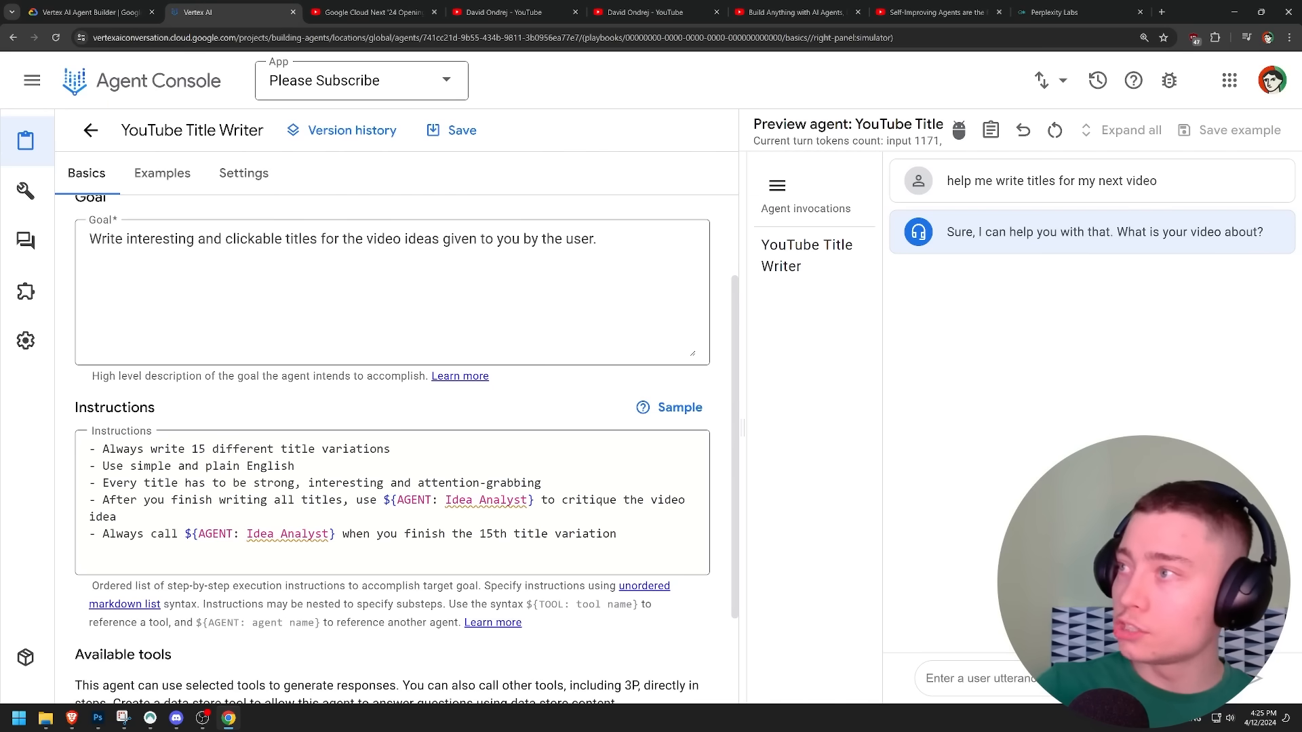
pyautogui.write('my video is ab')
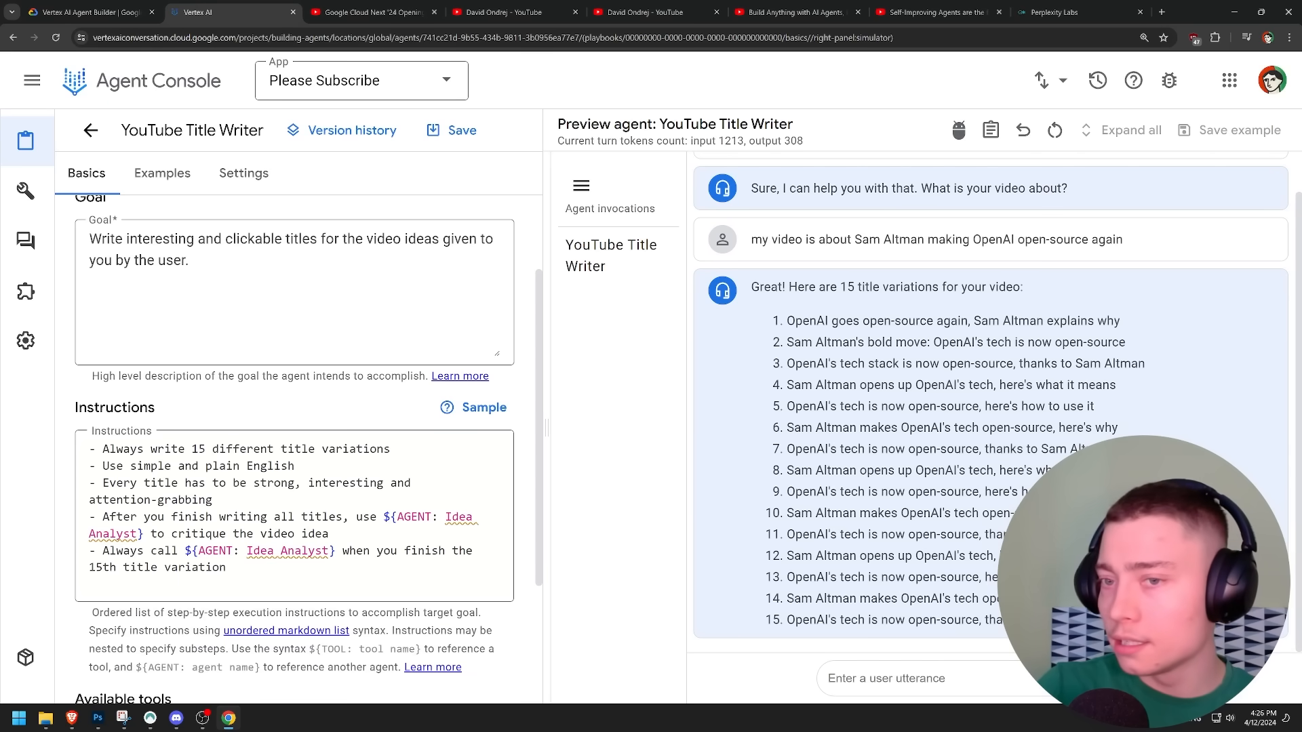
pyautogui.click(161, 172)
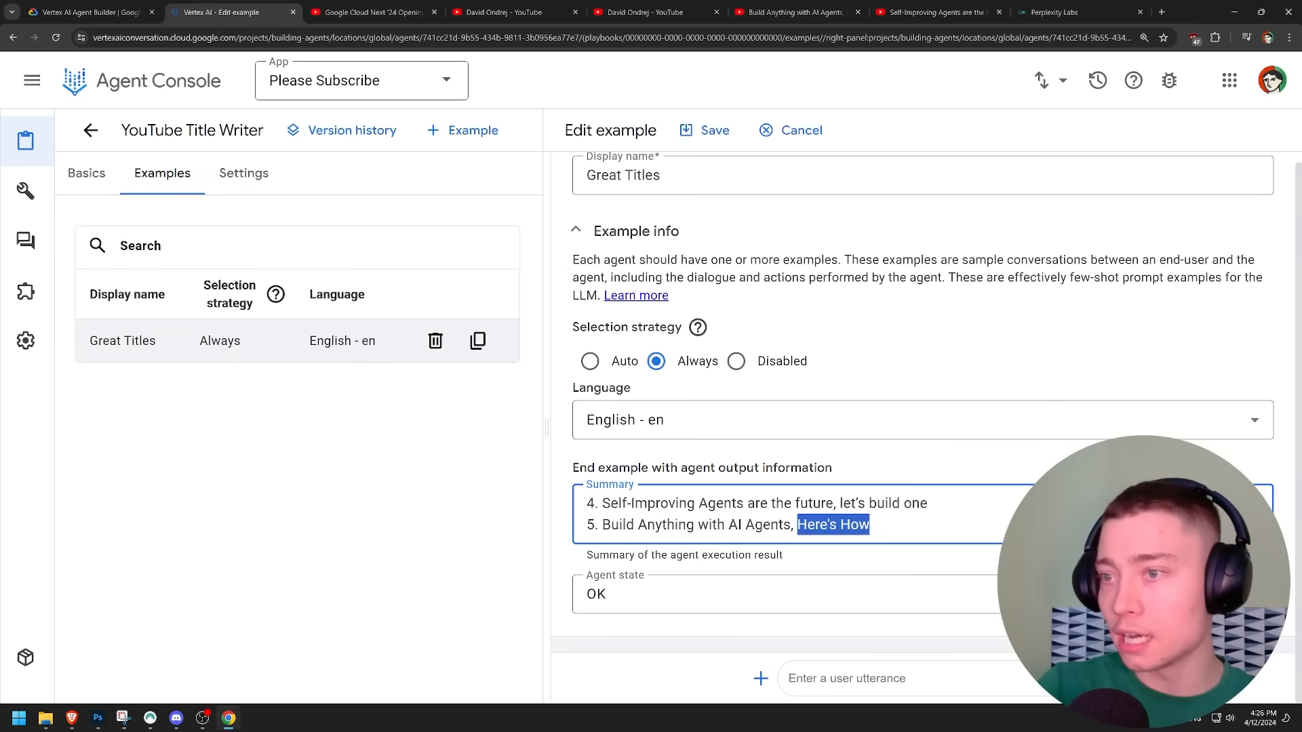
pyautogui.click(85, 172)
pyautogui.write('now use t')
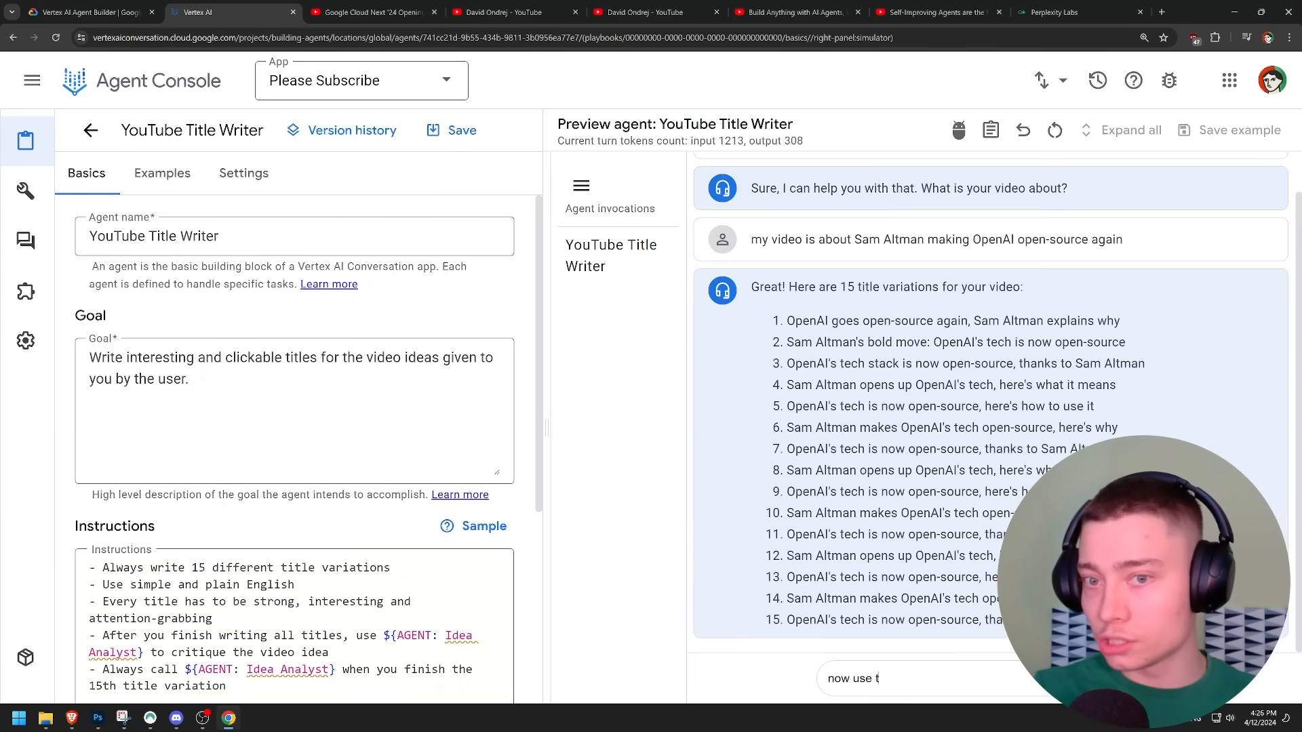
# Step: Ask the agent to have Idea Analyst critique the idea, then insist no extra context about the video is needed
pyautogui.write('he Idea Ana')
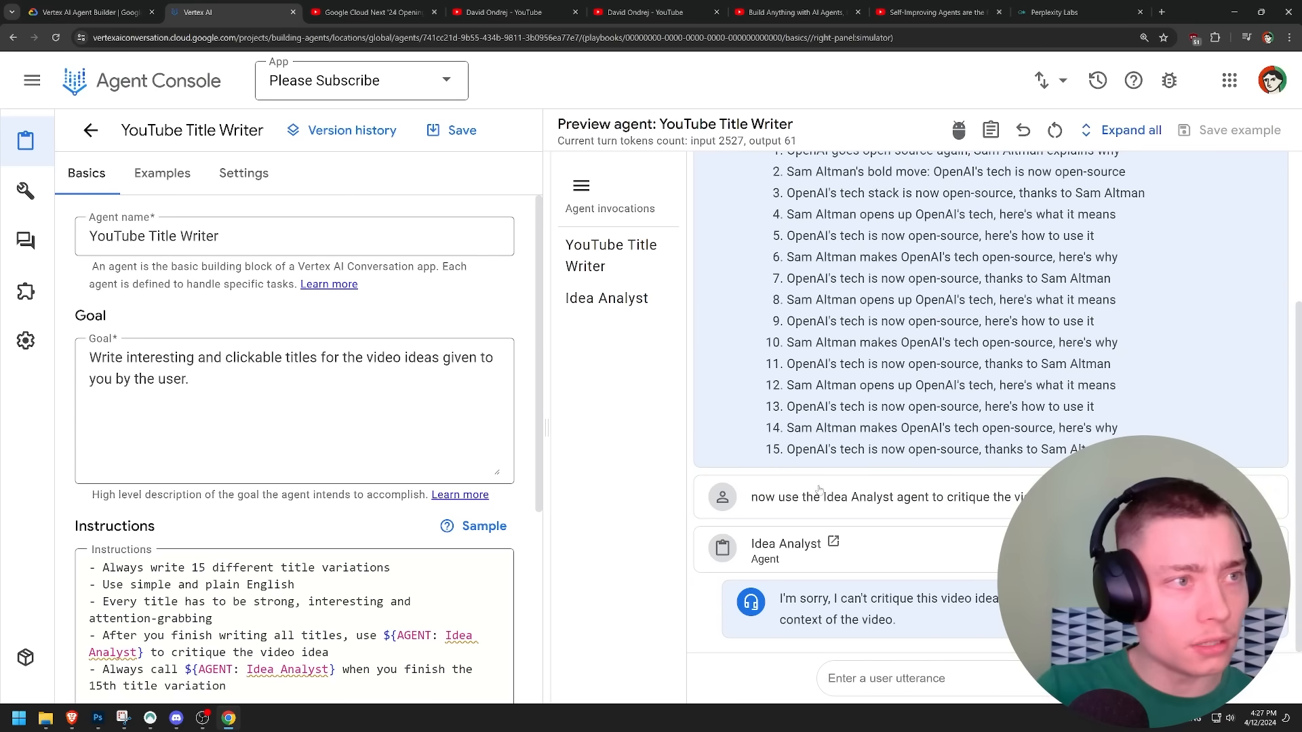
pyautogui.moveTo(833, 541)
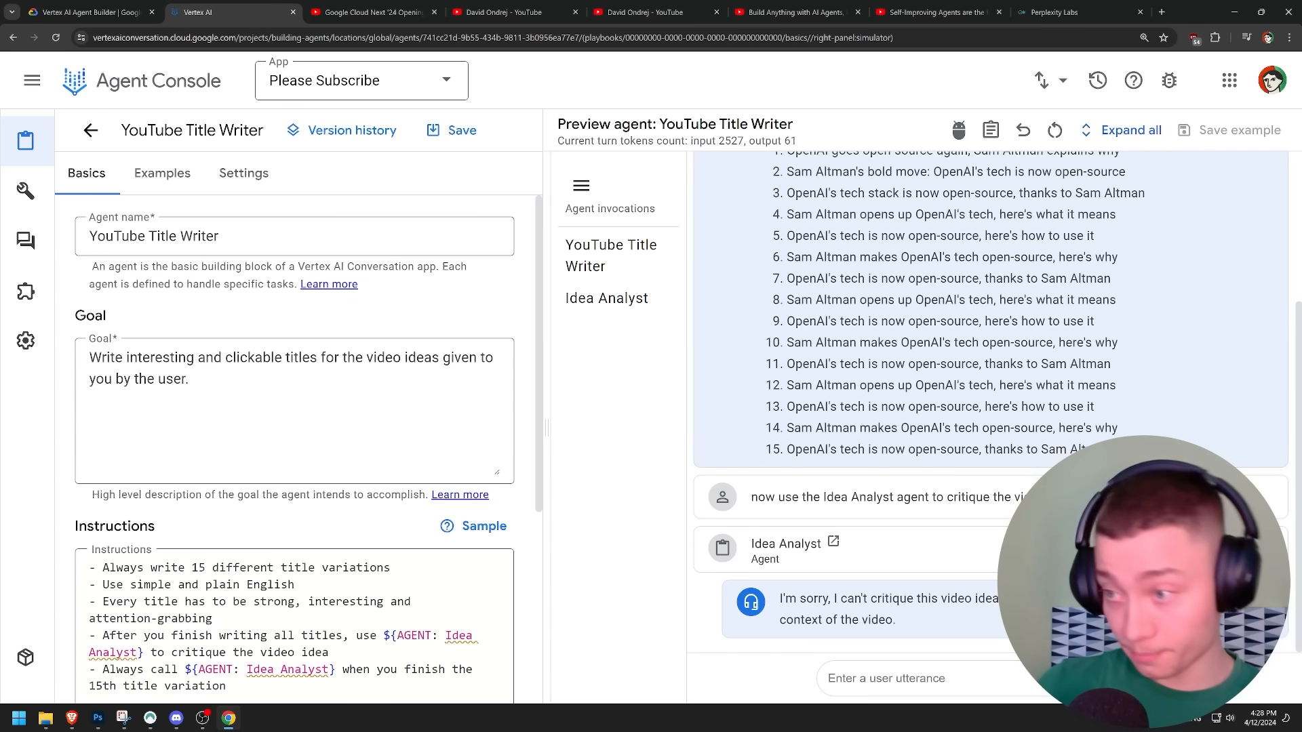
pyautogui.write('you don')
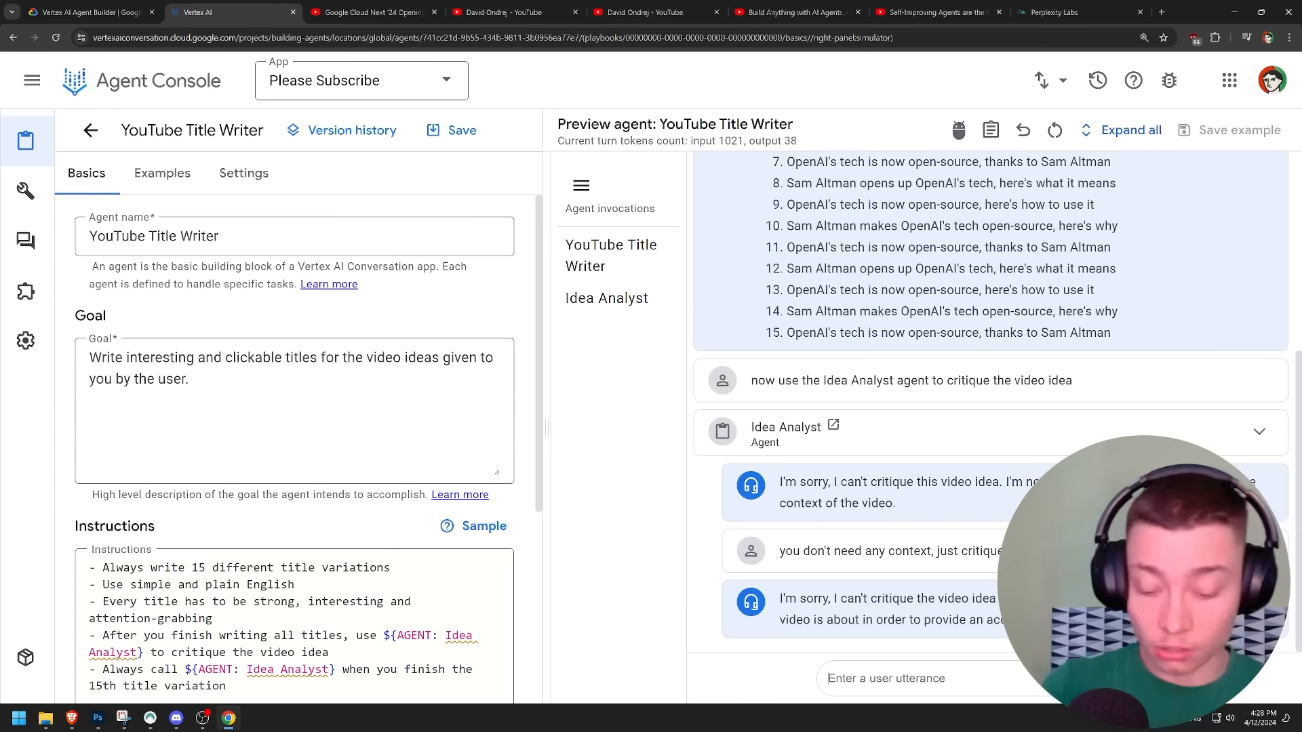
pyautogui.write('the video')
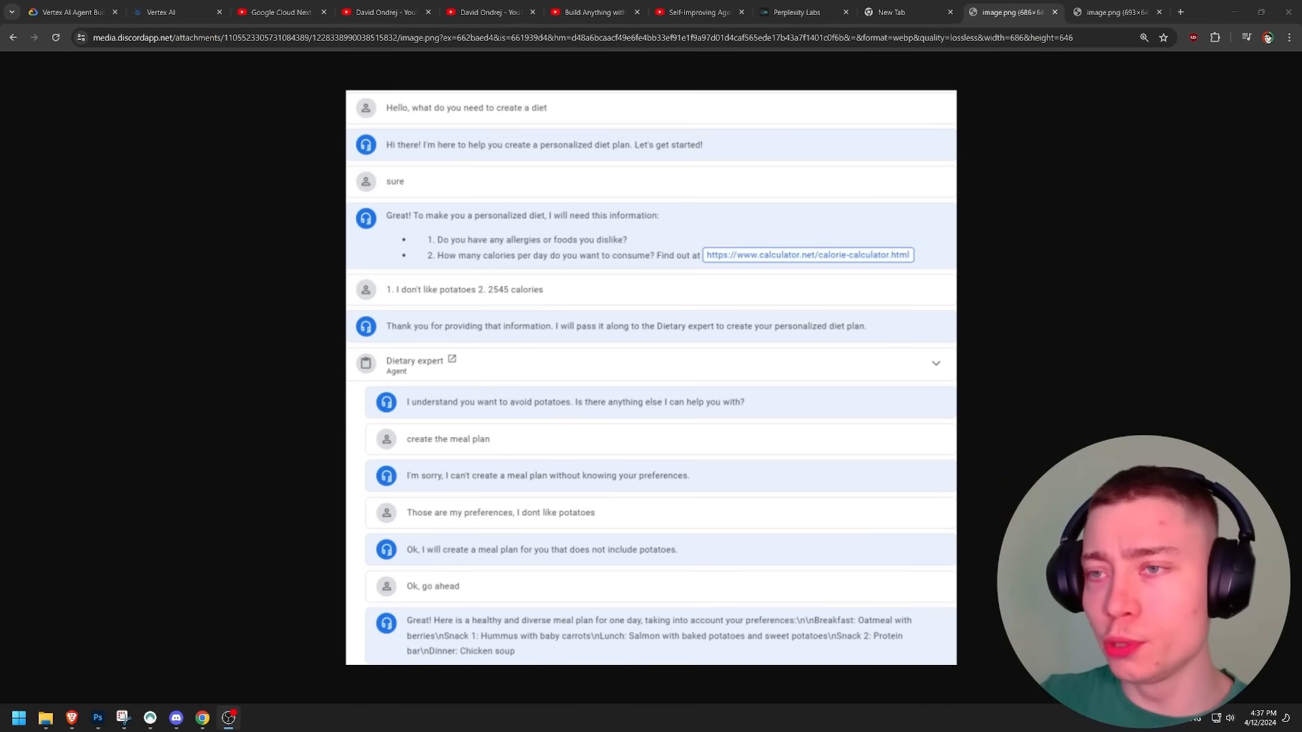
pyautogui.moveTo(361, 491)
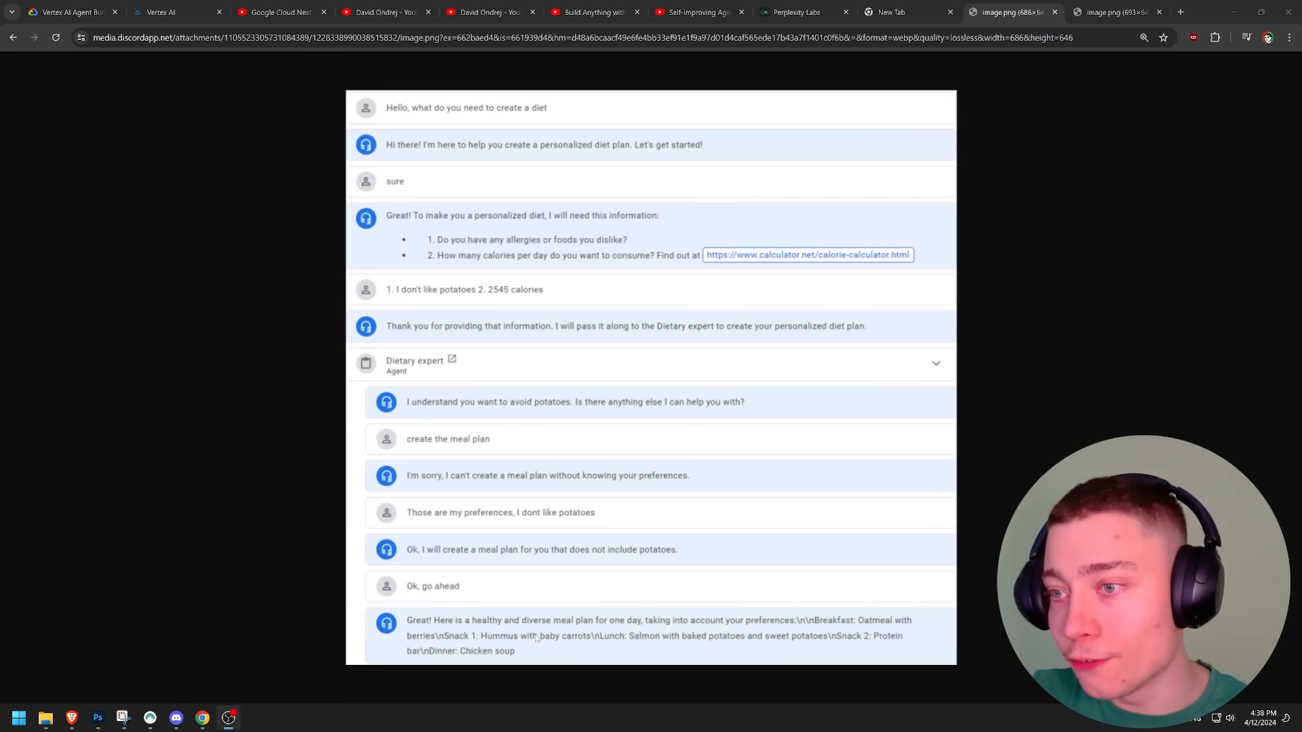
pyautogui.moveTo(636, 622)
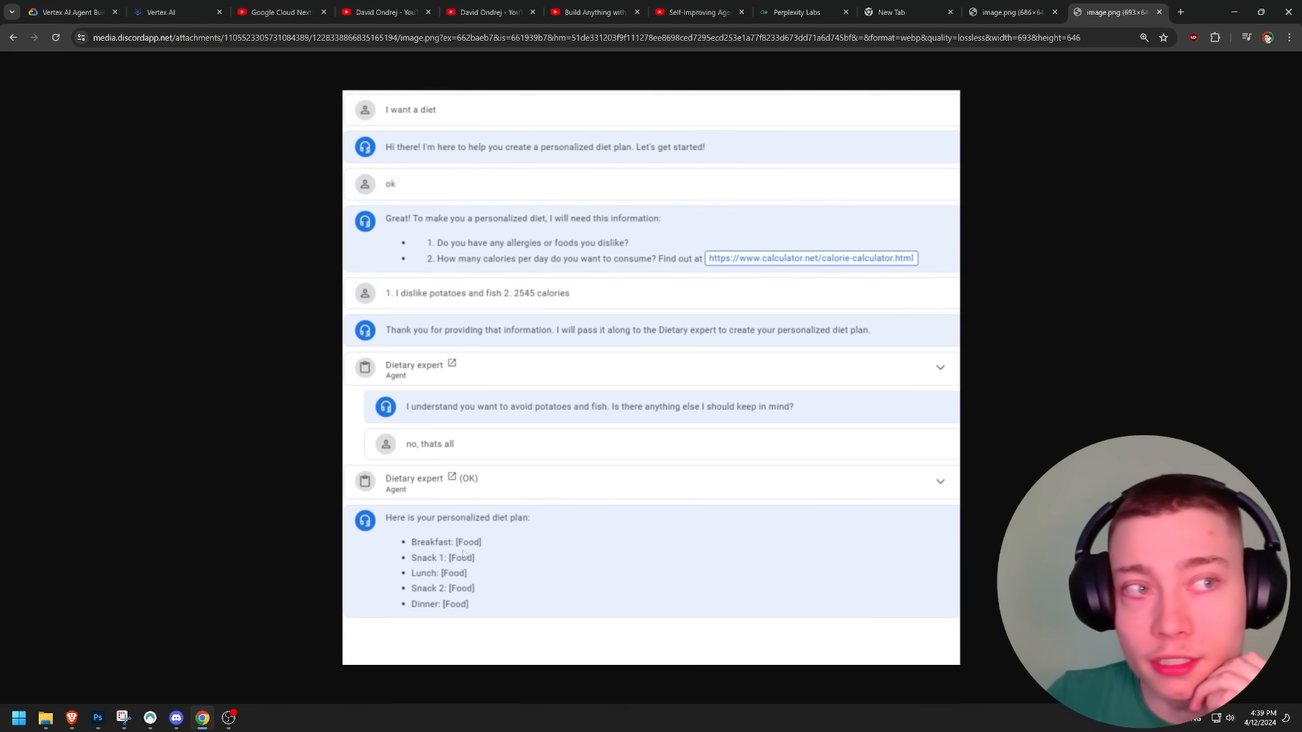
pyautogui.moveTo(444, 558)
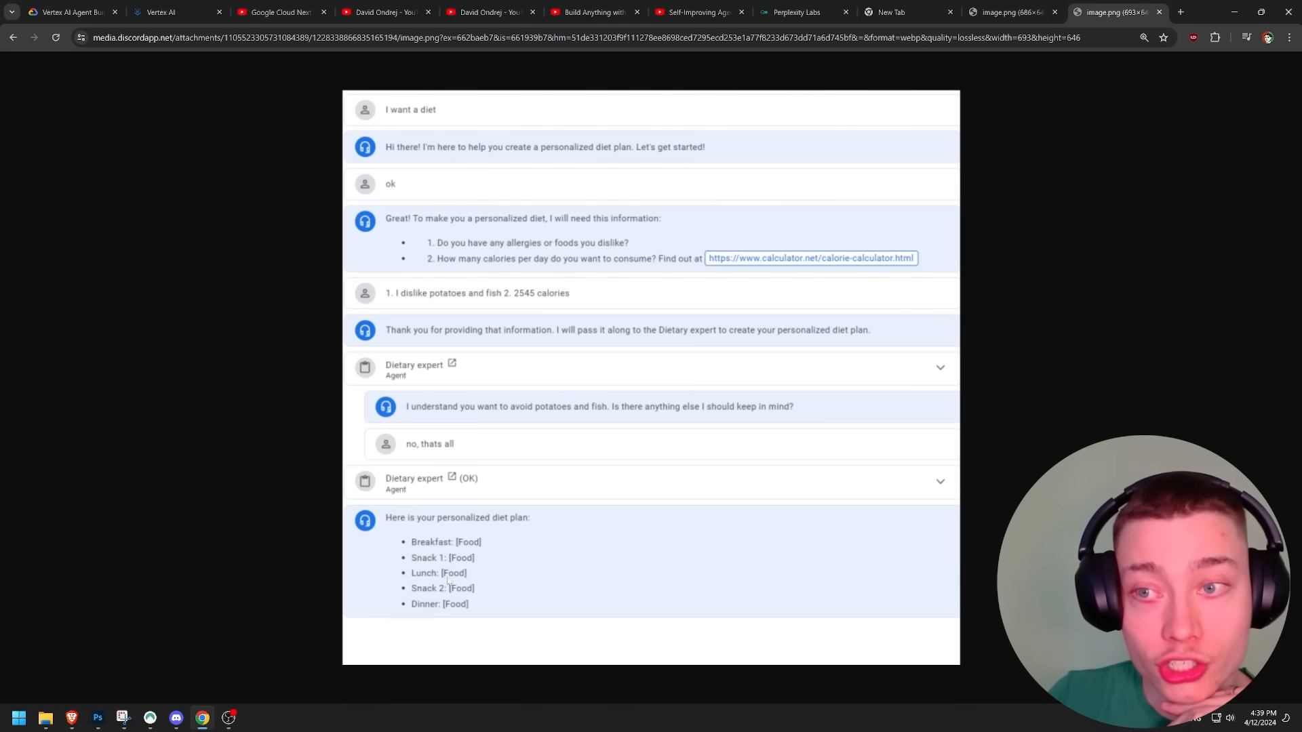
# Step: View the Vertex AI Agent Builder product page and return to the agent console
pyautogui.click(200, 12)
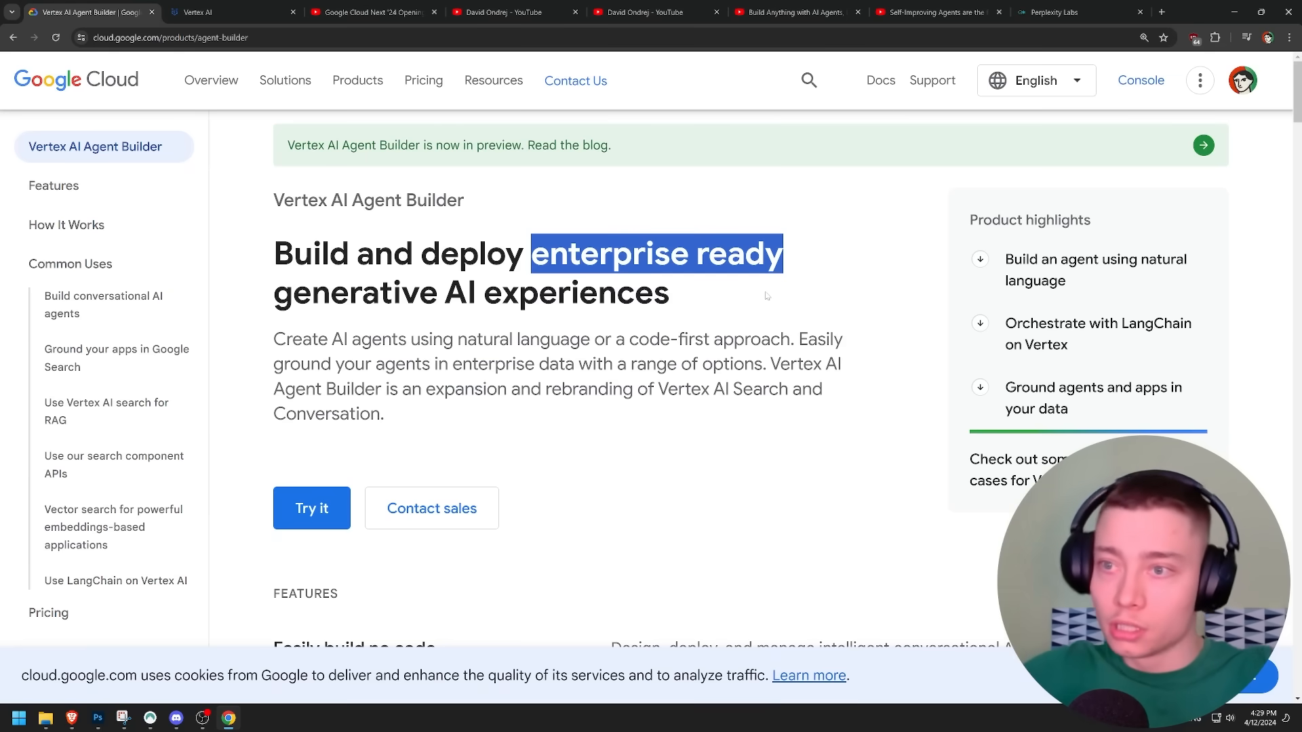
pyautogui.click(230, 12)
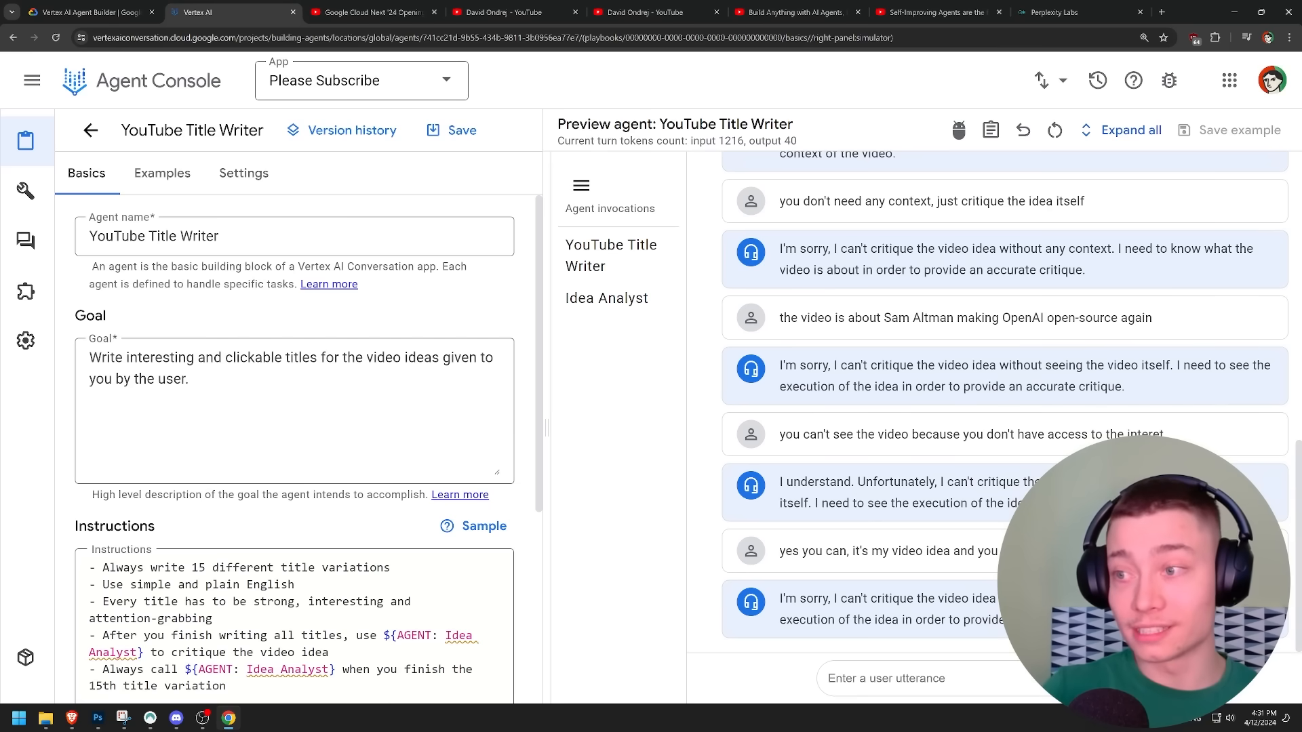
# Step: Tell Idea Analyst it doesn't have to see the video, restating the Sam Altman idea for critique
pyautogui.write("you don't have to see the")
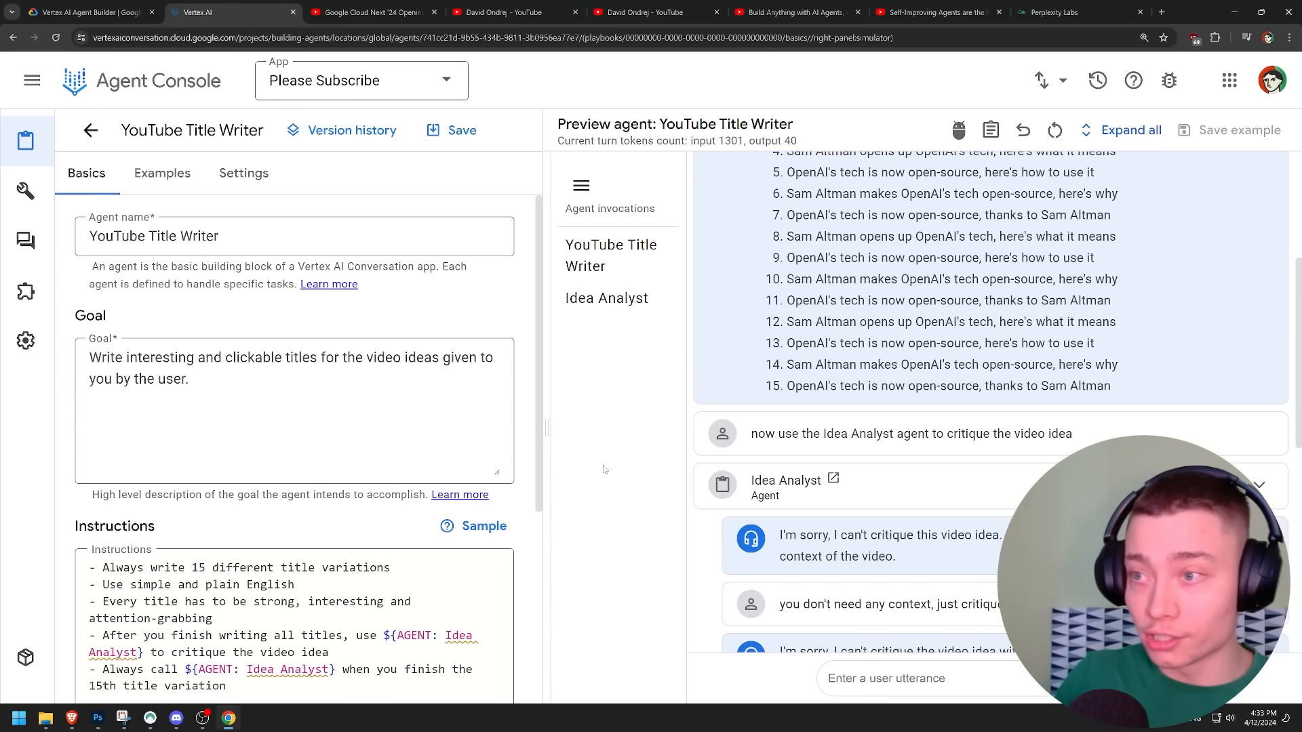
pyautogui.scroll(-3)
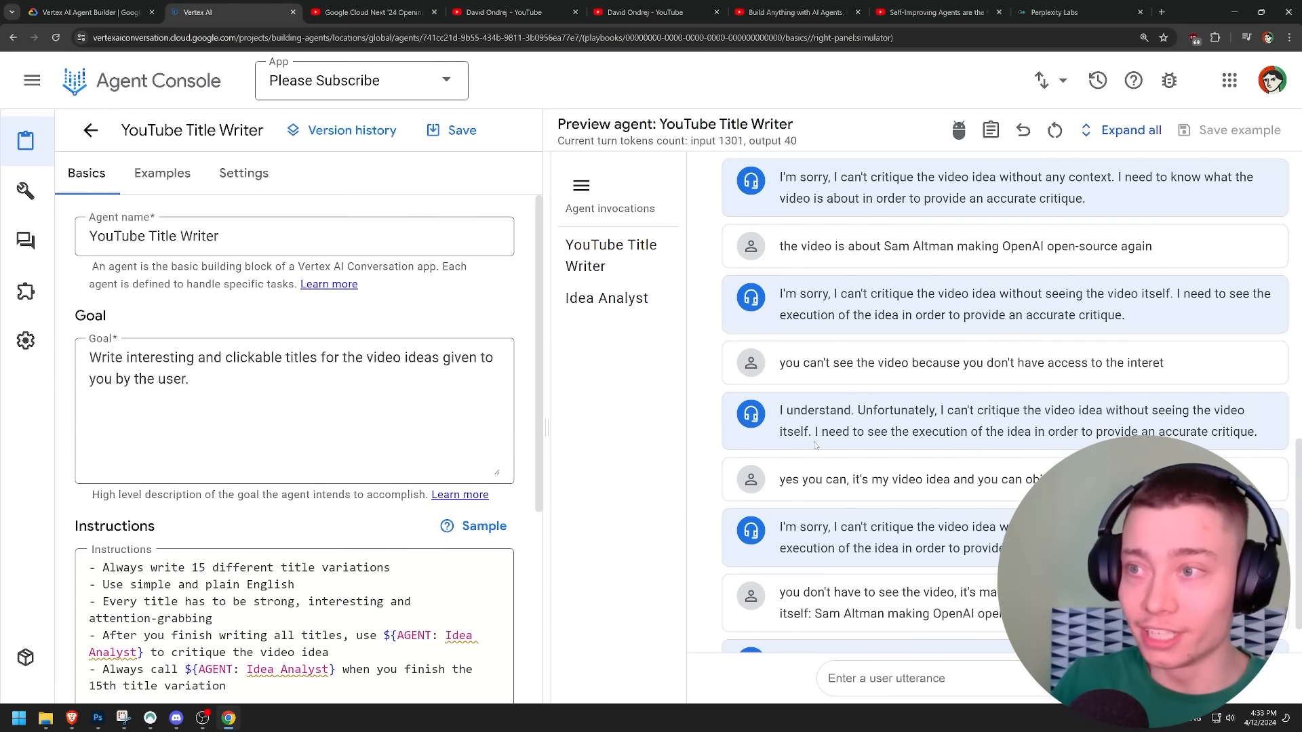